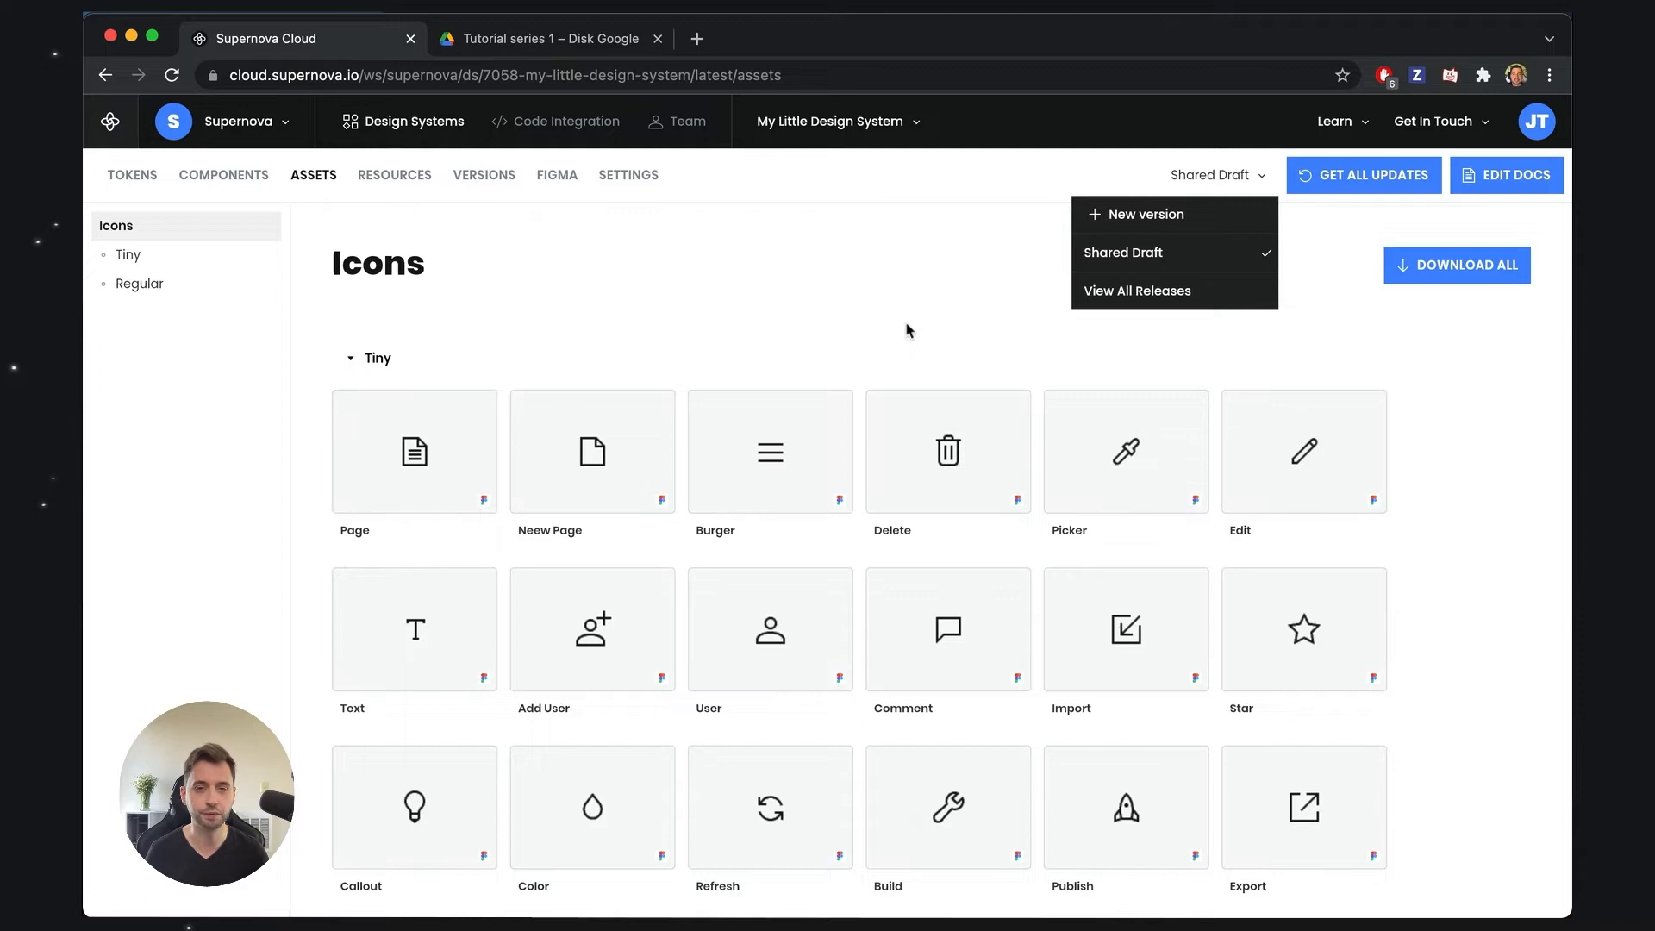
mouse_move(879, 338)
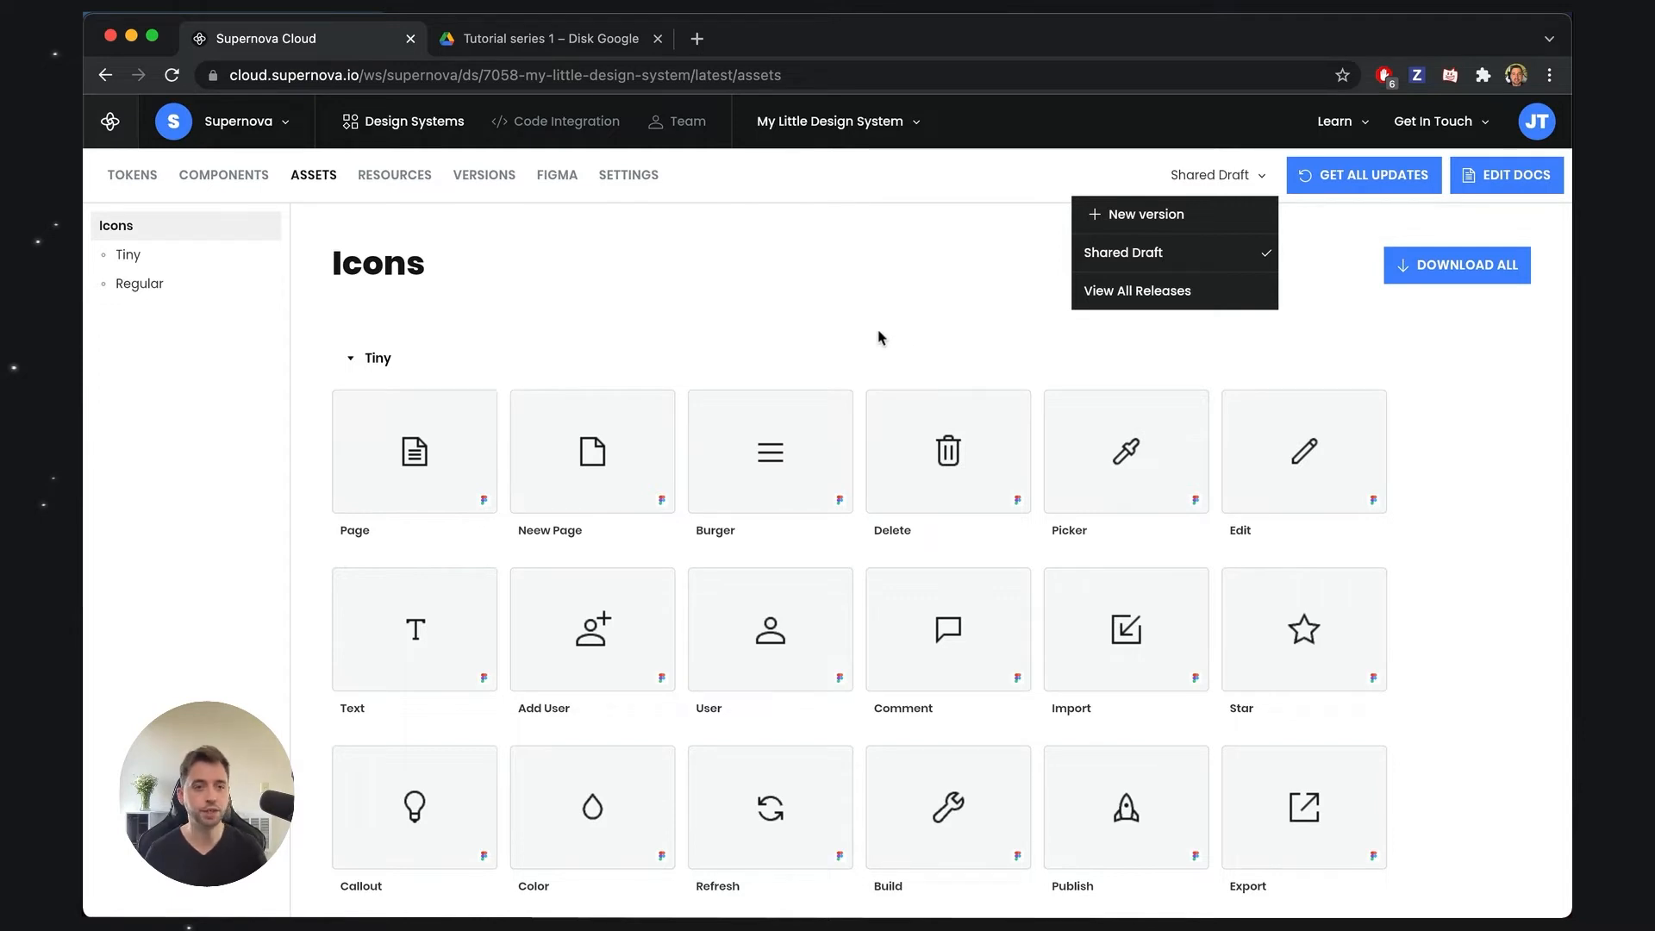
mouse_move(817, 359)
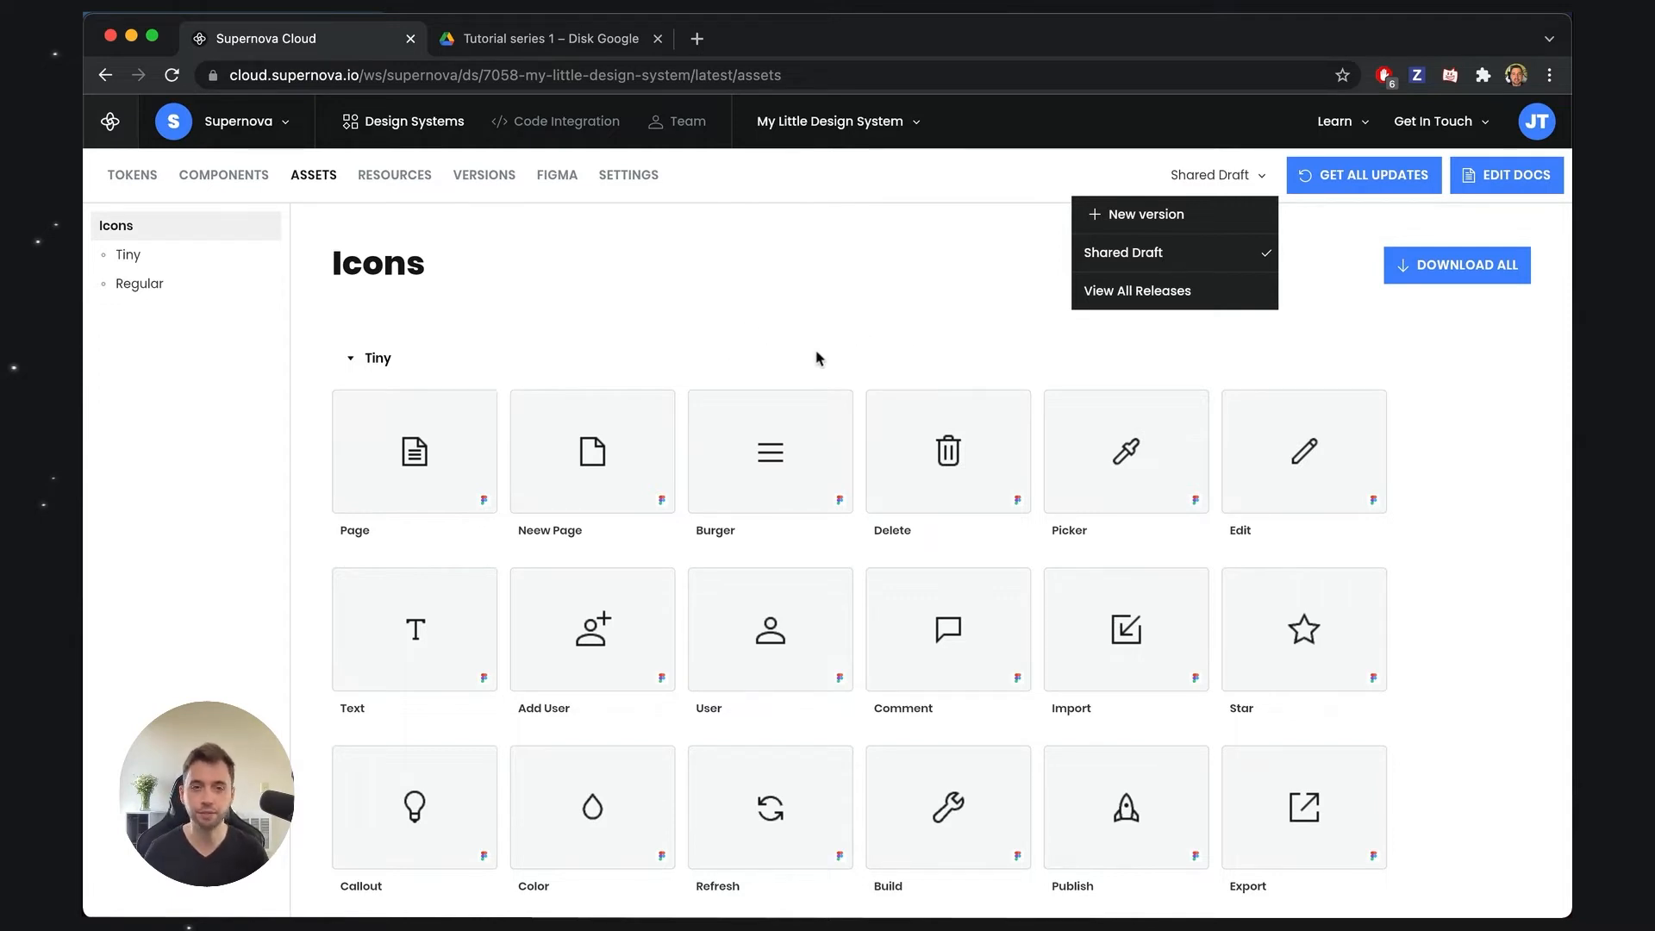
mouse_move(824, 360)
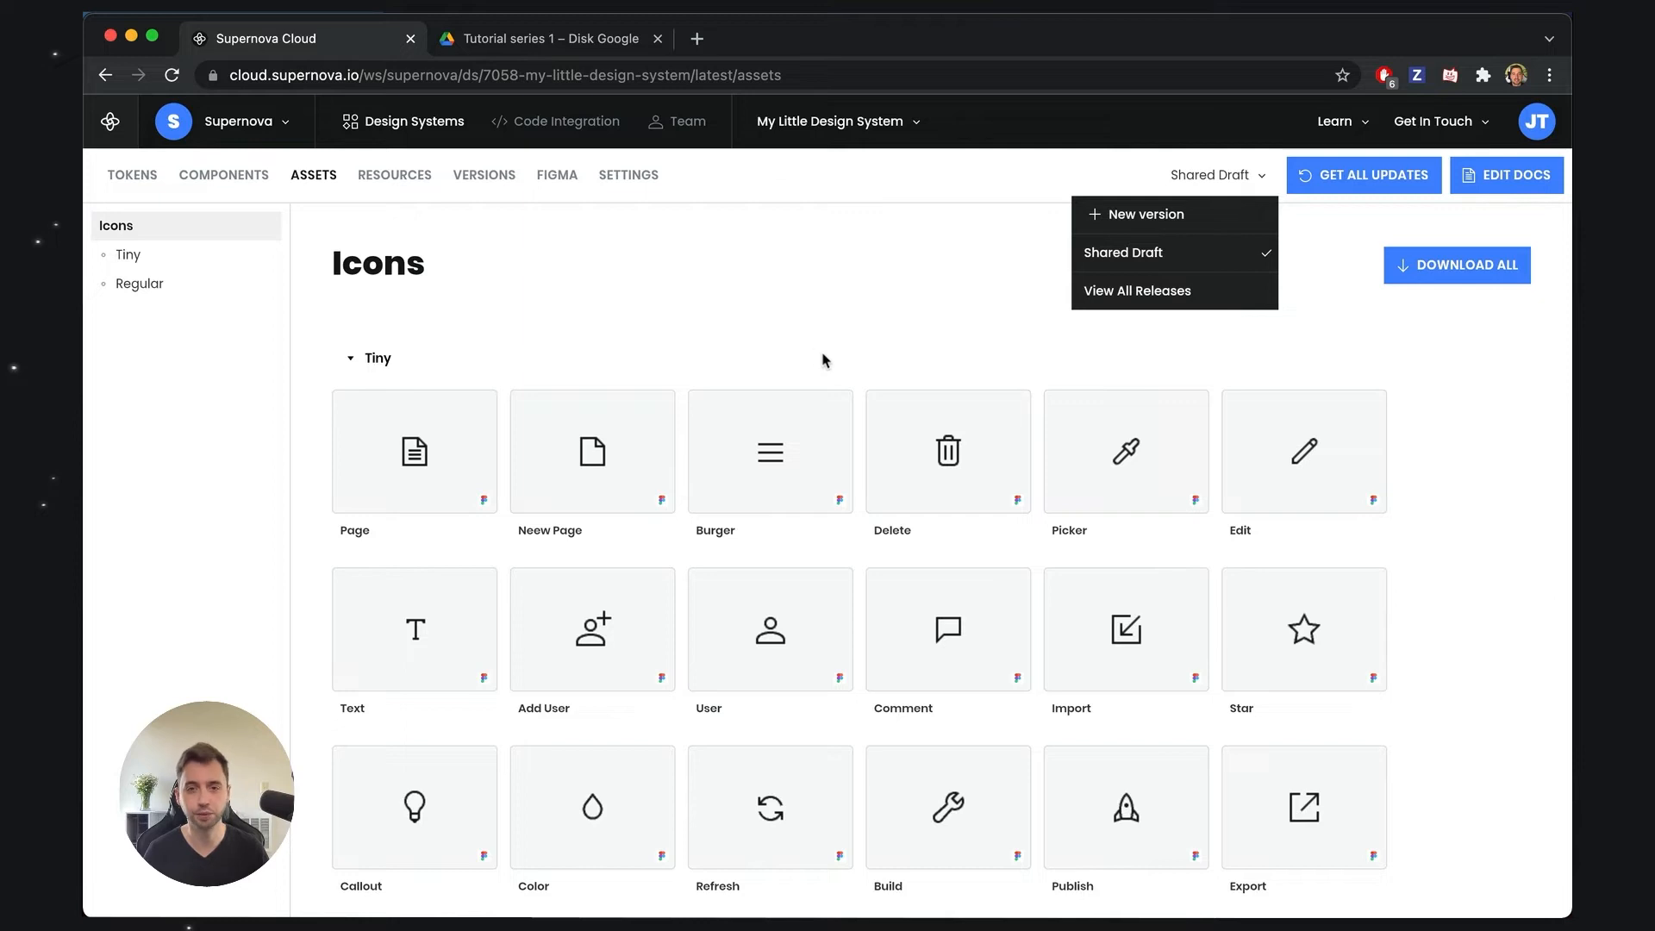
mouse_move(845, 341)
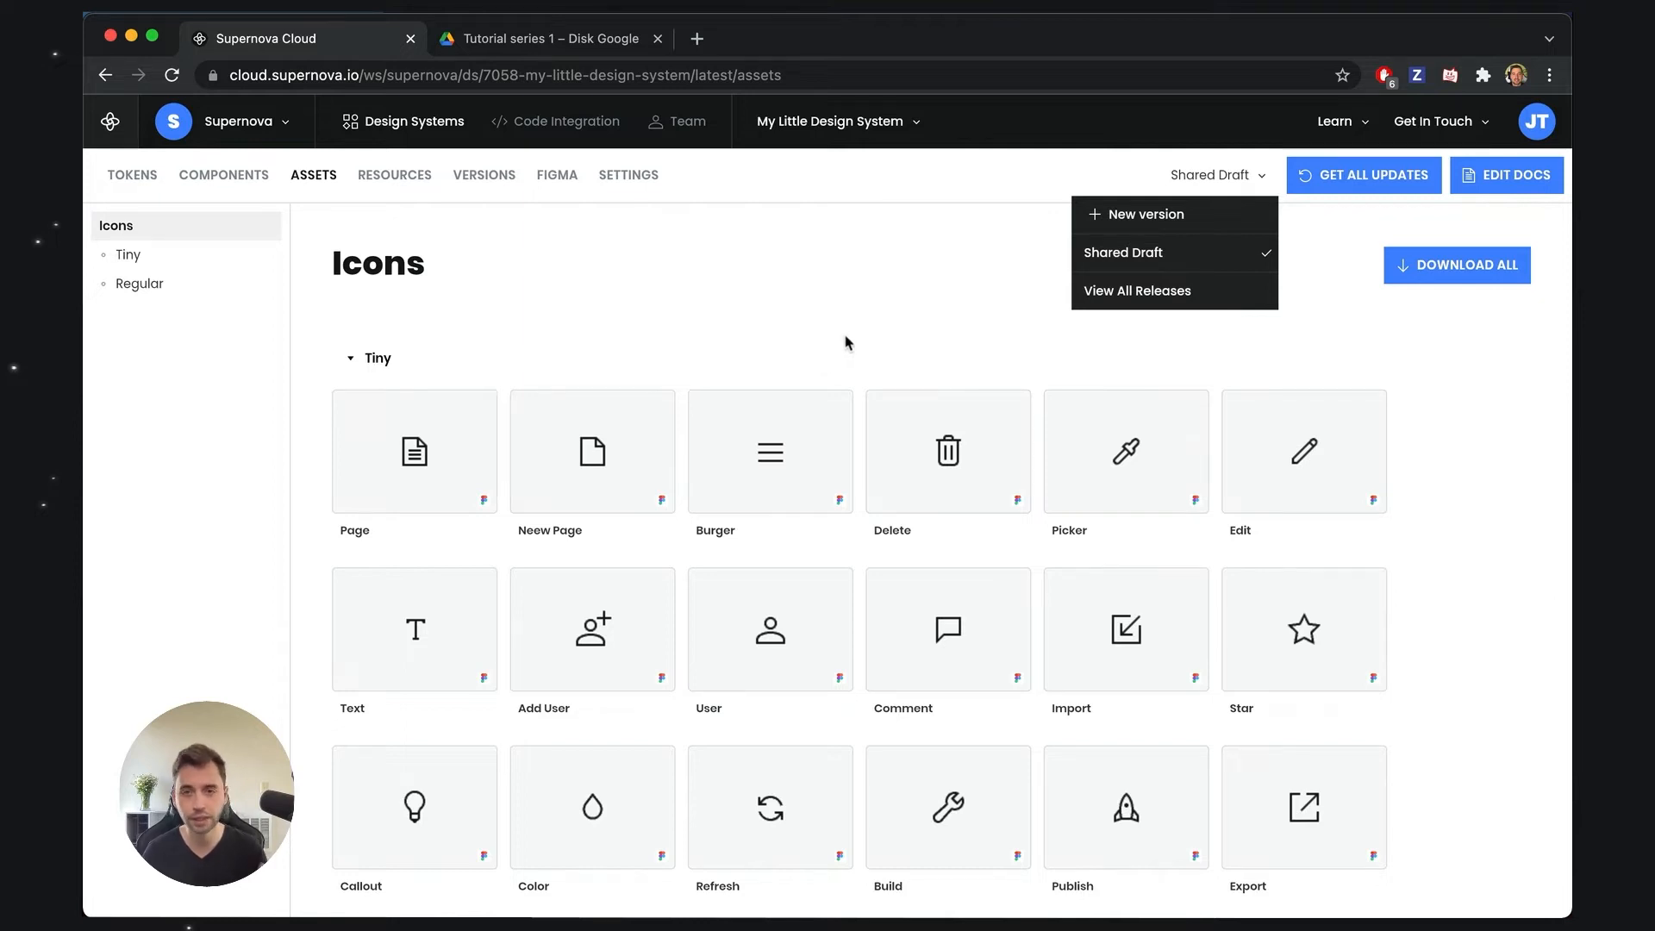
mouse_move(872, 333)
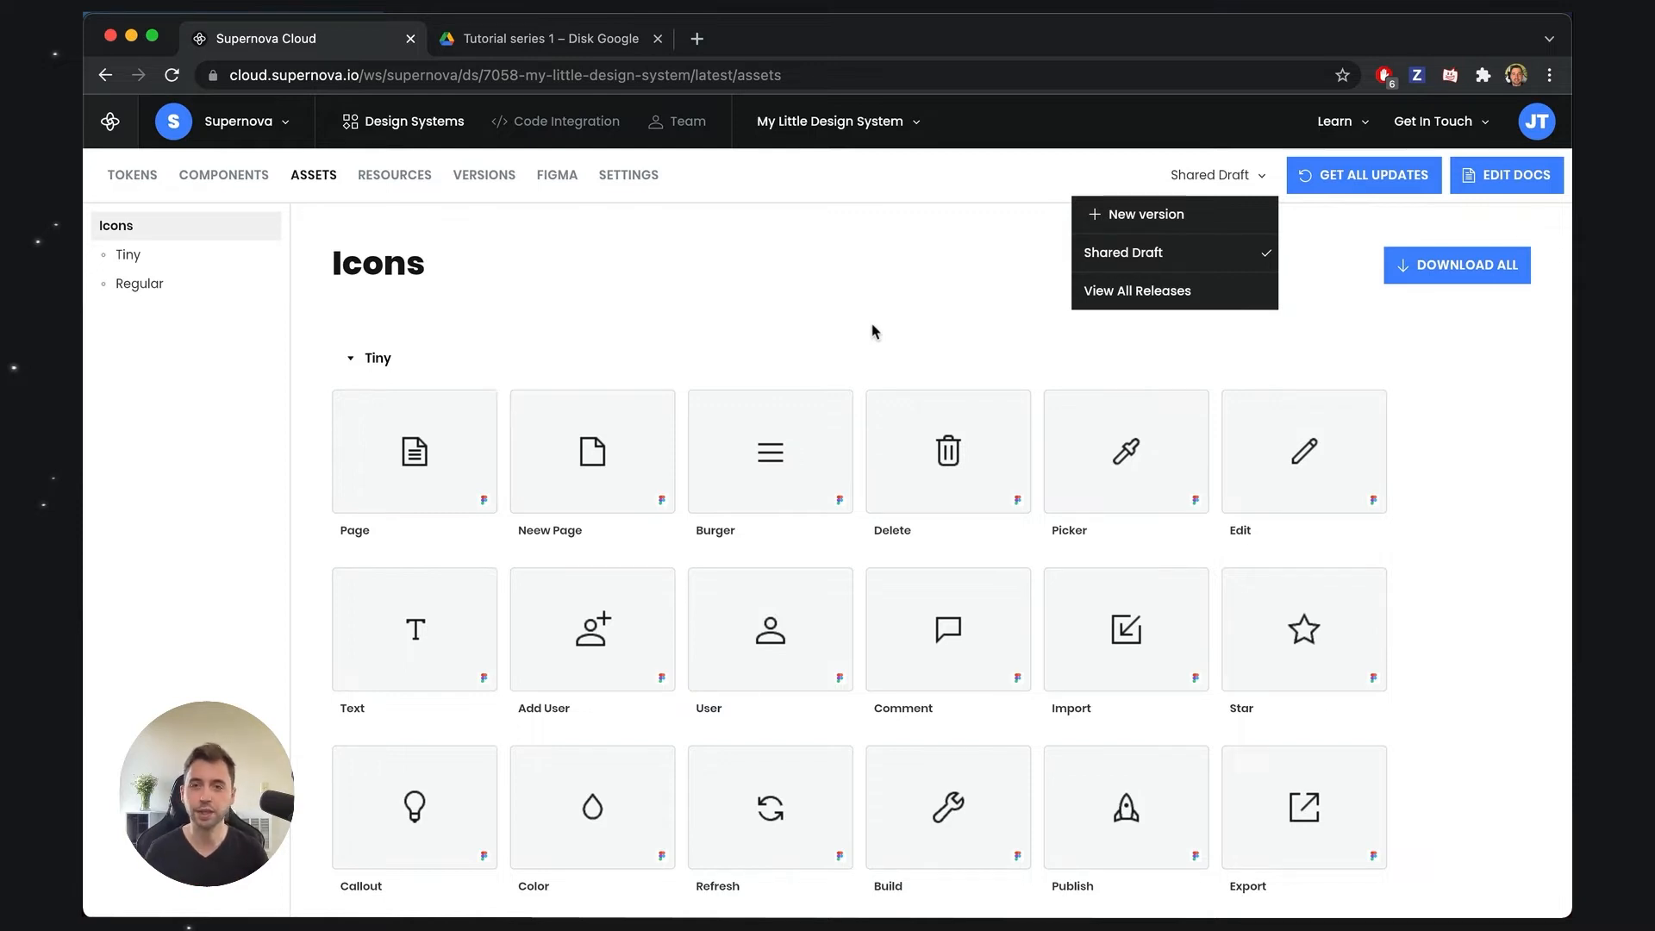
mouse_move(1300, 378)
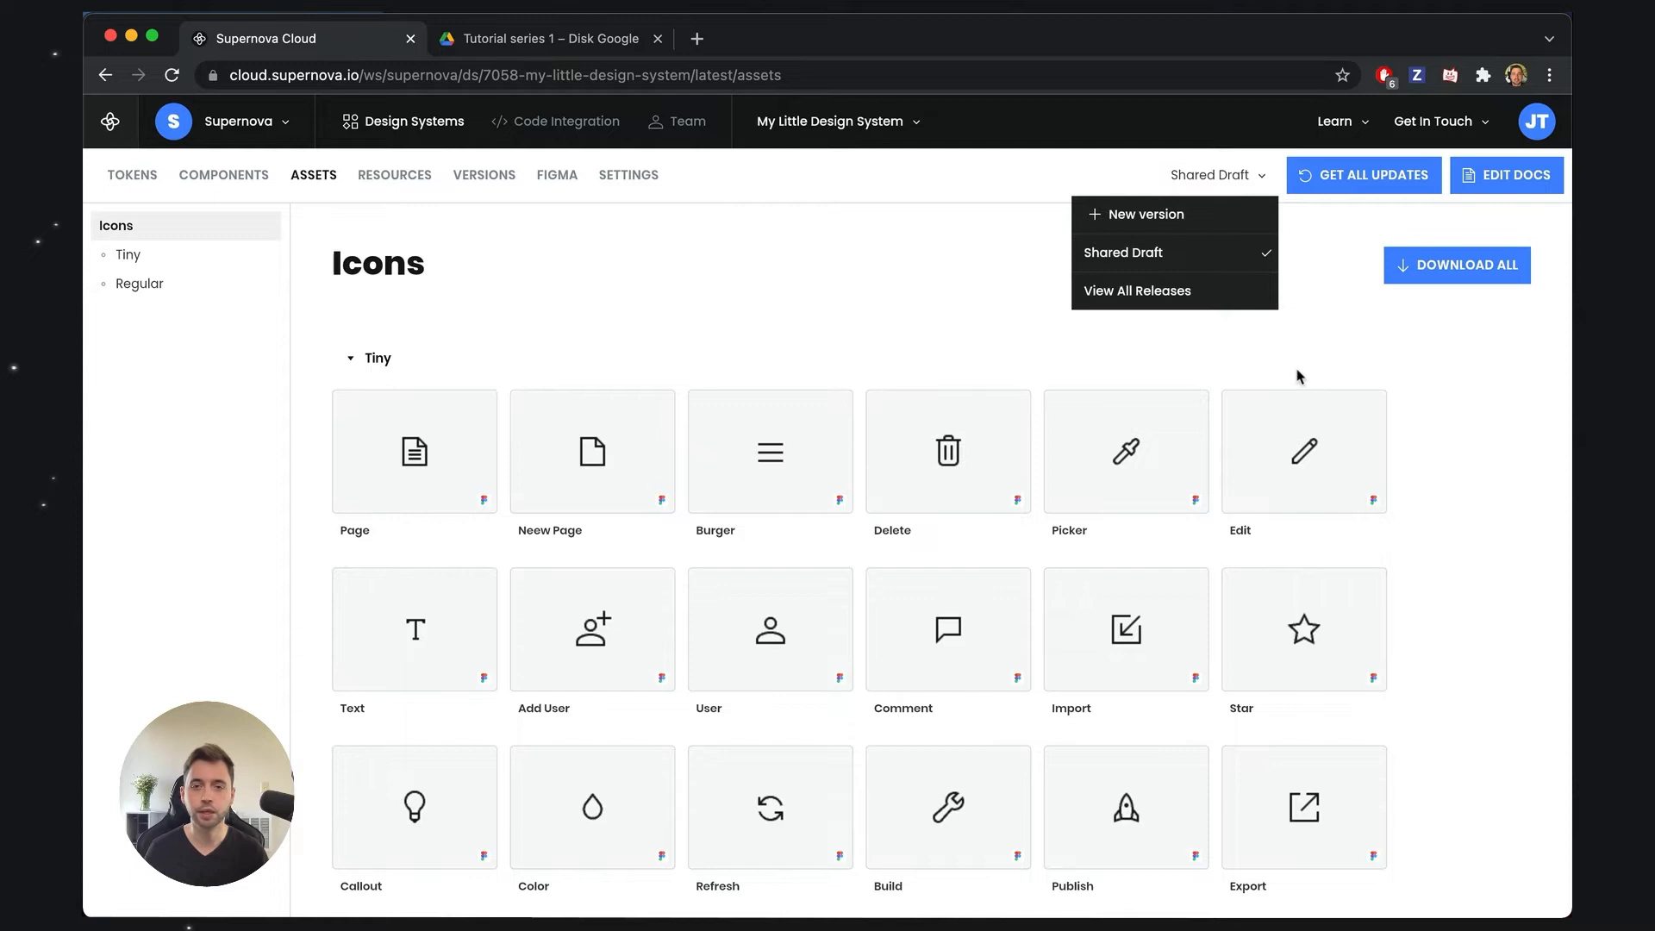
mouse_move(1329, 341)
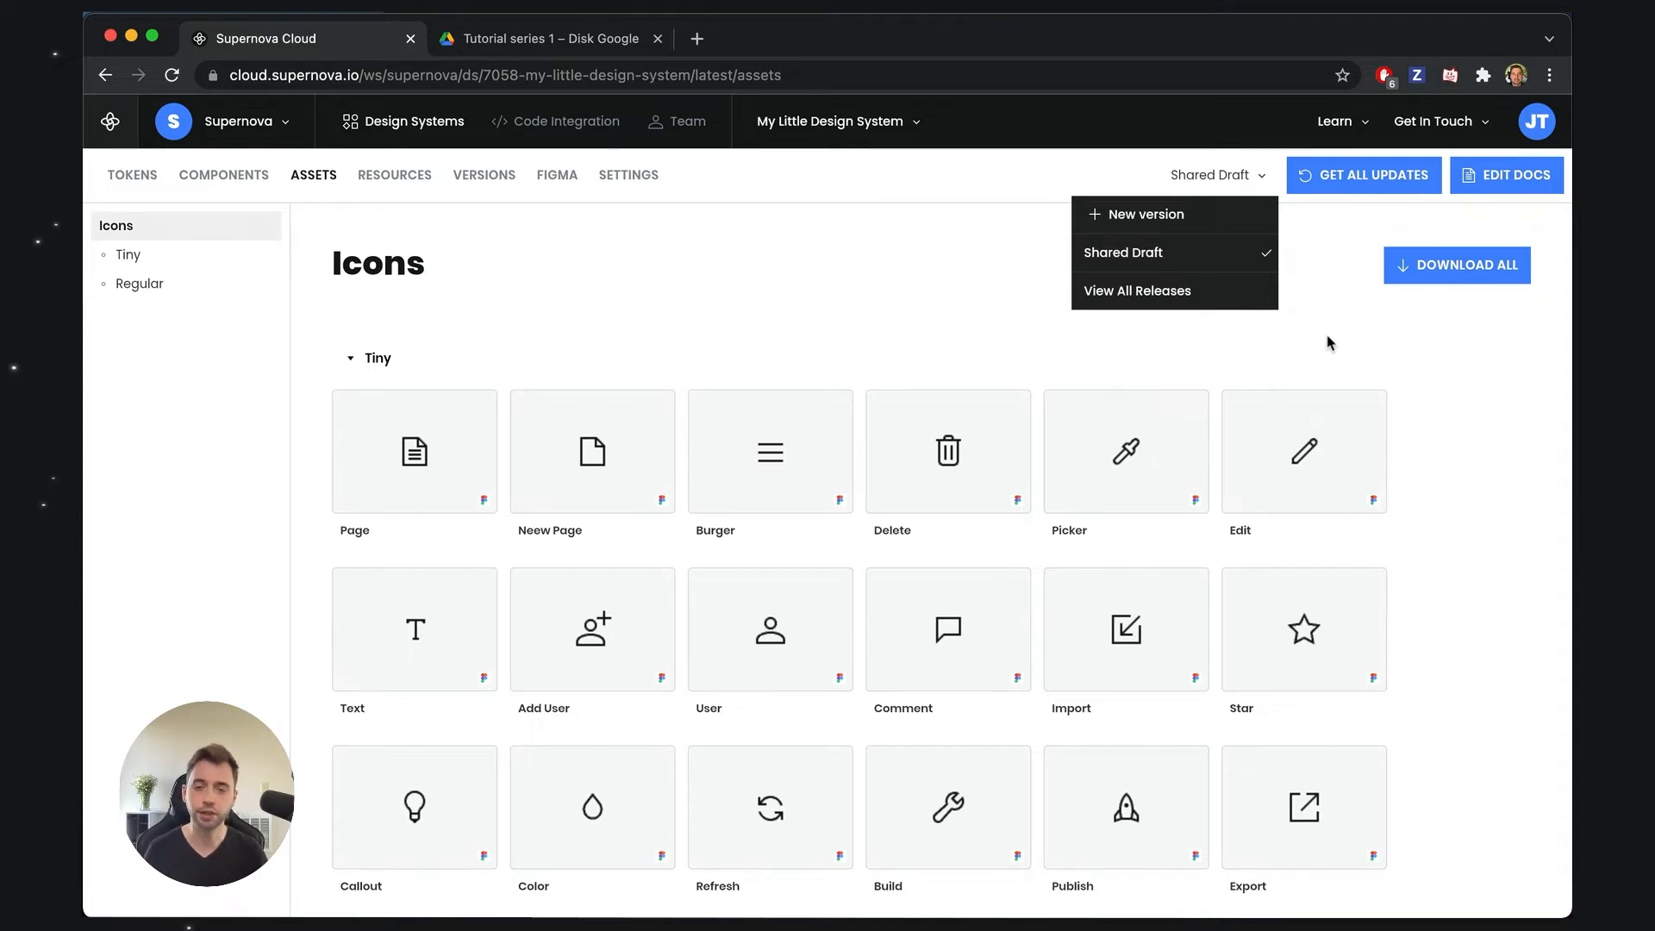
mouse_move(1217, 329)
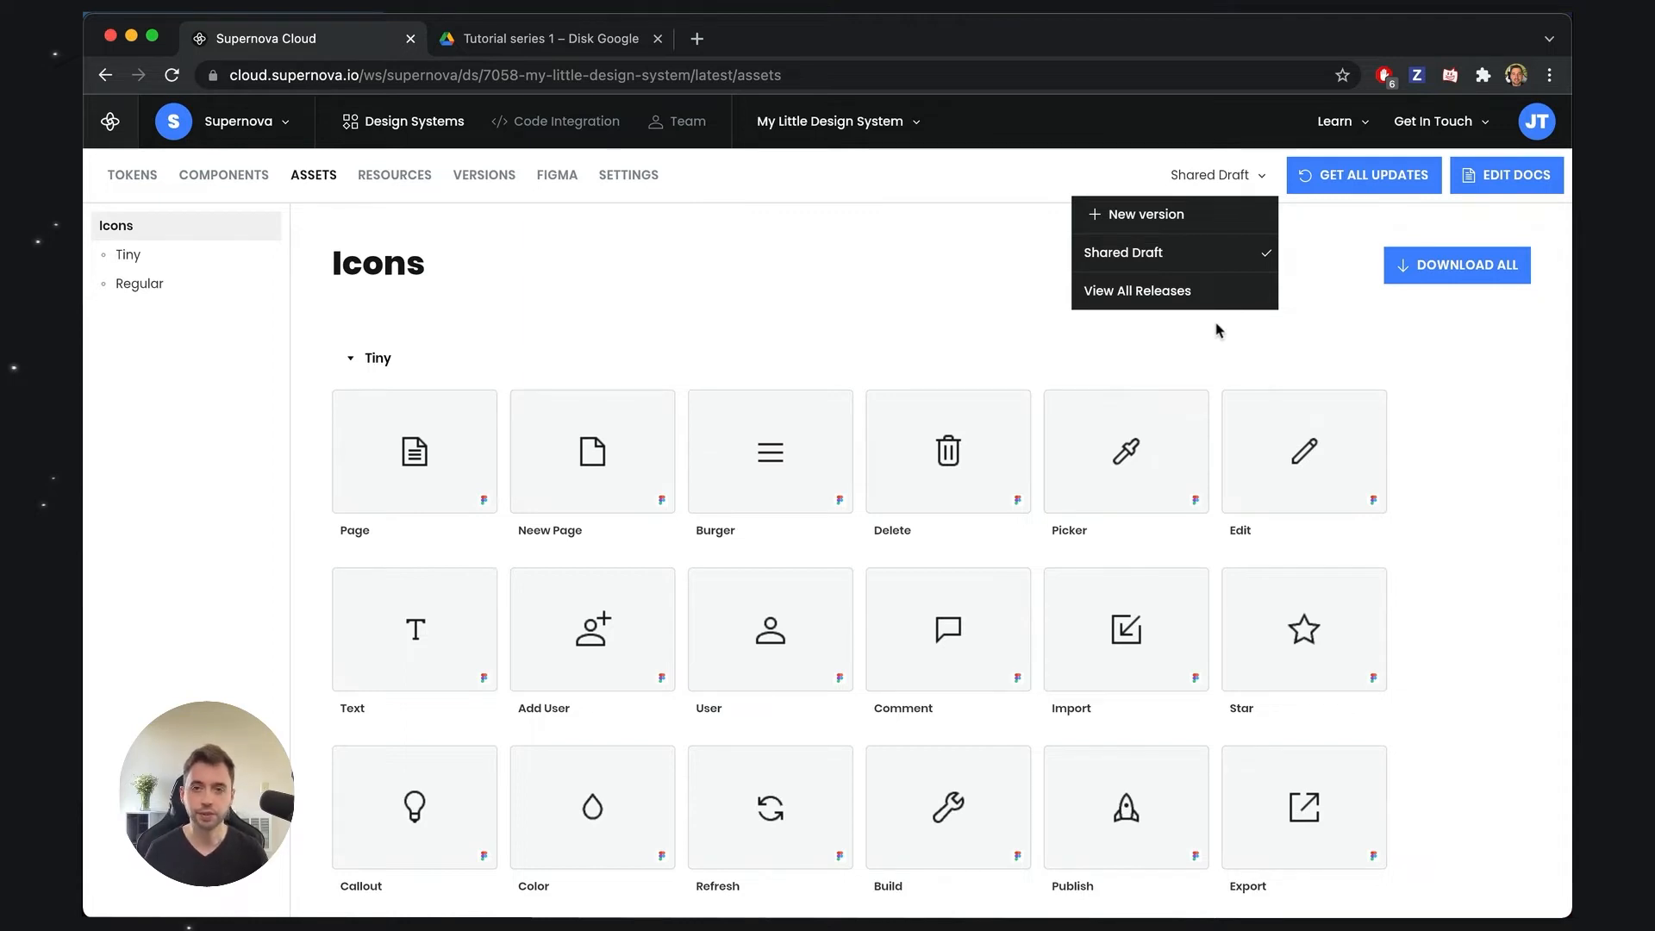
mouse_move(975, 312)
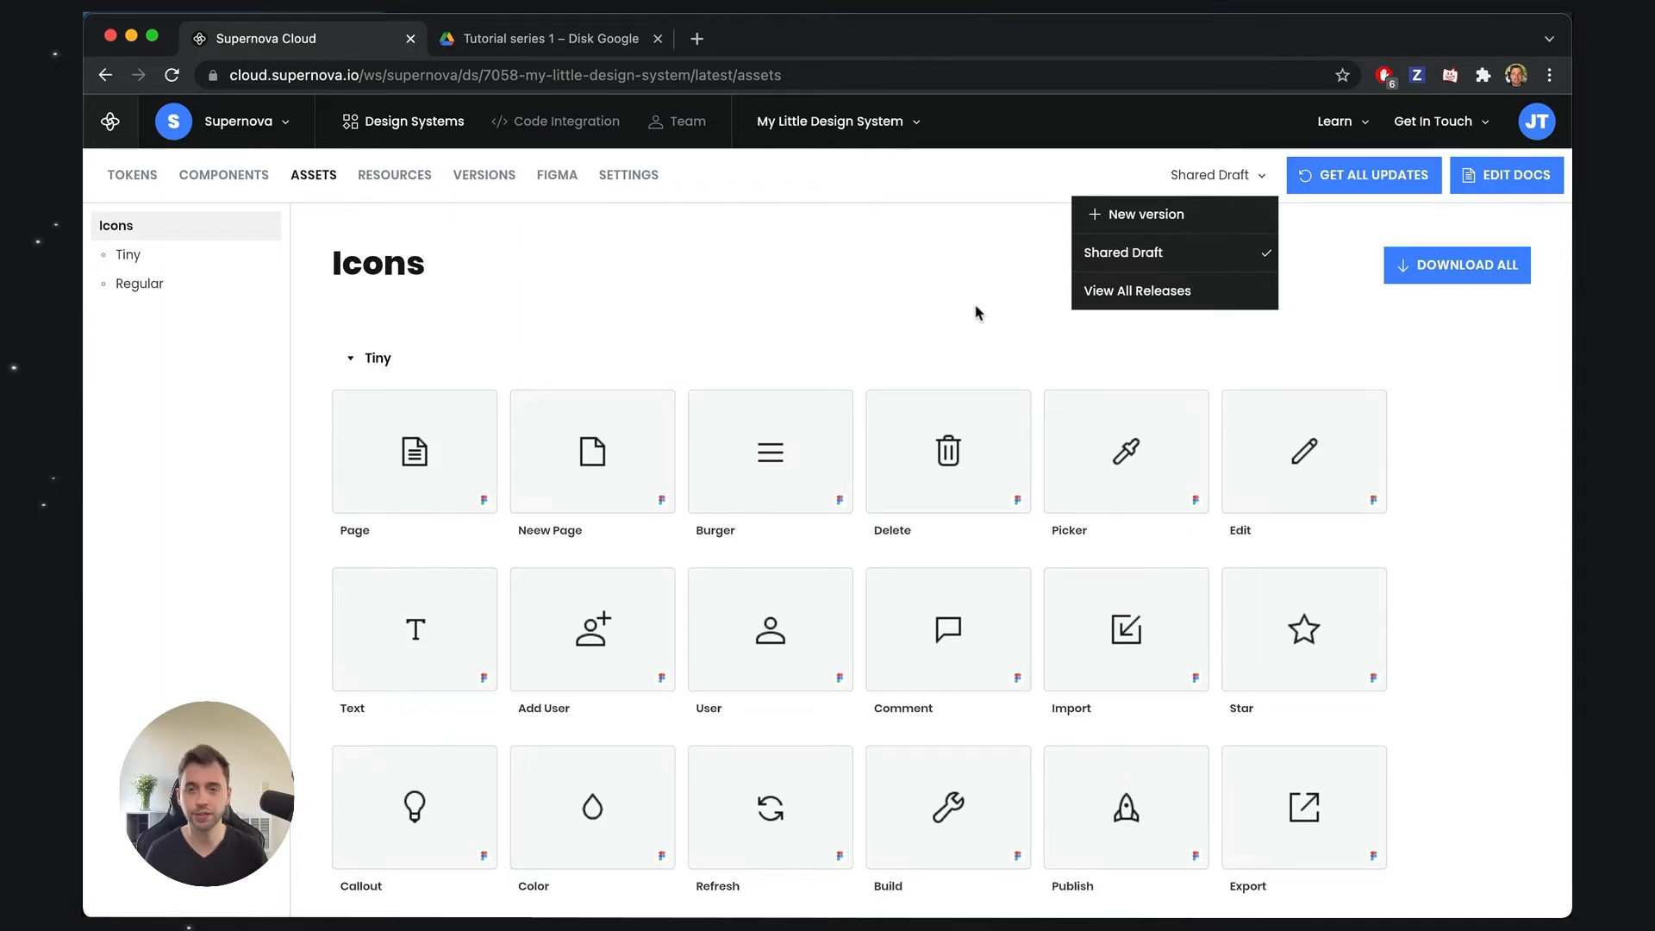
mouse_move(1144, 213)
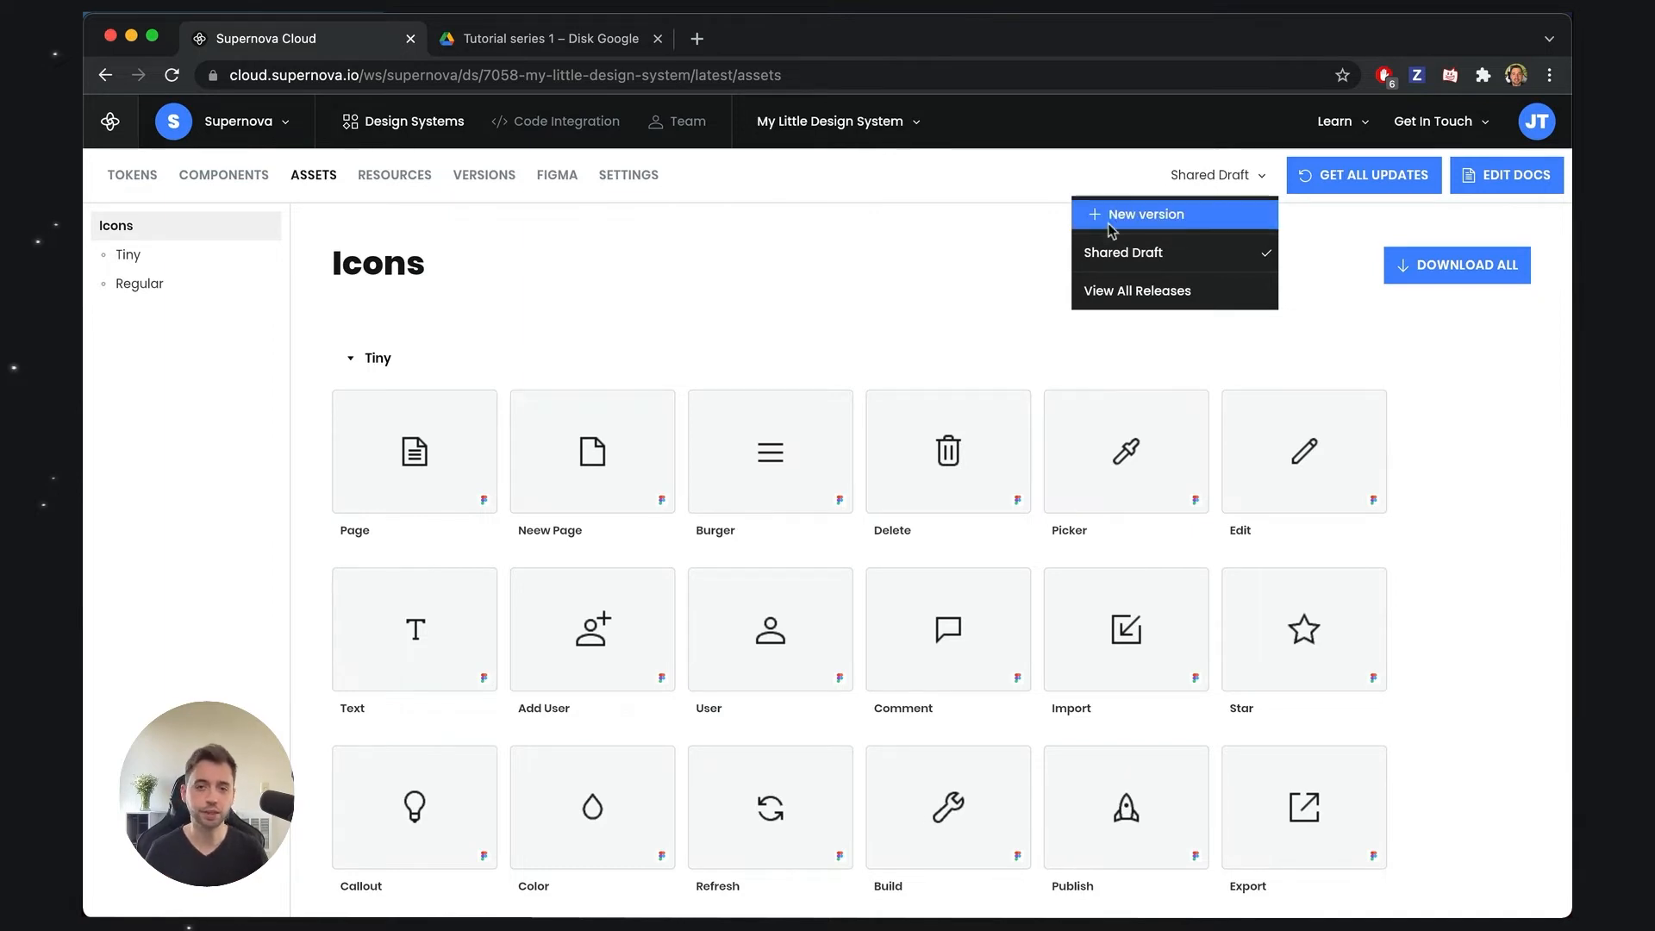
mouse_move(1116, 226)
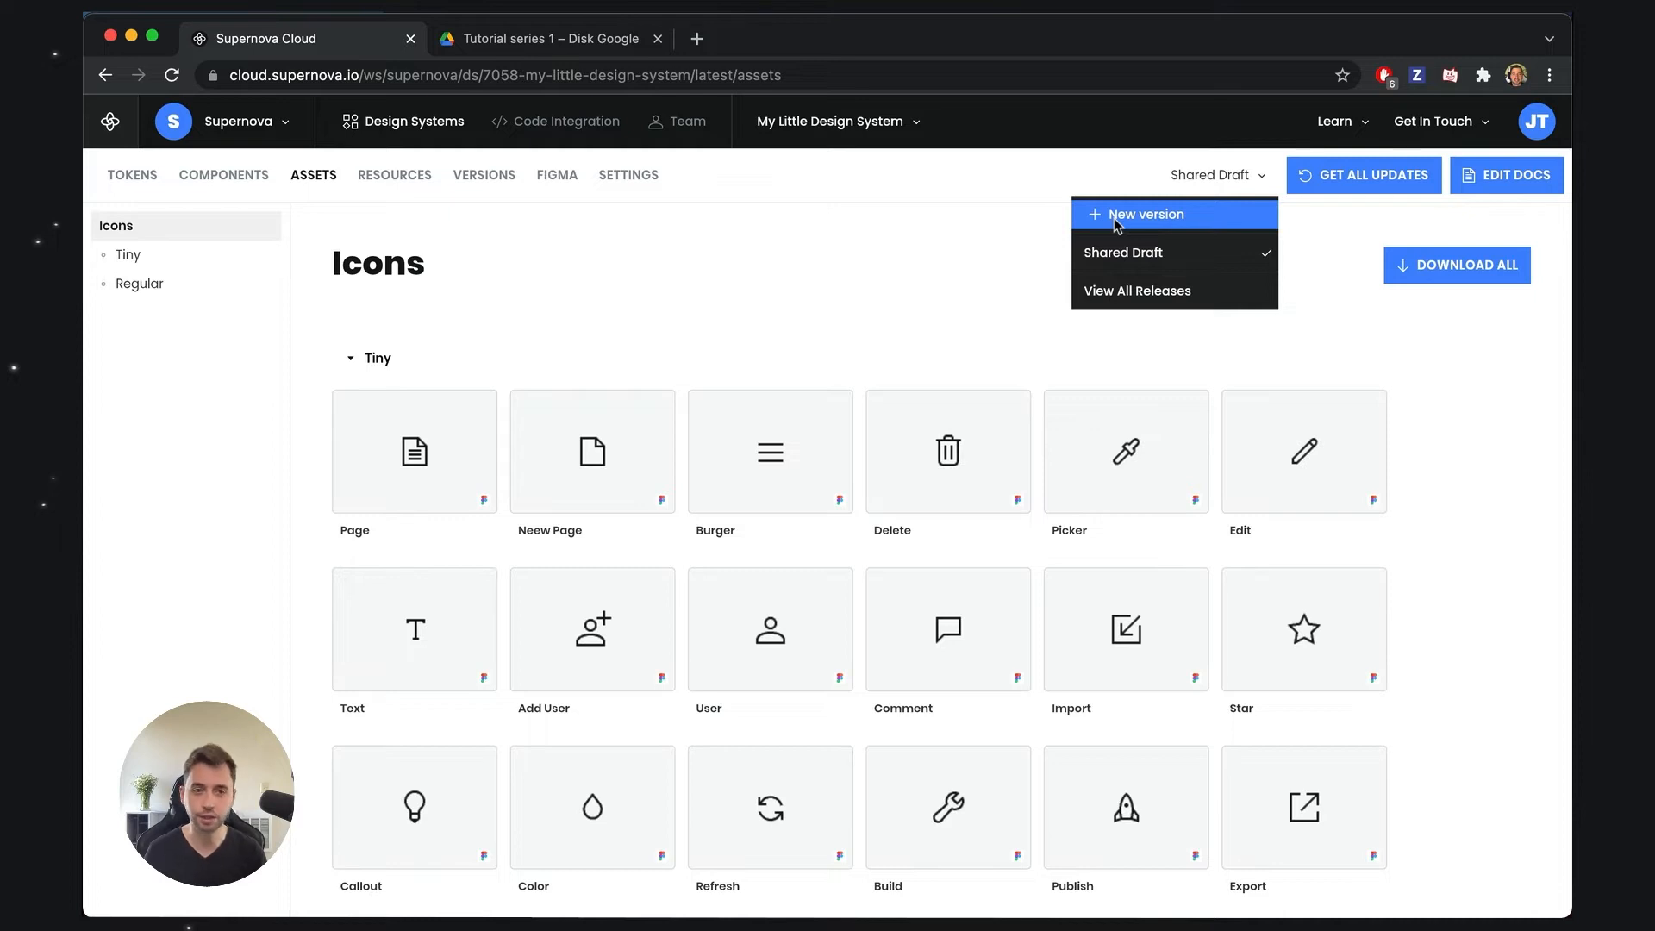
mouse_move(1121, 226)
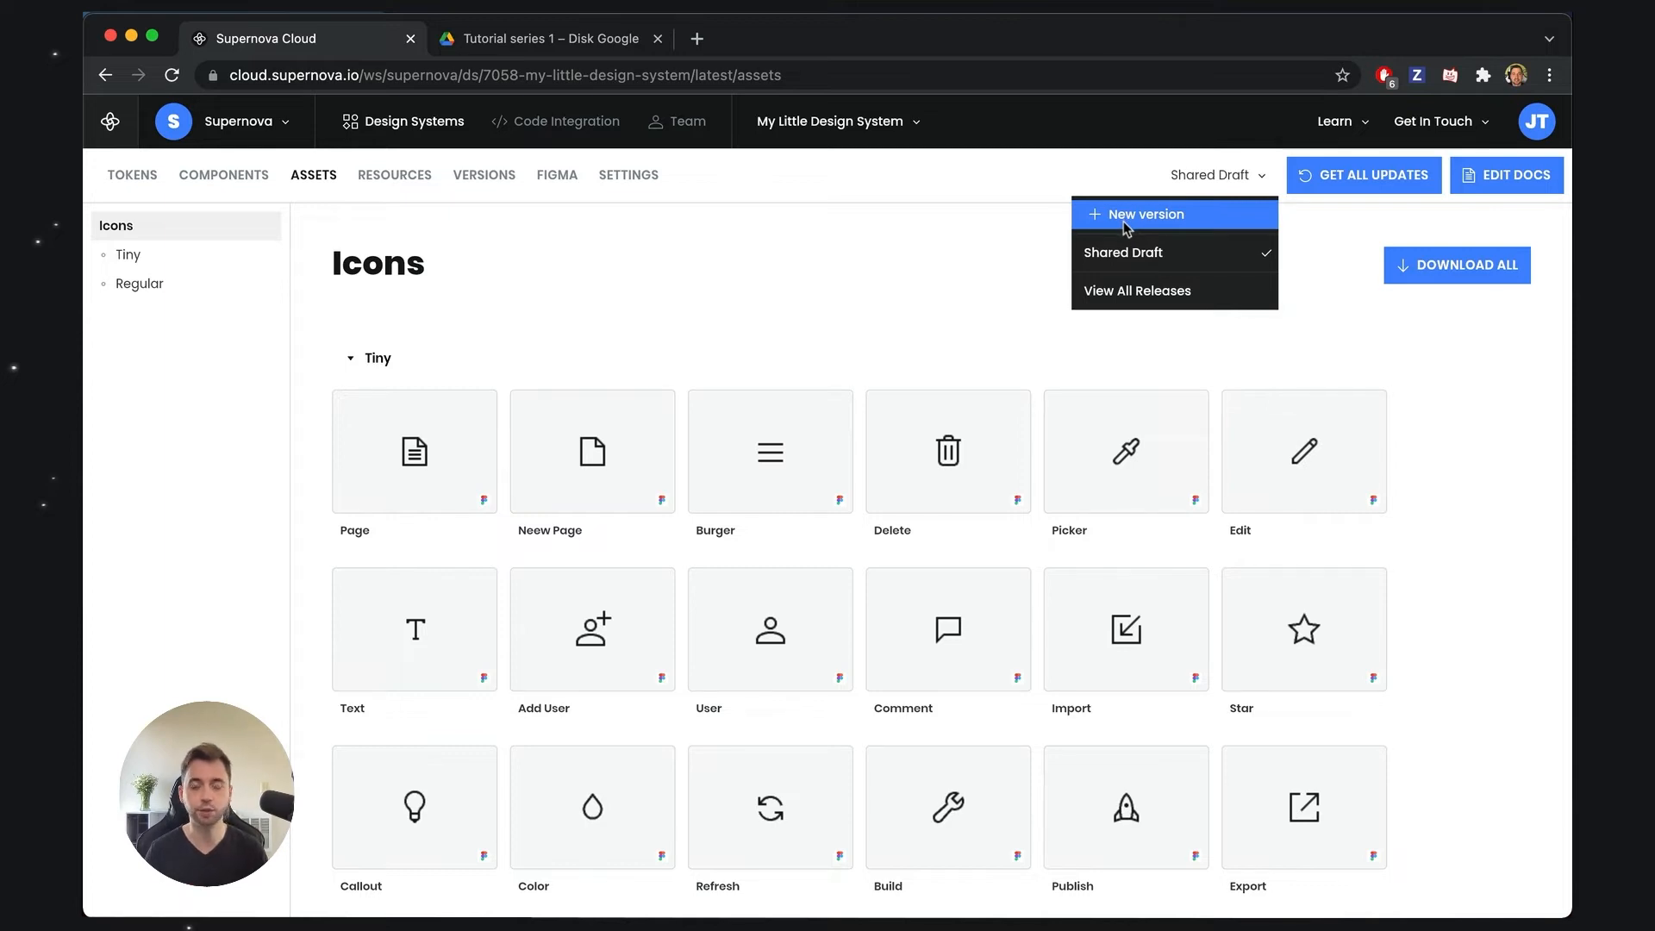
mouse_move(1187, 222)
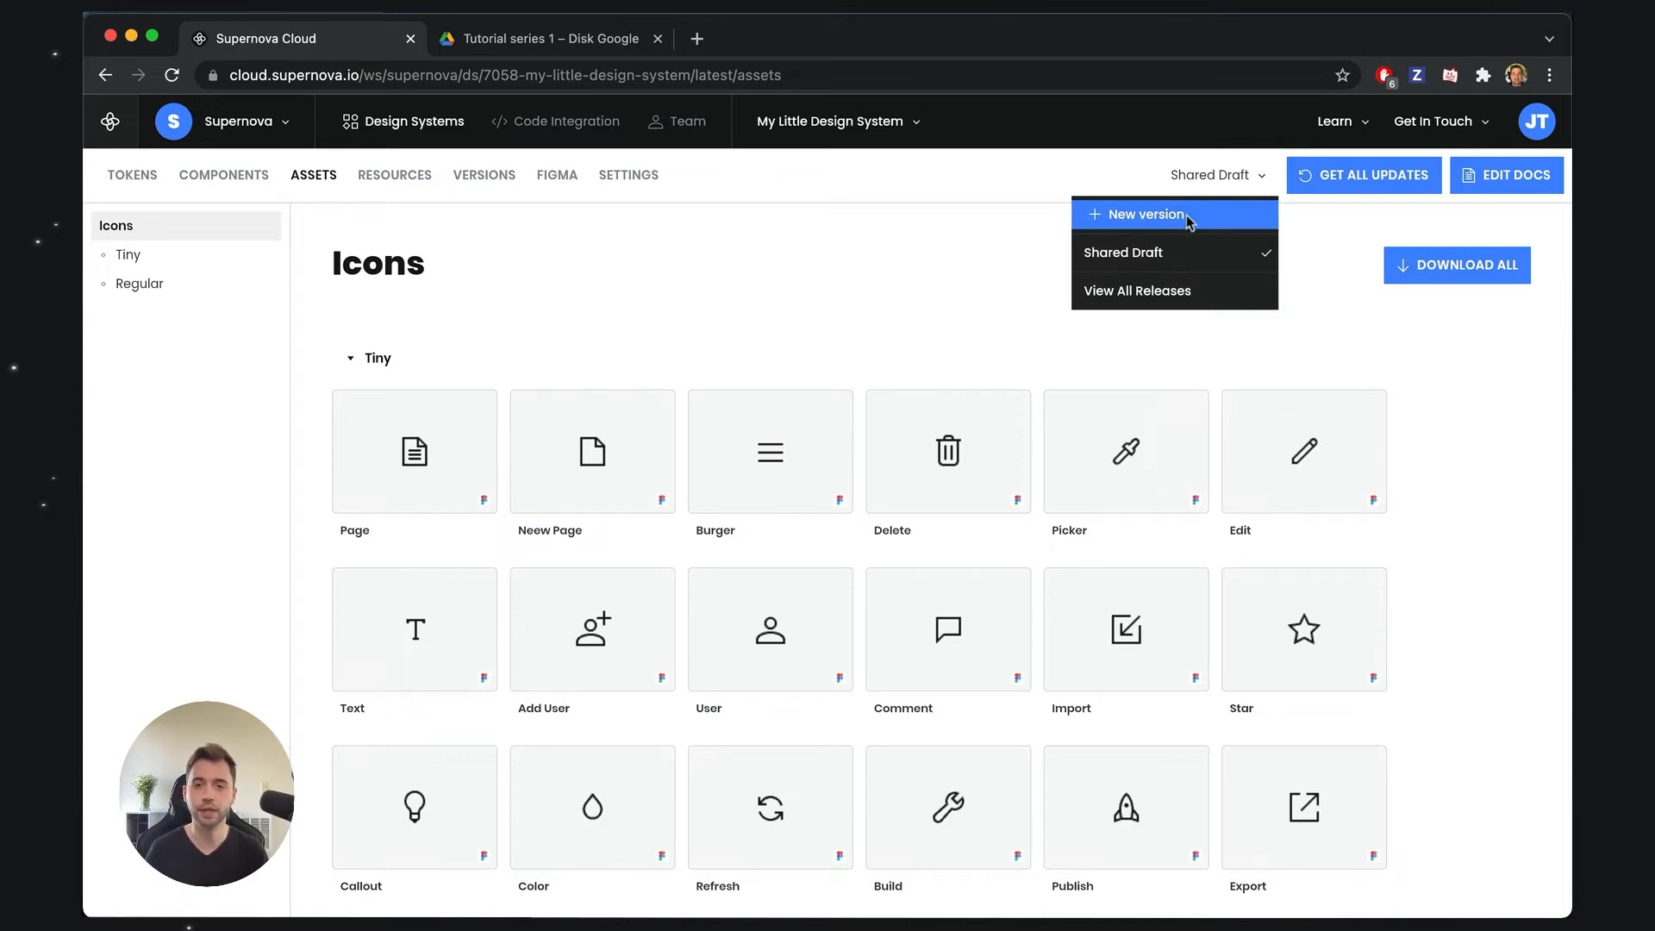
Start a new version with number 1.0.0 and name 'It begins'.
left_click(1146, 213)
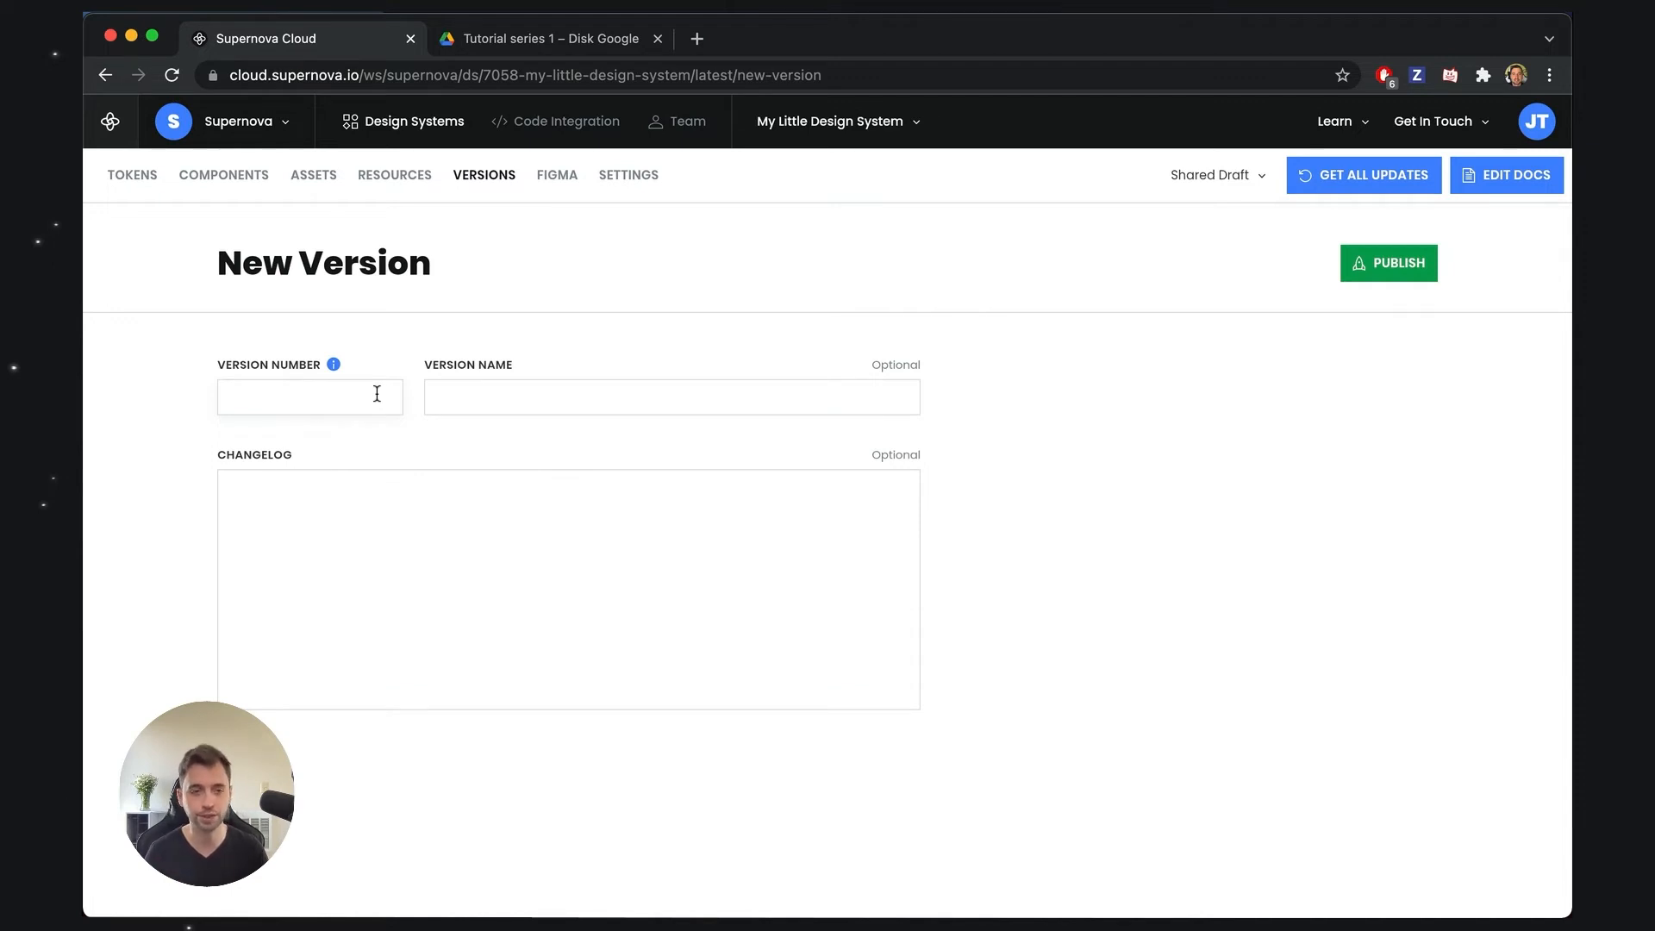
left_click(309, 397)
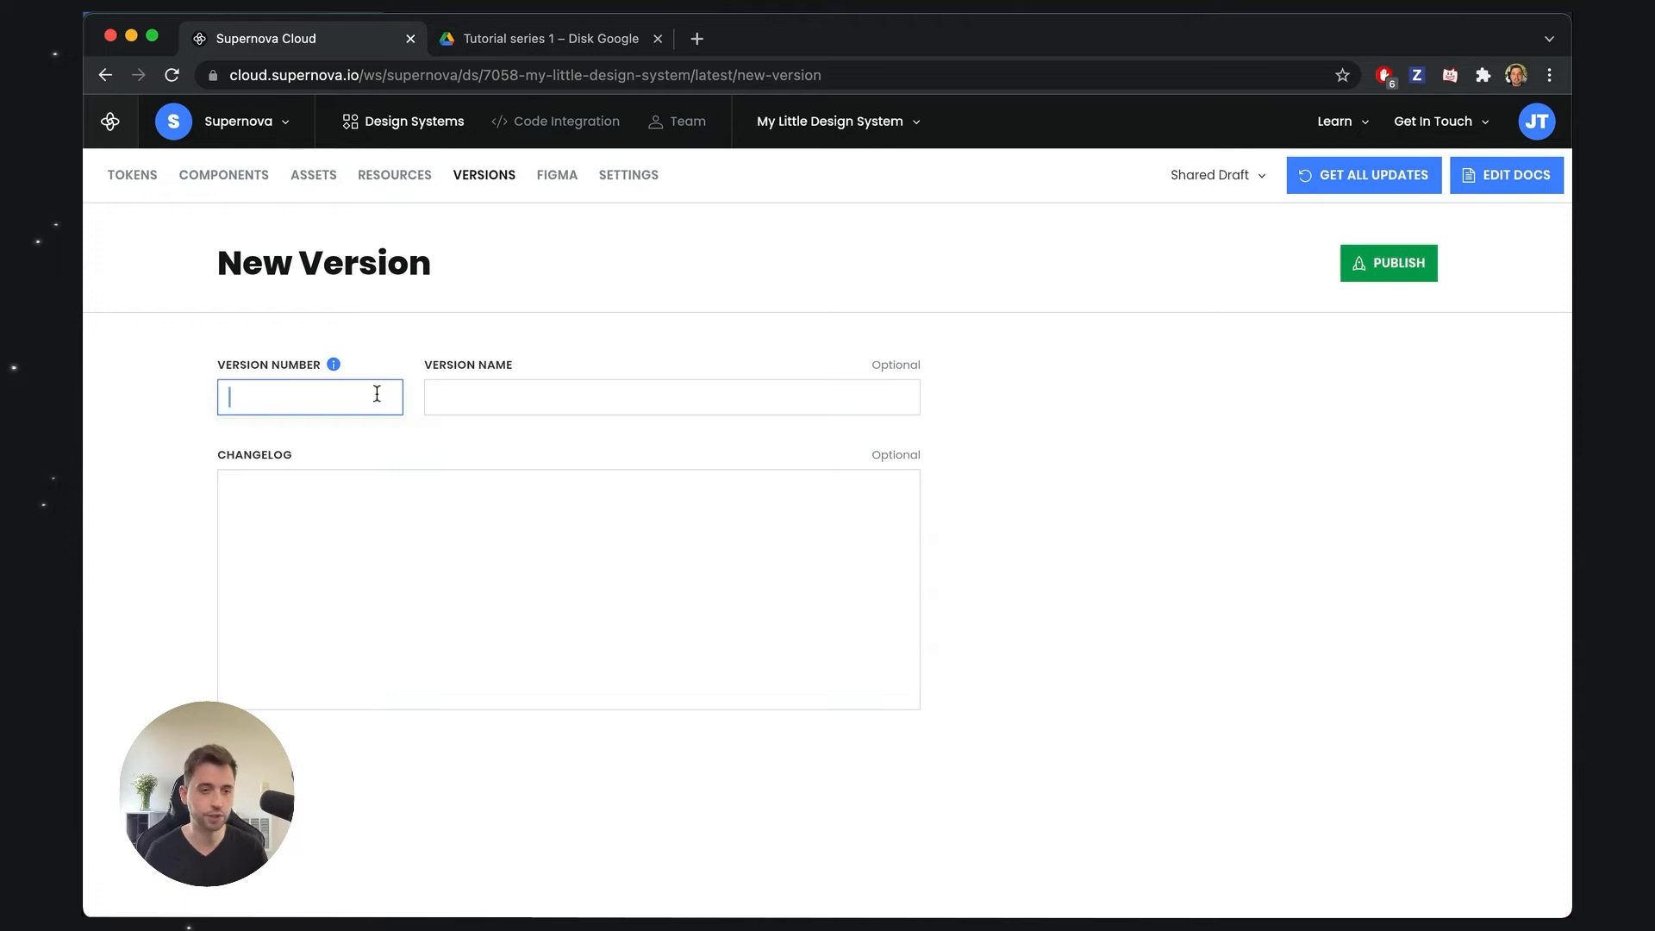
type("1.0.0")
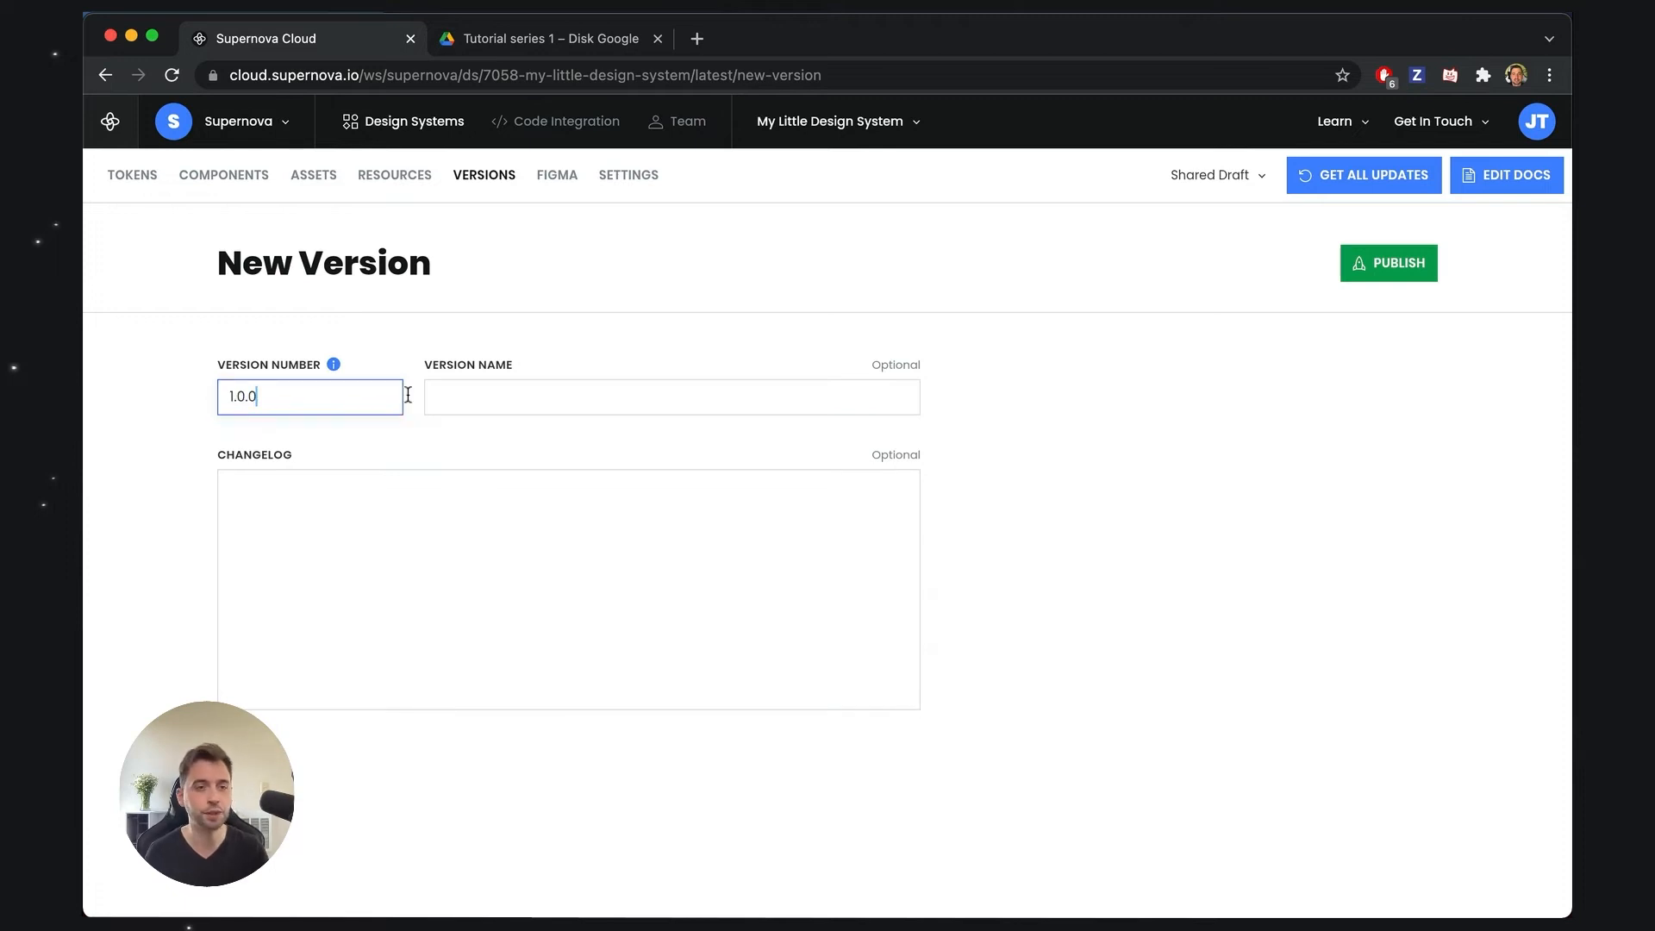
left_click(670, 396)
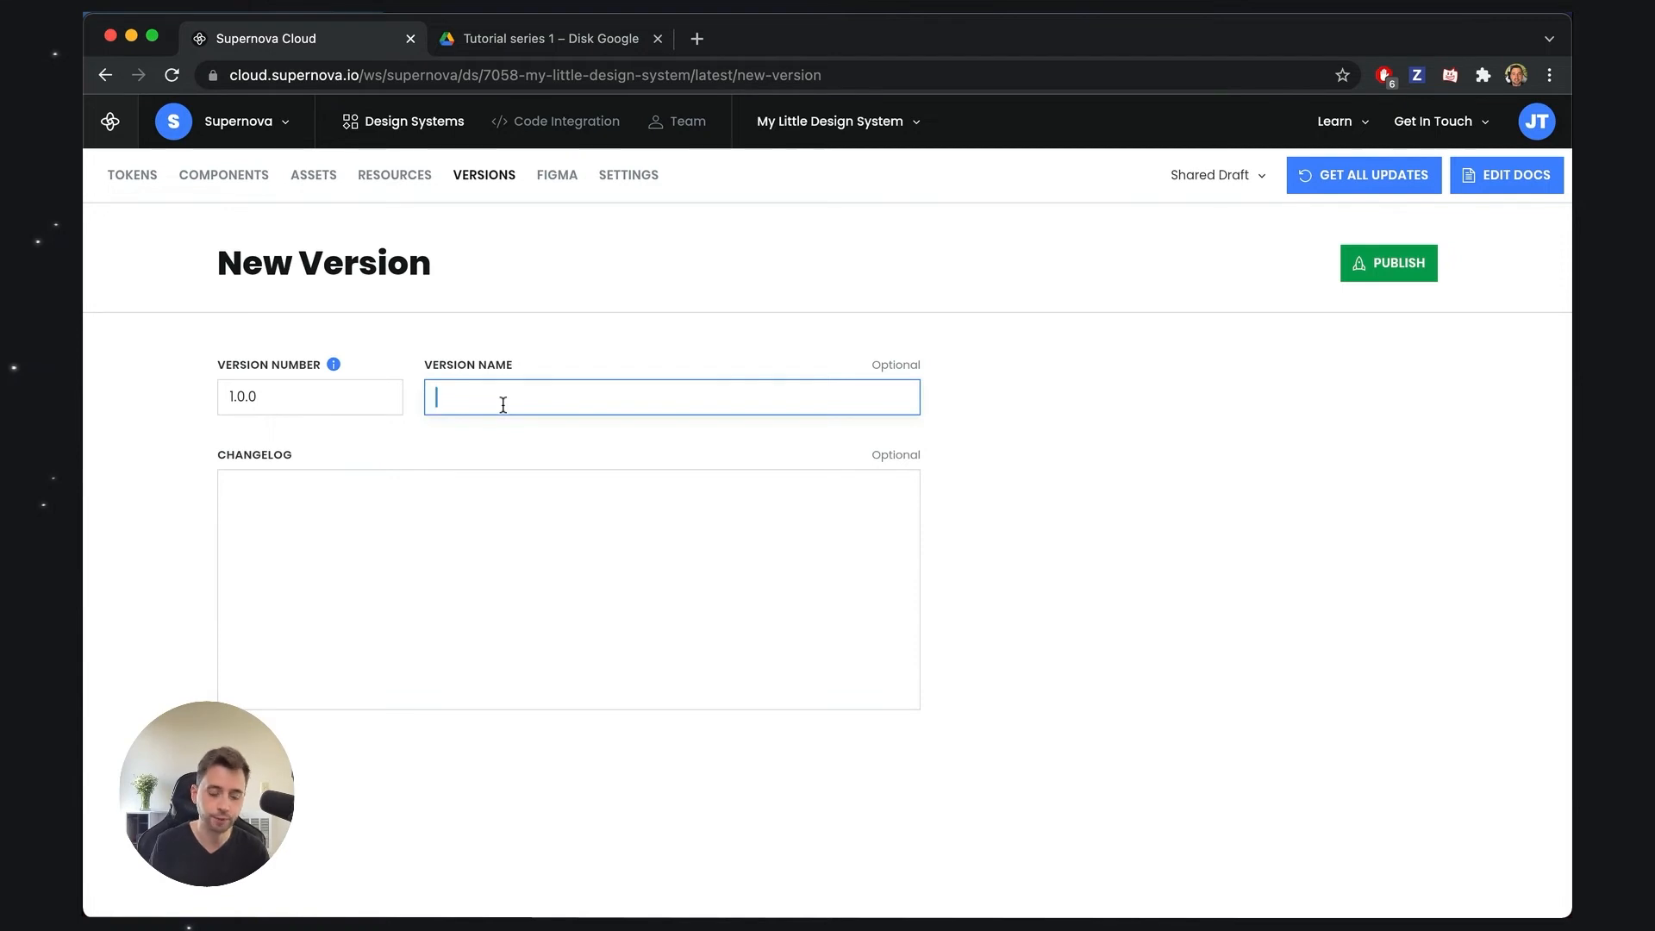
type("It begin")
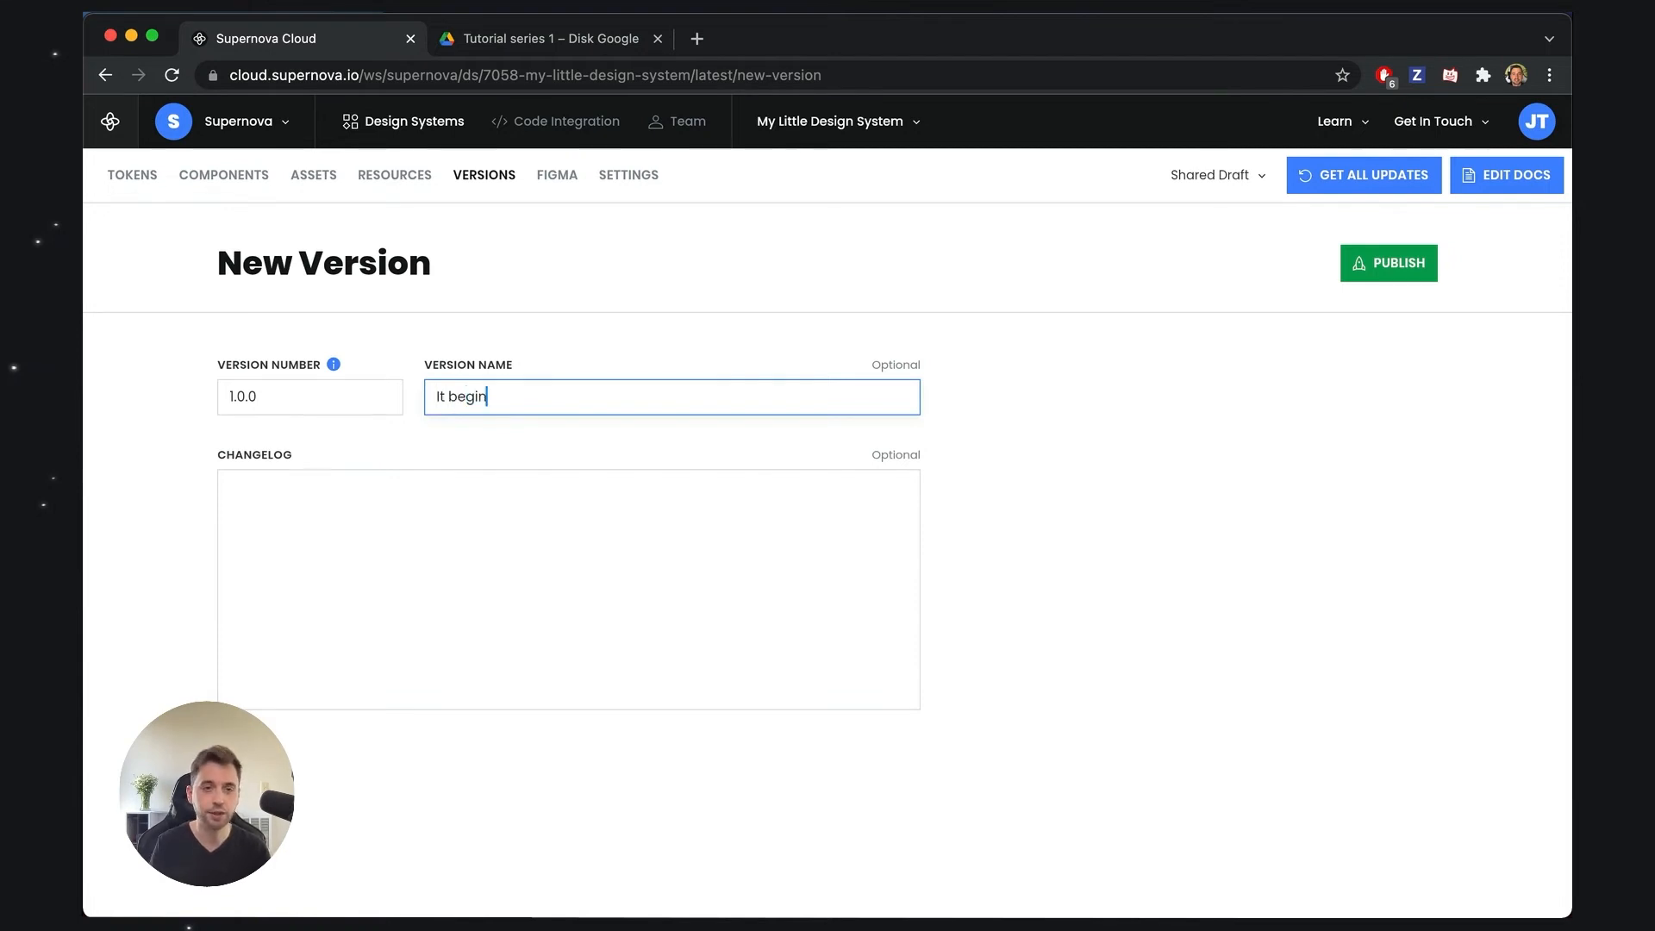
type("s")
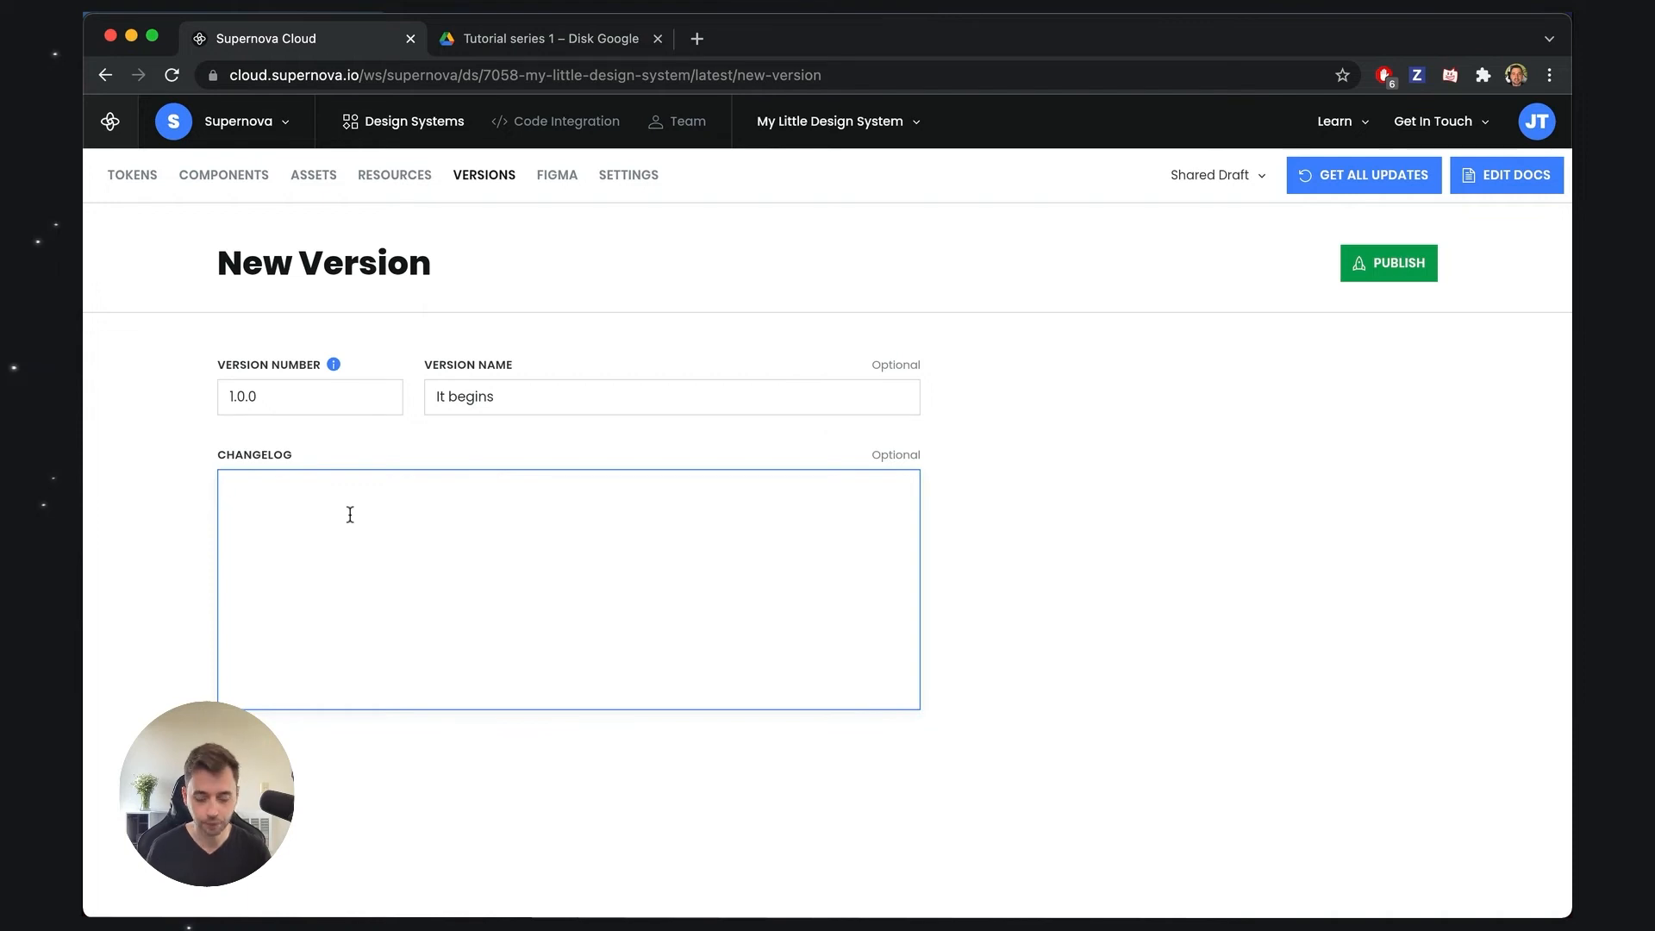
Write the changelog '- This is the very first stable version of the design system'.
type("-")
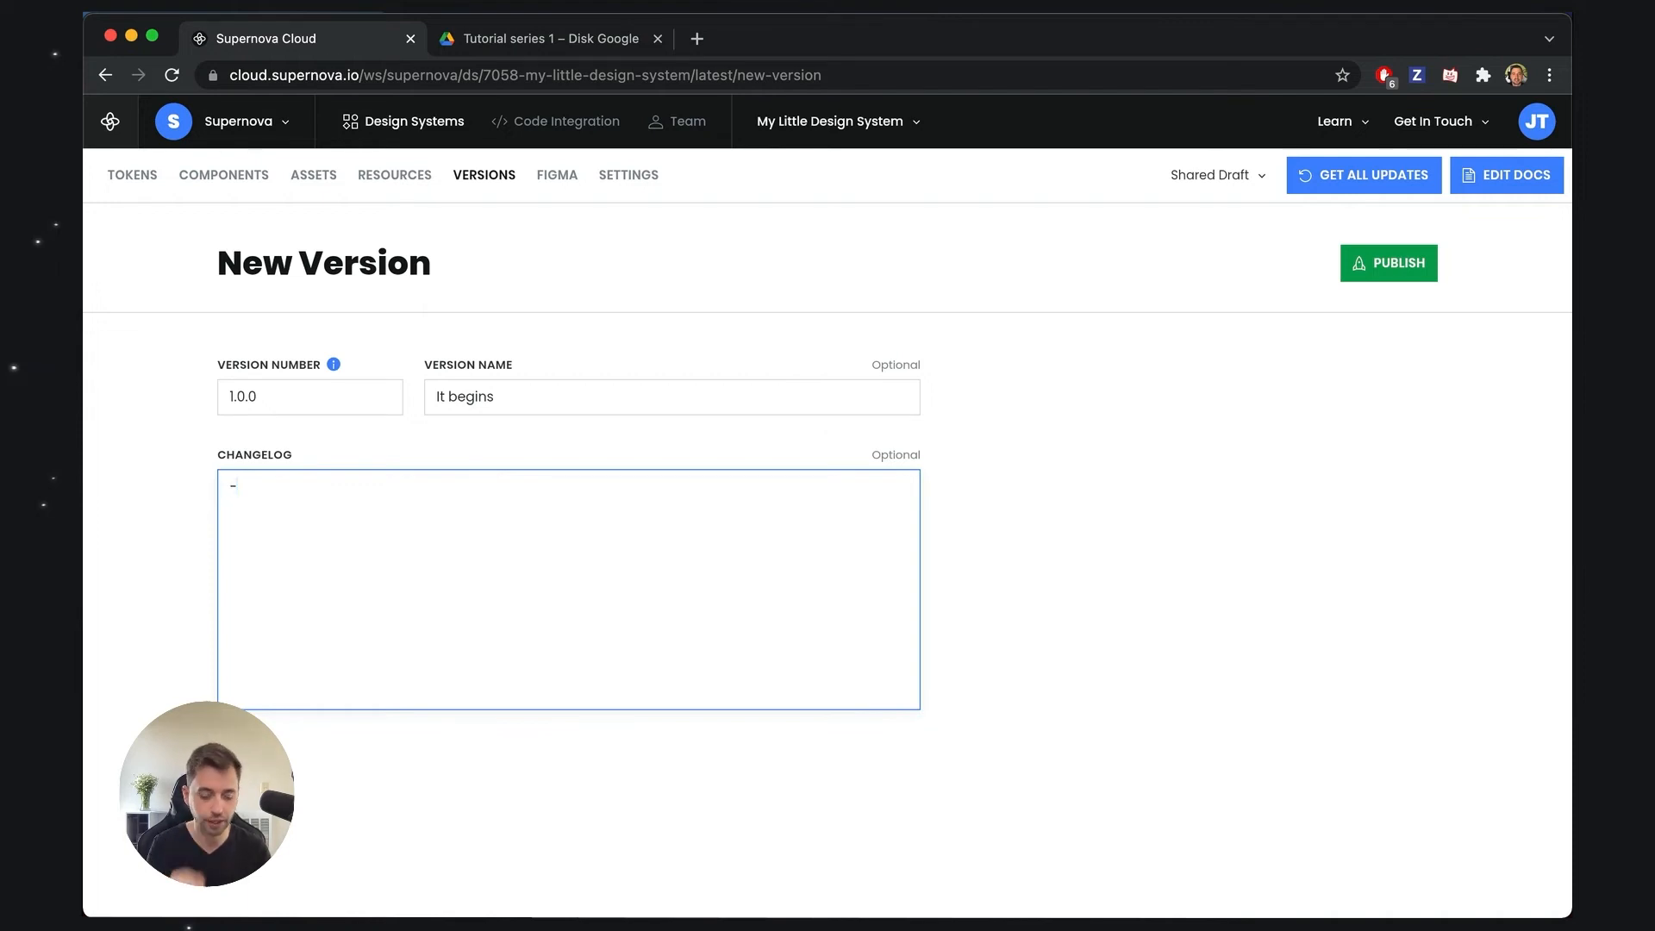
type("This is")
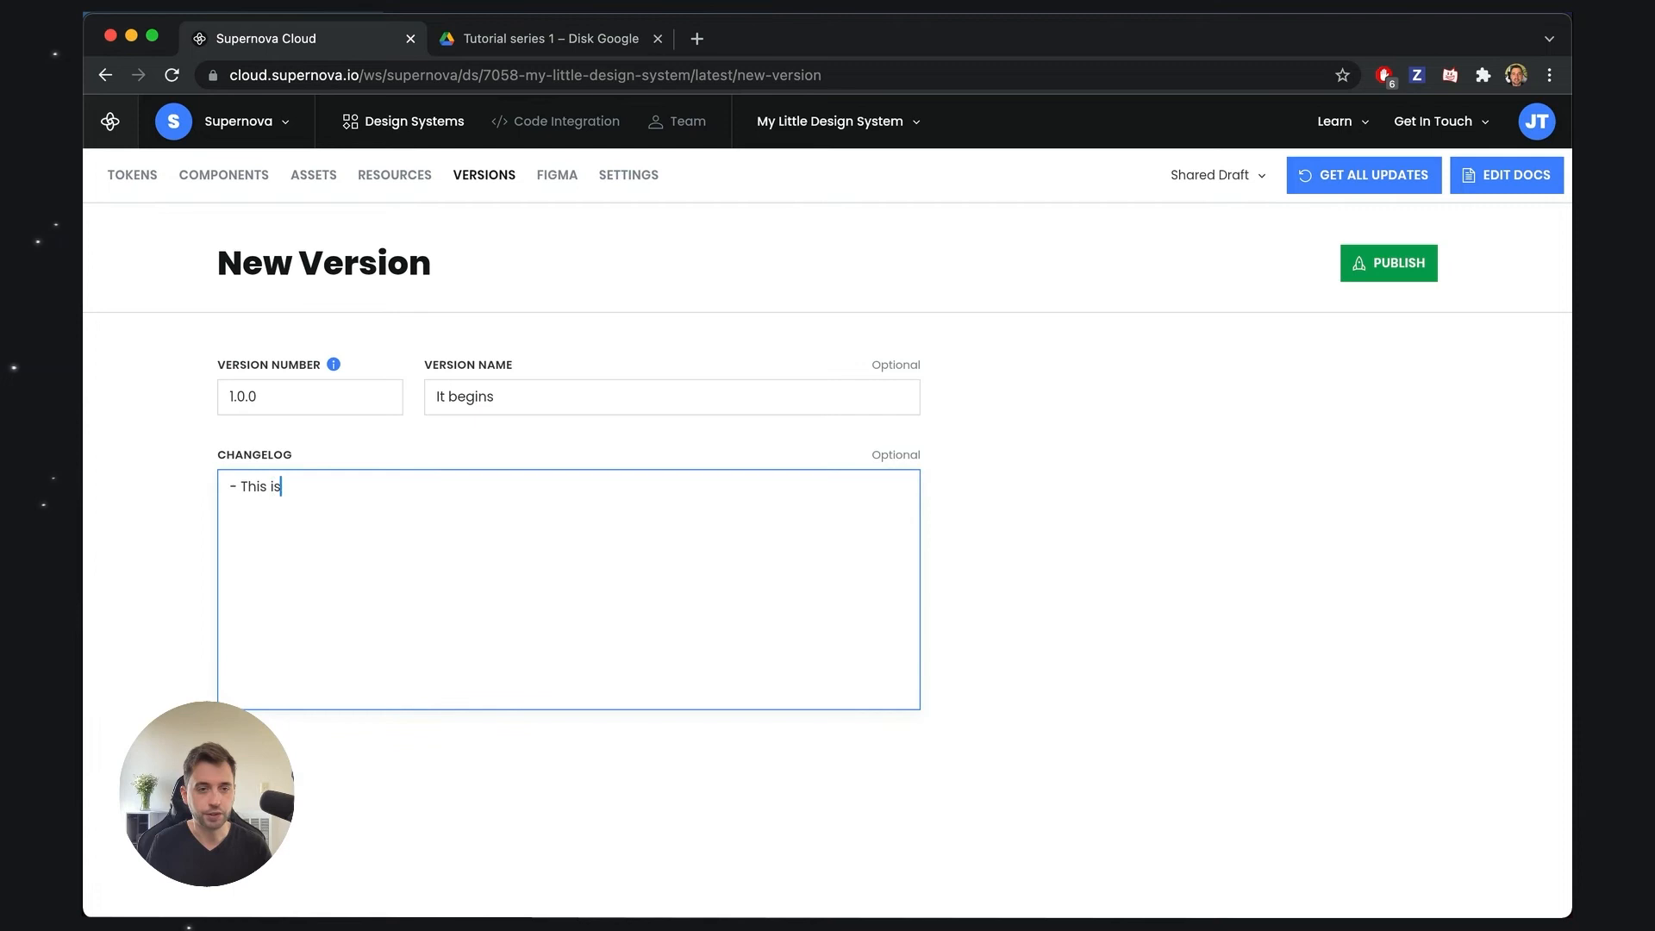
type("the very first")
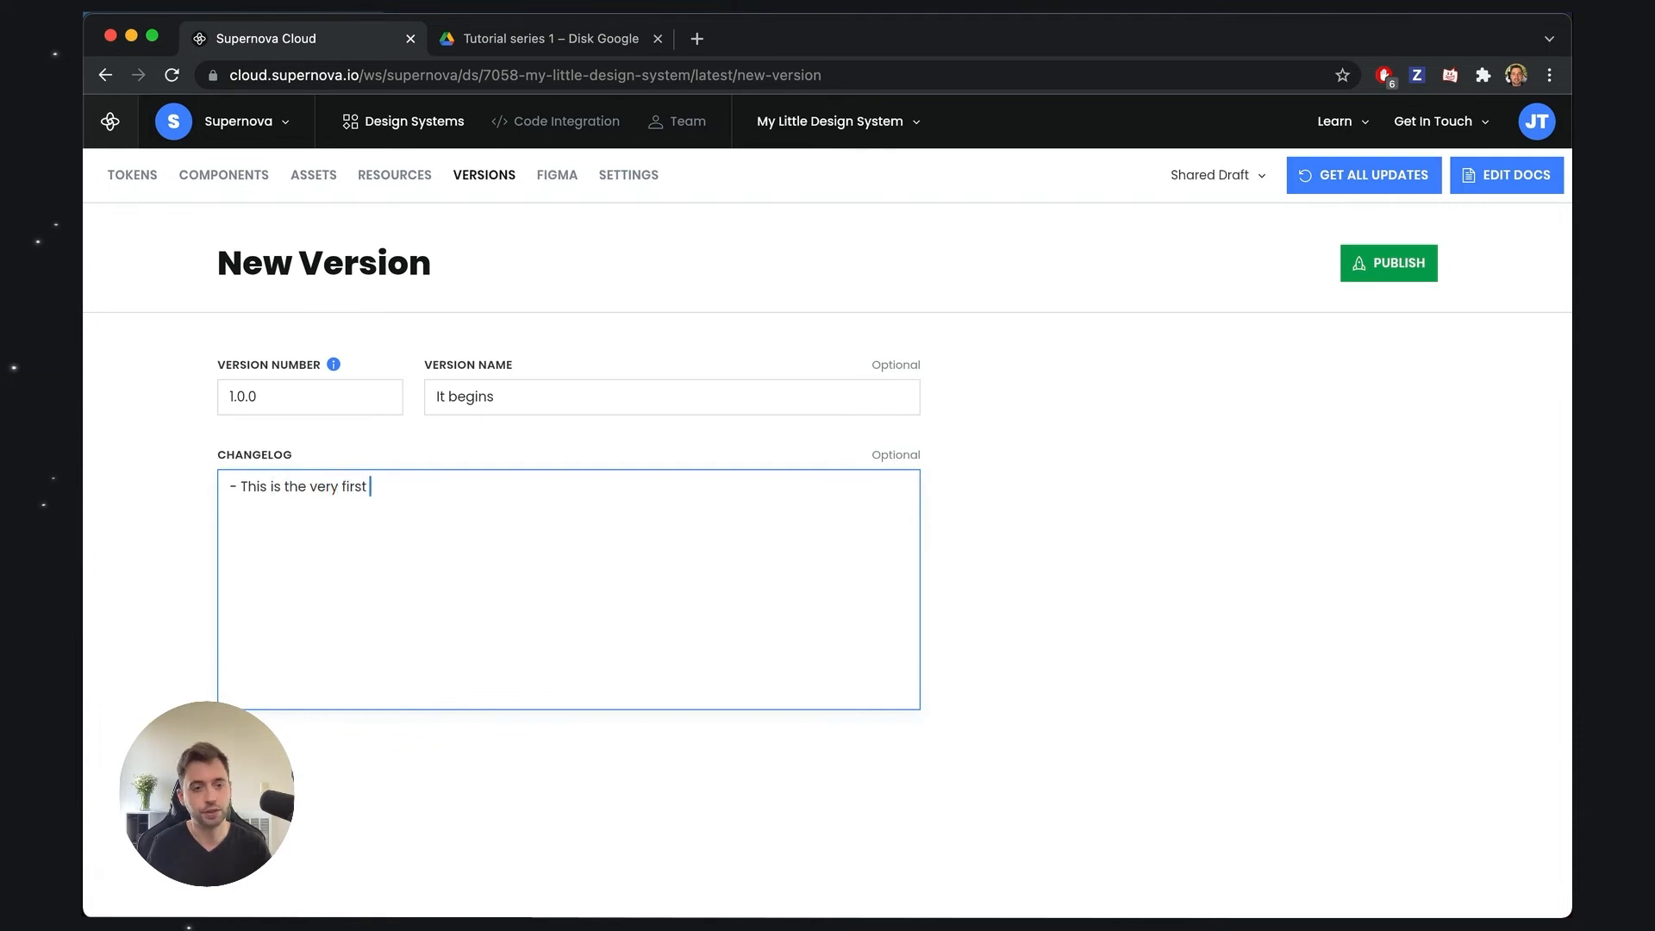
type("stable v")
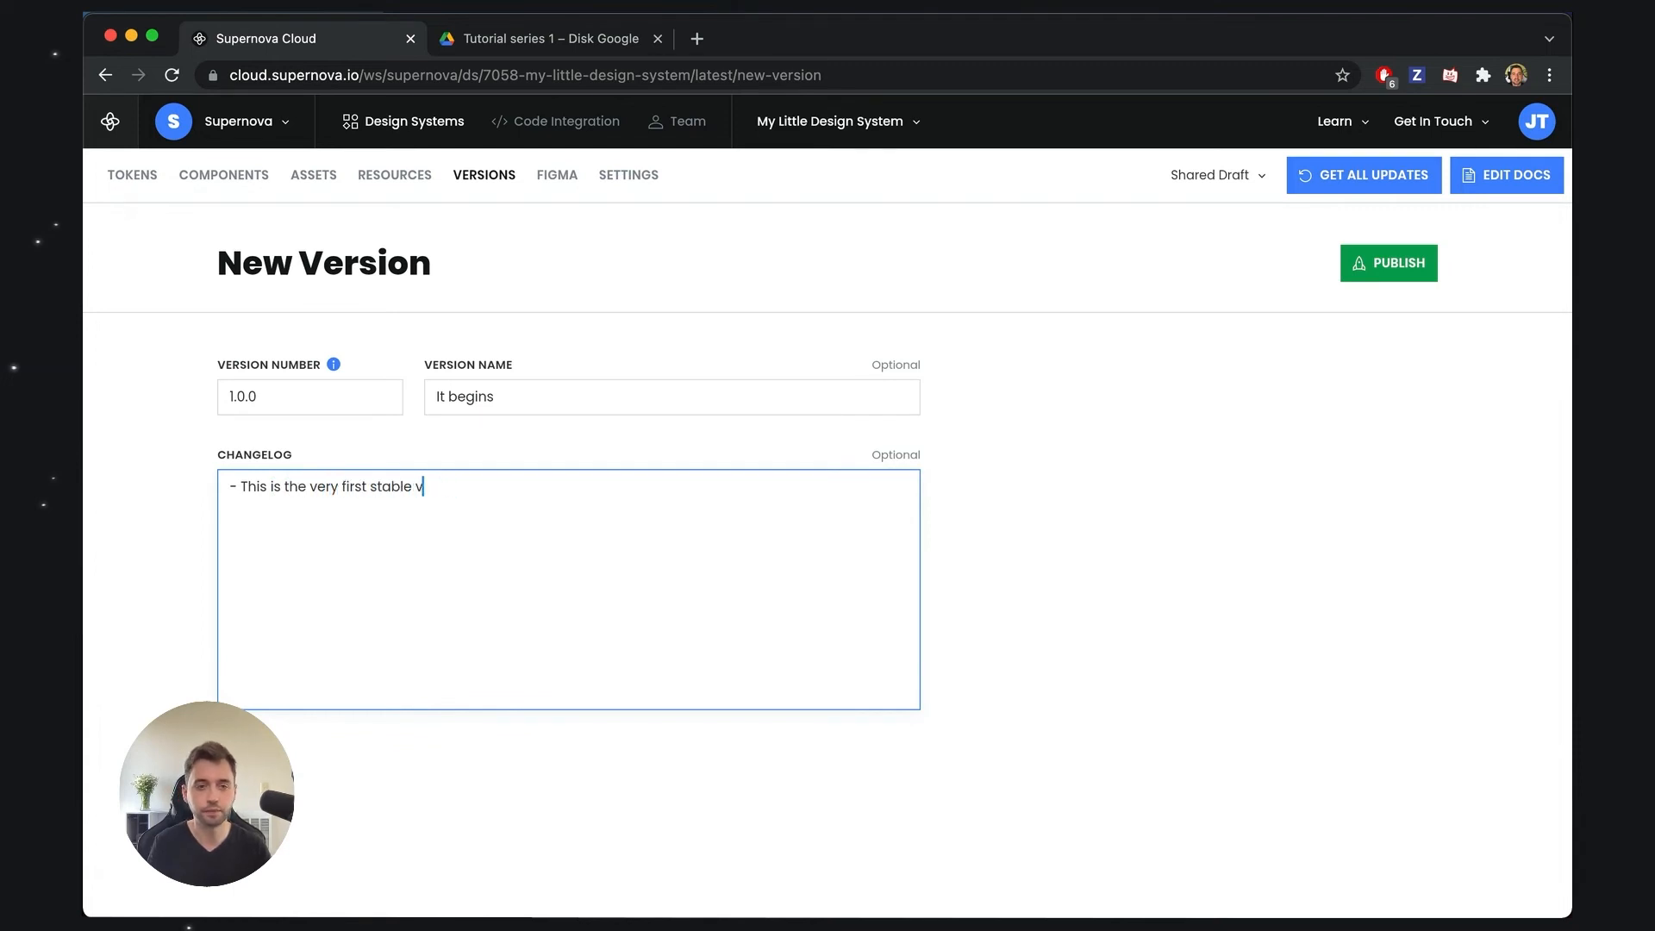
type("ersion of the design sys")
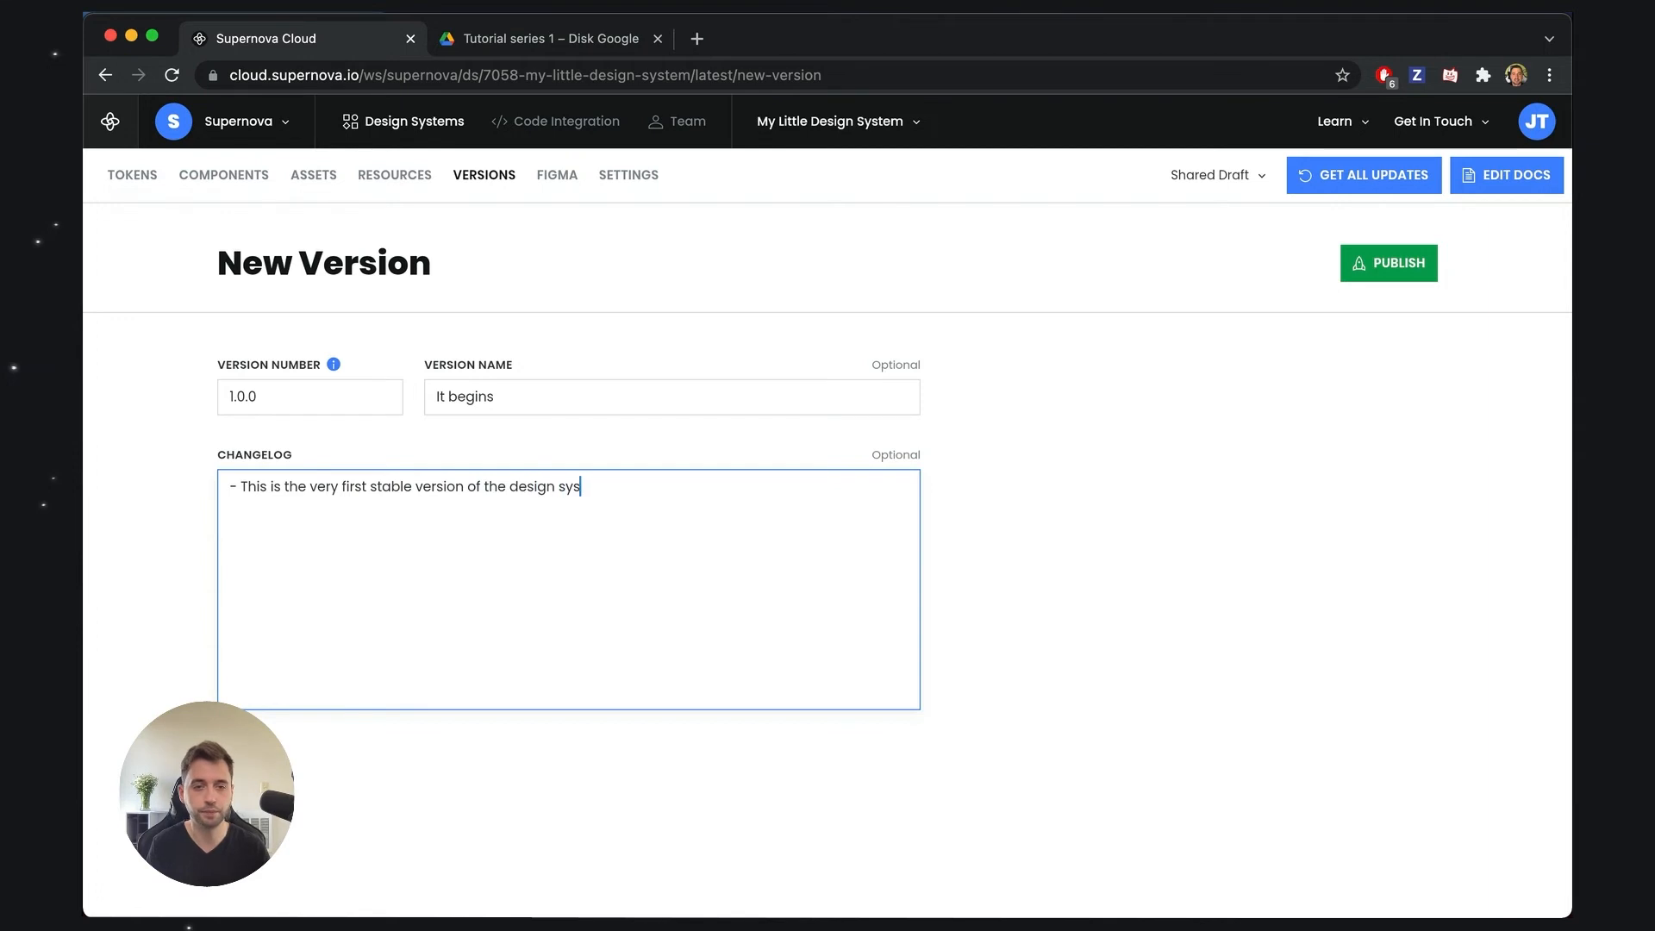
type("tem")
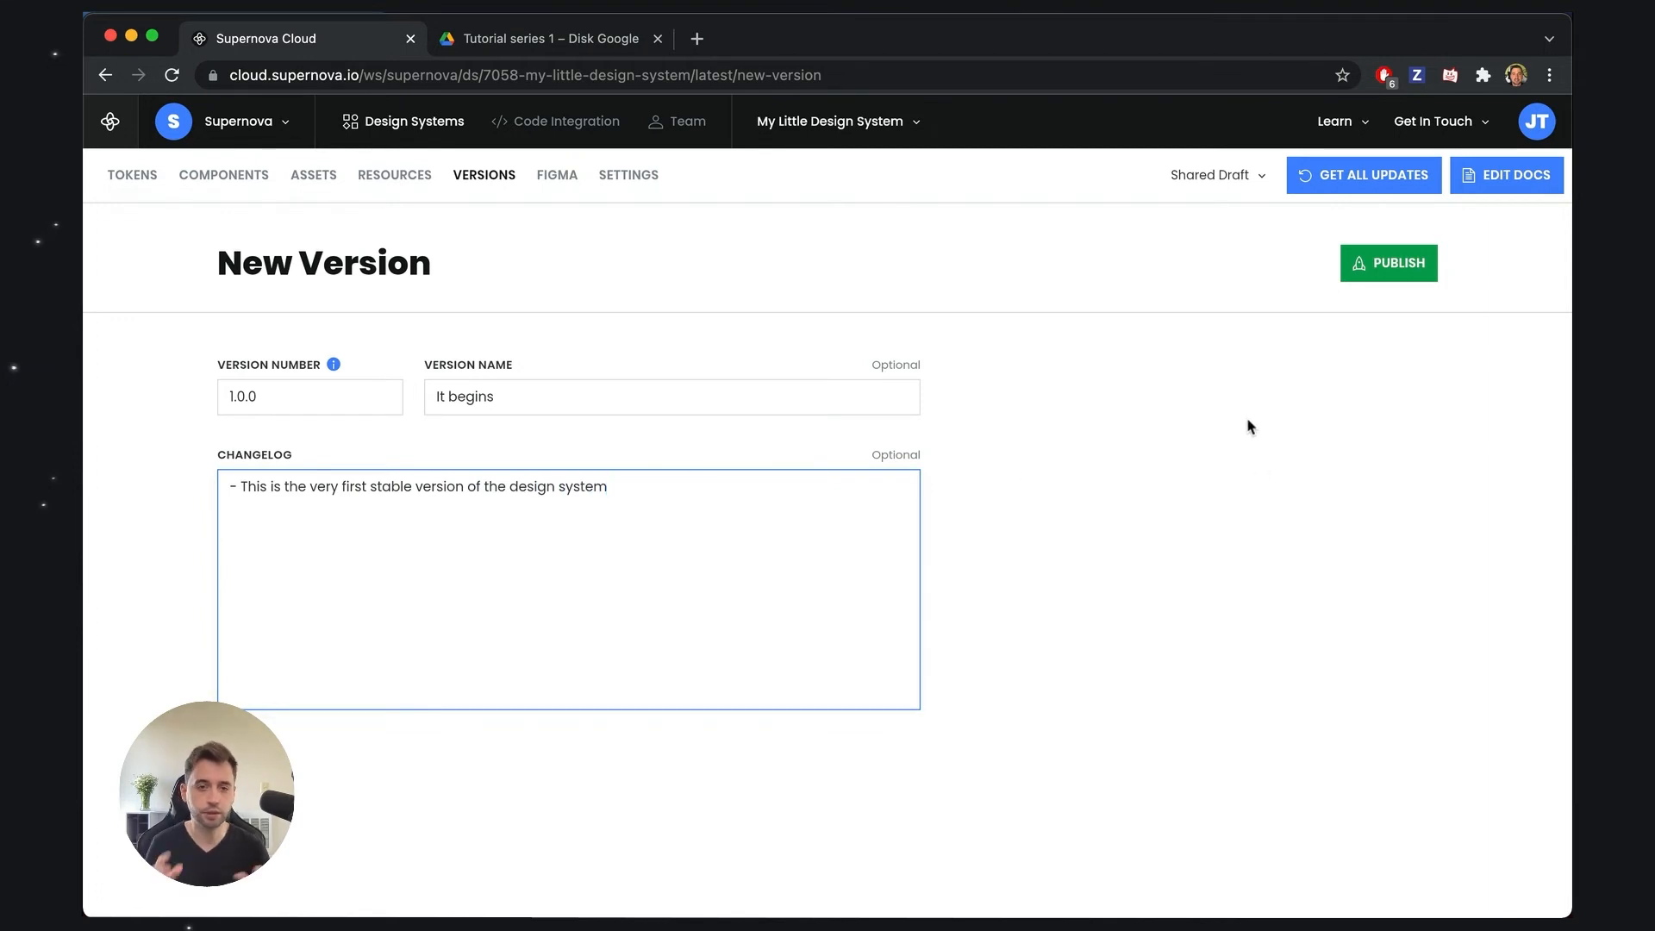
left_click(1387, 262)
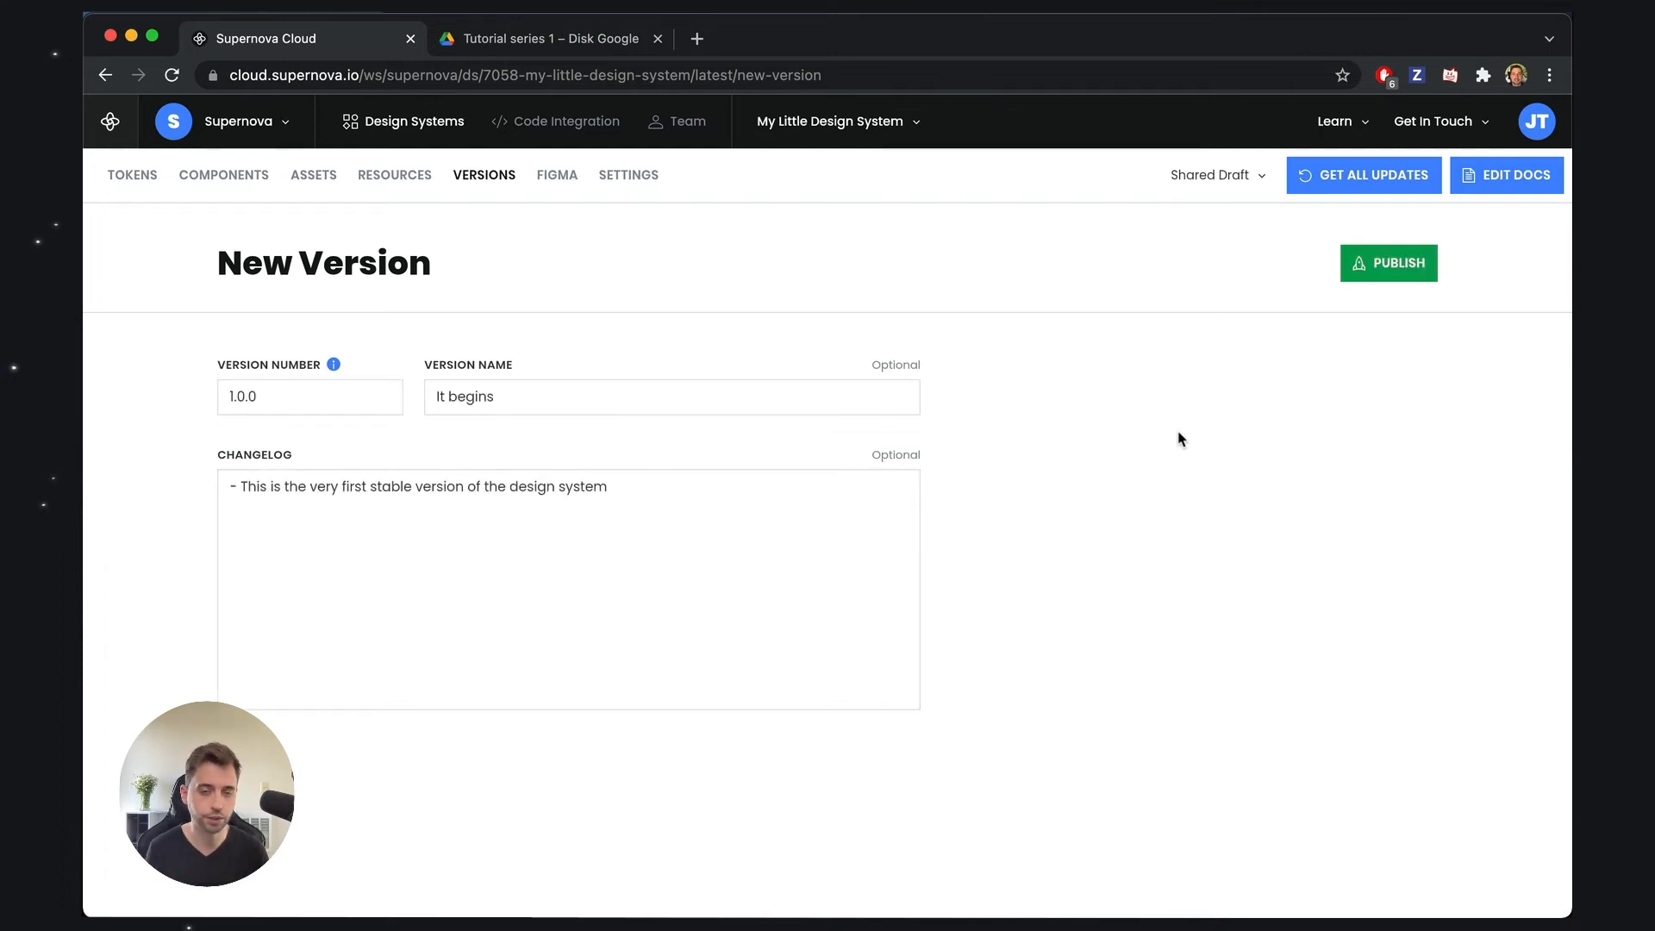
Publish version 1.0.0 'It begins' so it is listed as Latest.
left_click(1388, 262)
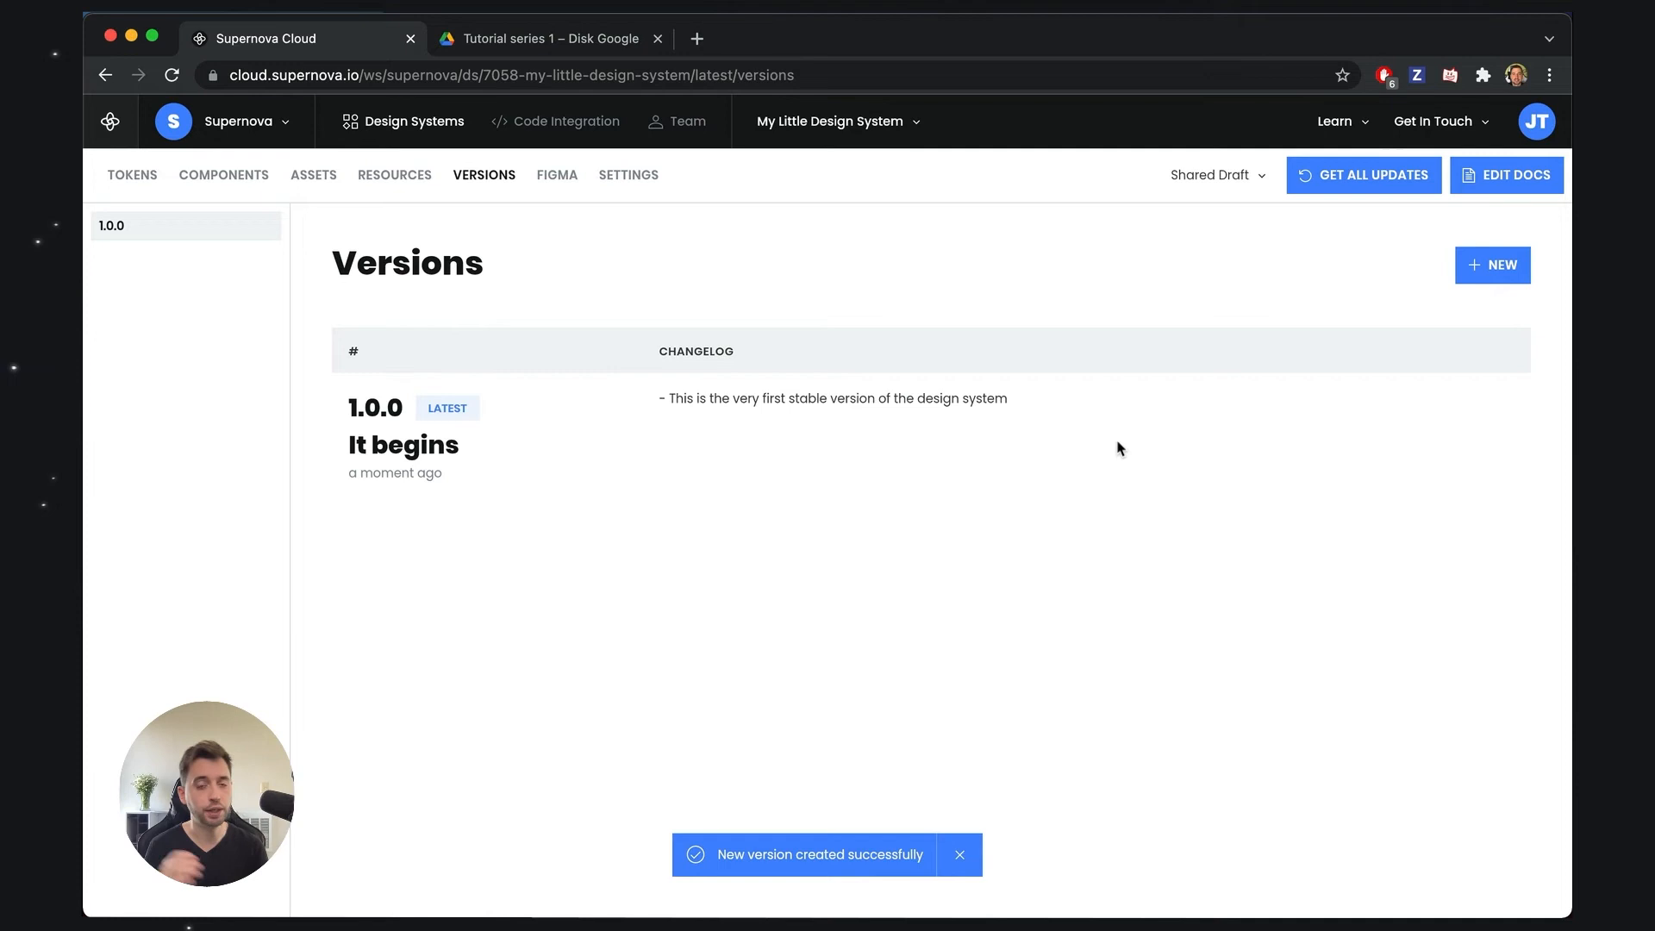
mouse_move(1061, 460)
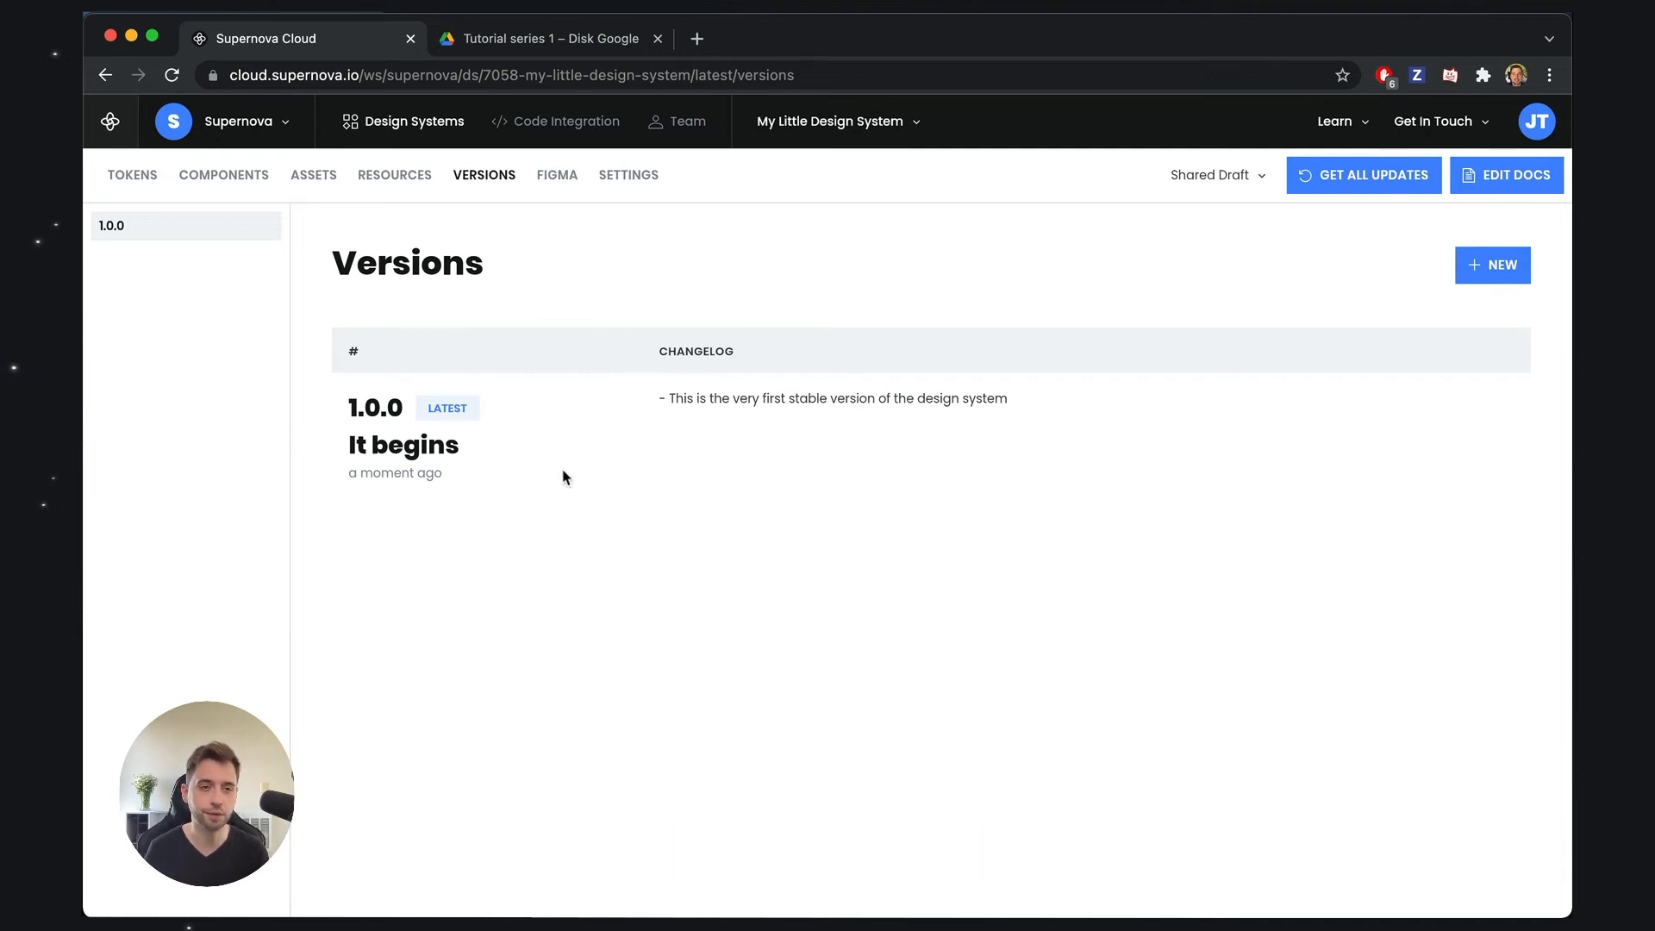
Go to the Colors tokens and switch the view from Shared Draft to v 1.0.0.
left_click(131, 174)
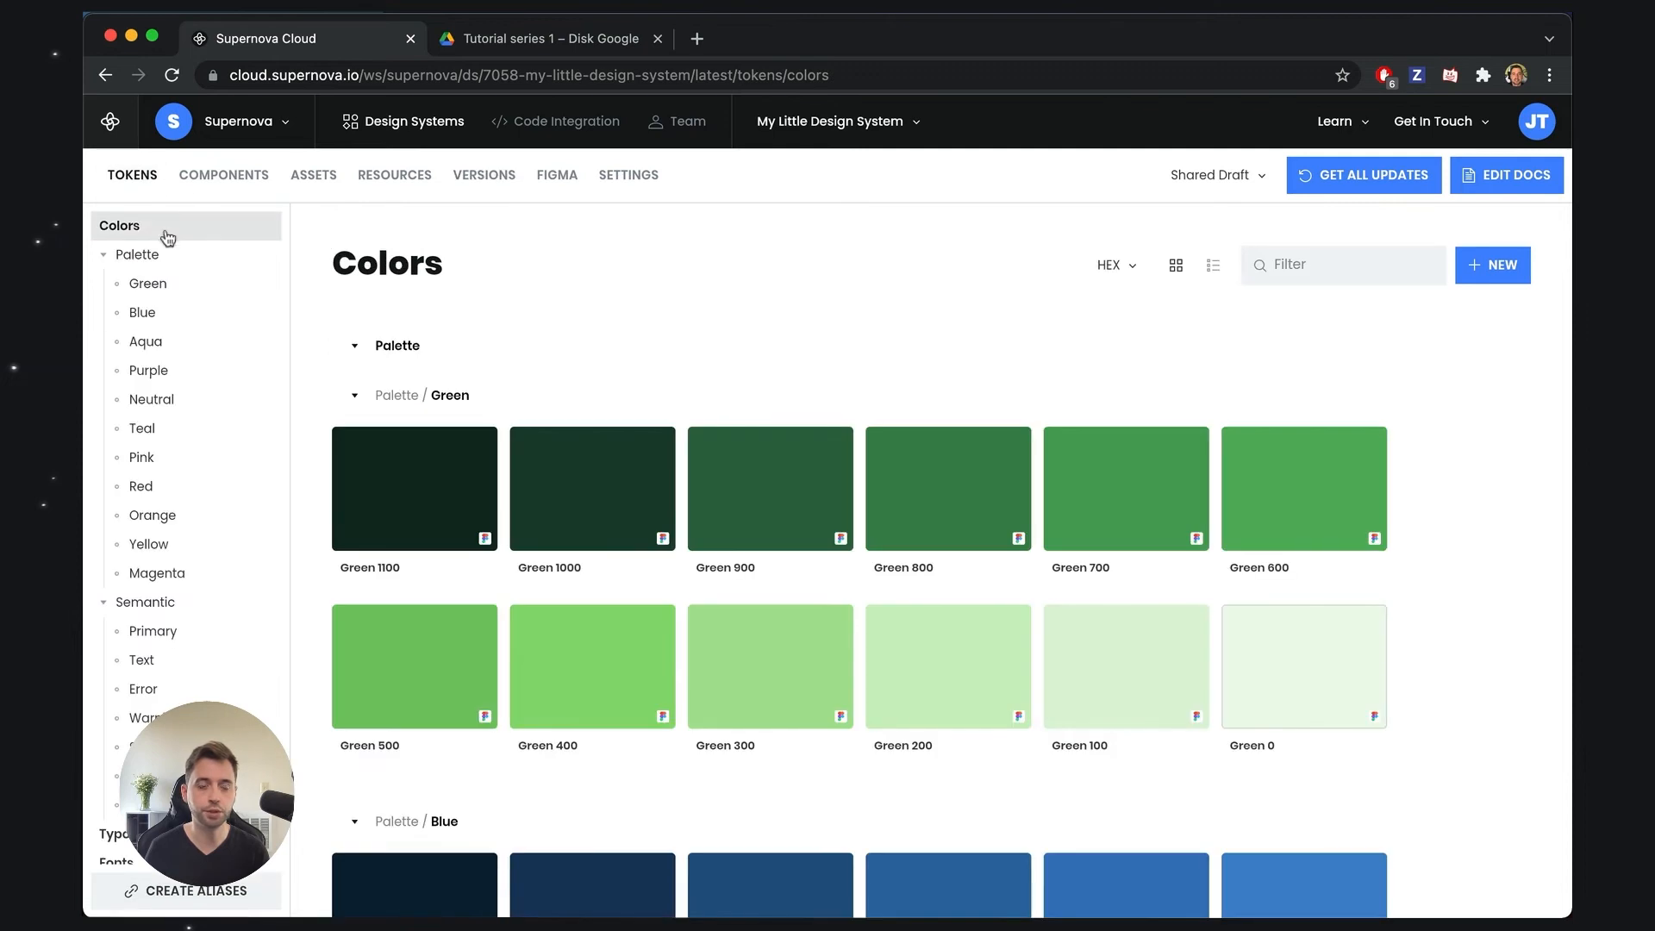
mouse_move(591, 377)
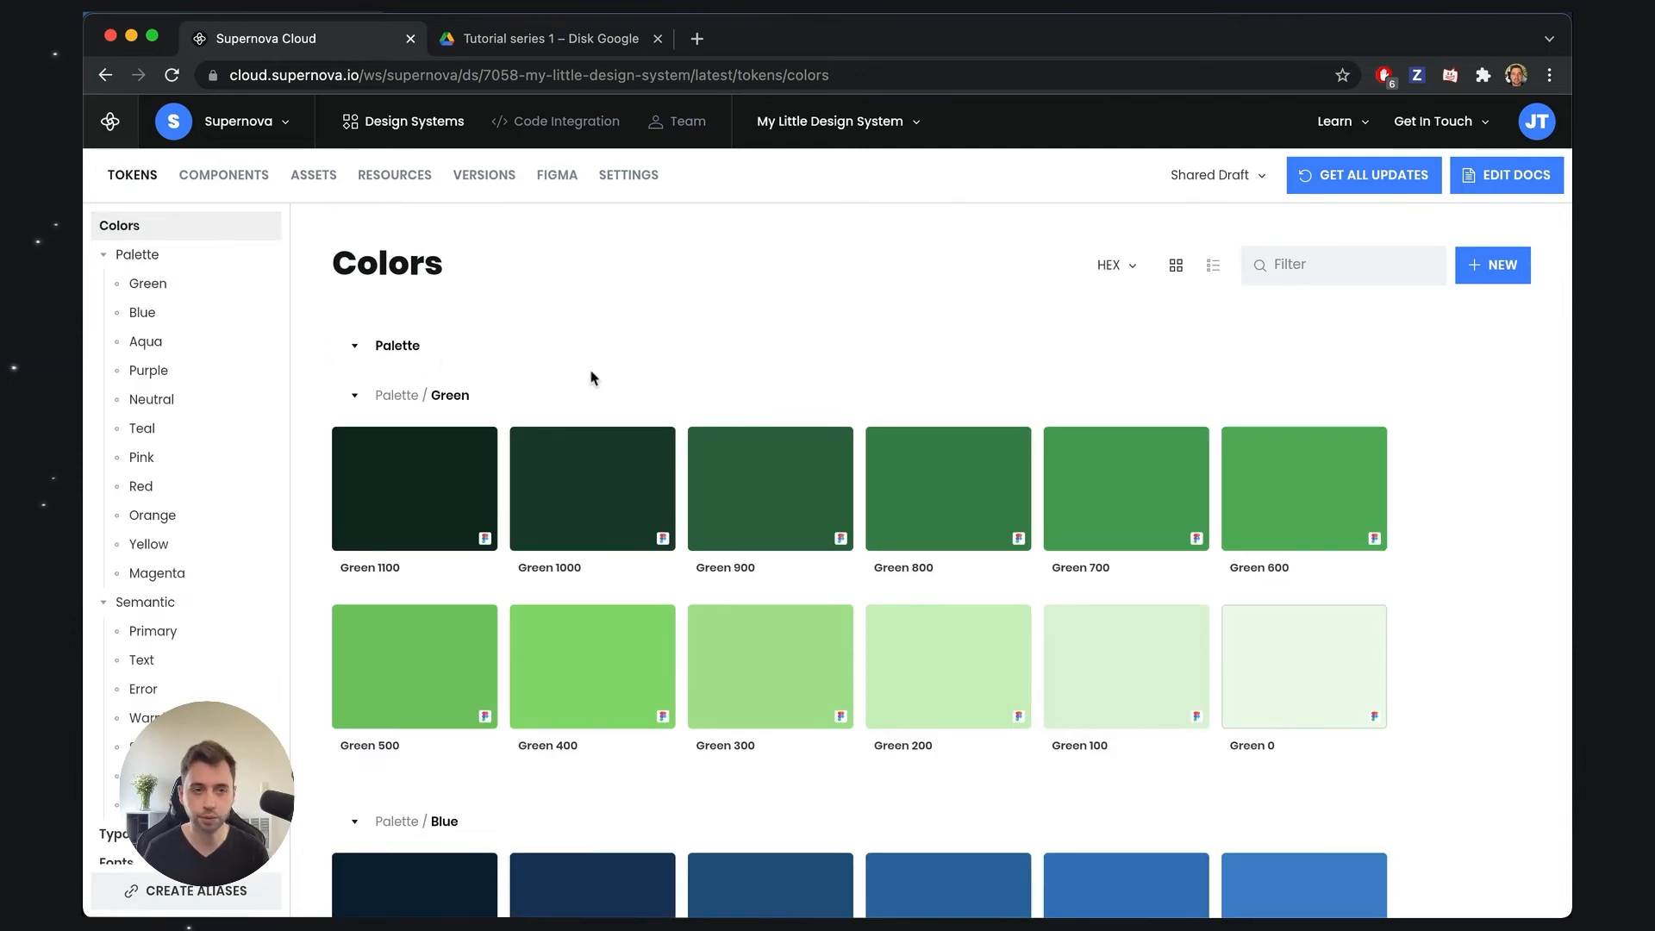
mouse_move(758, 302)
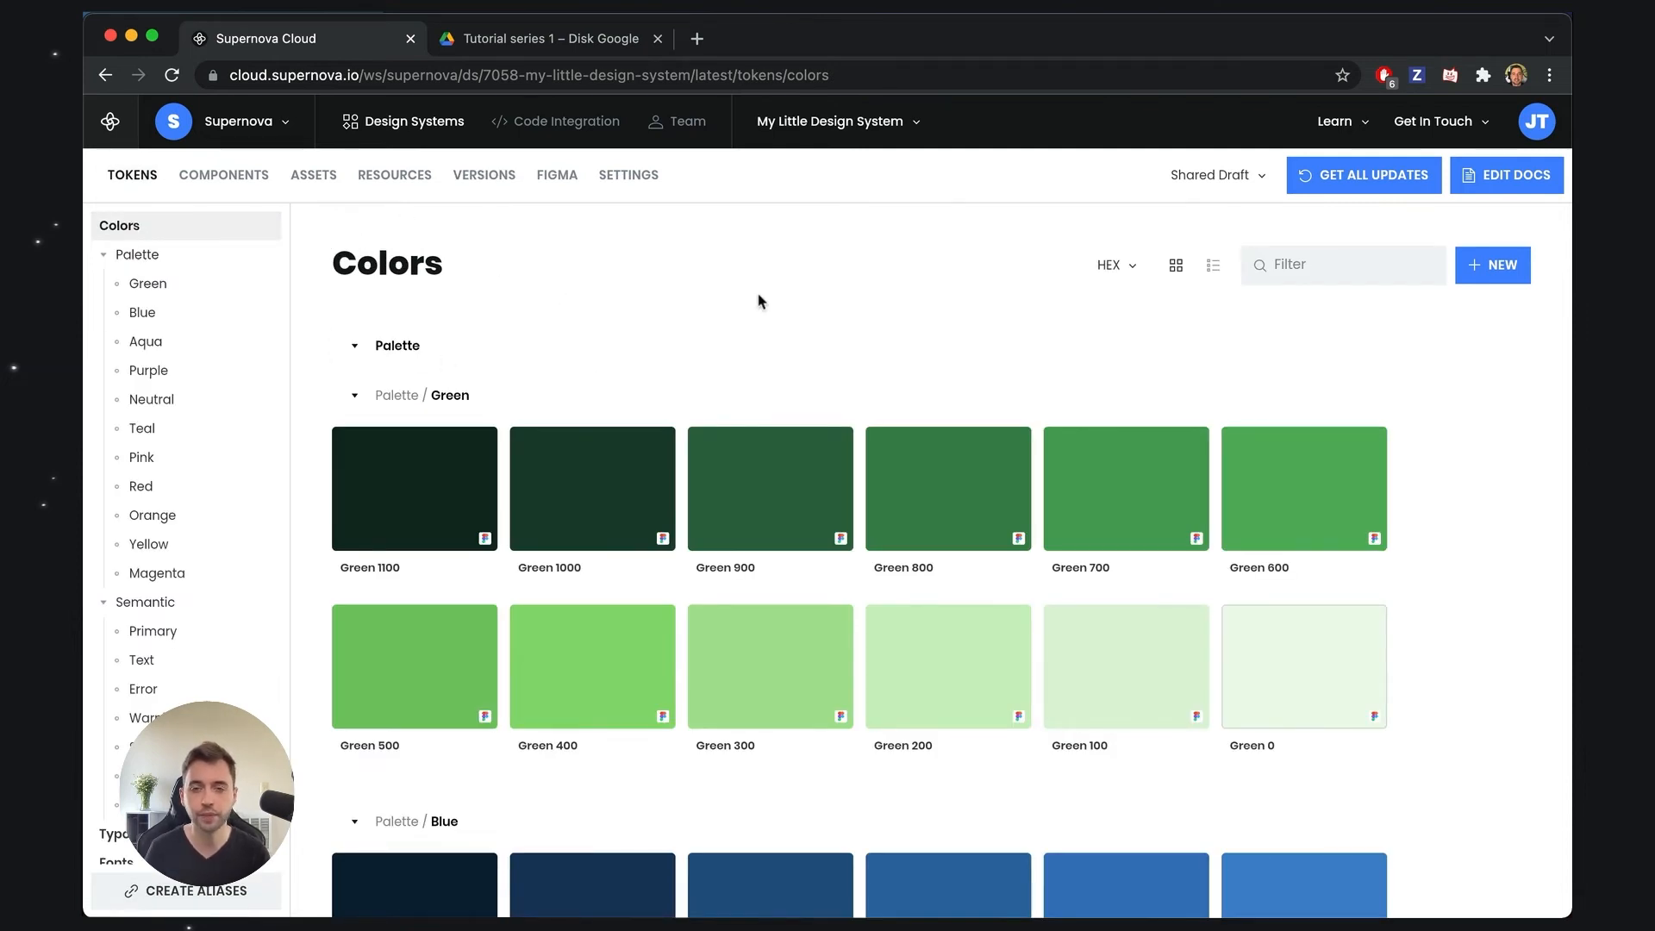
mouse_move(1212, 176)
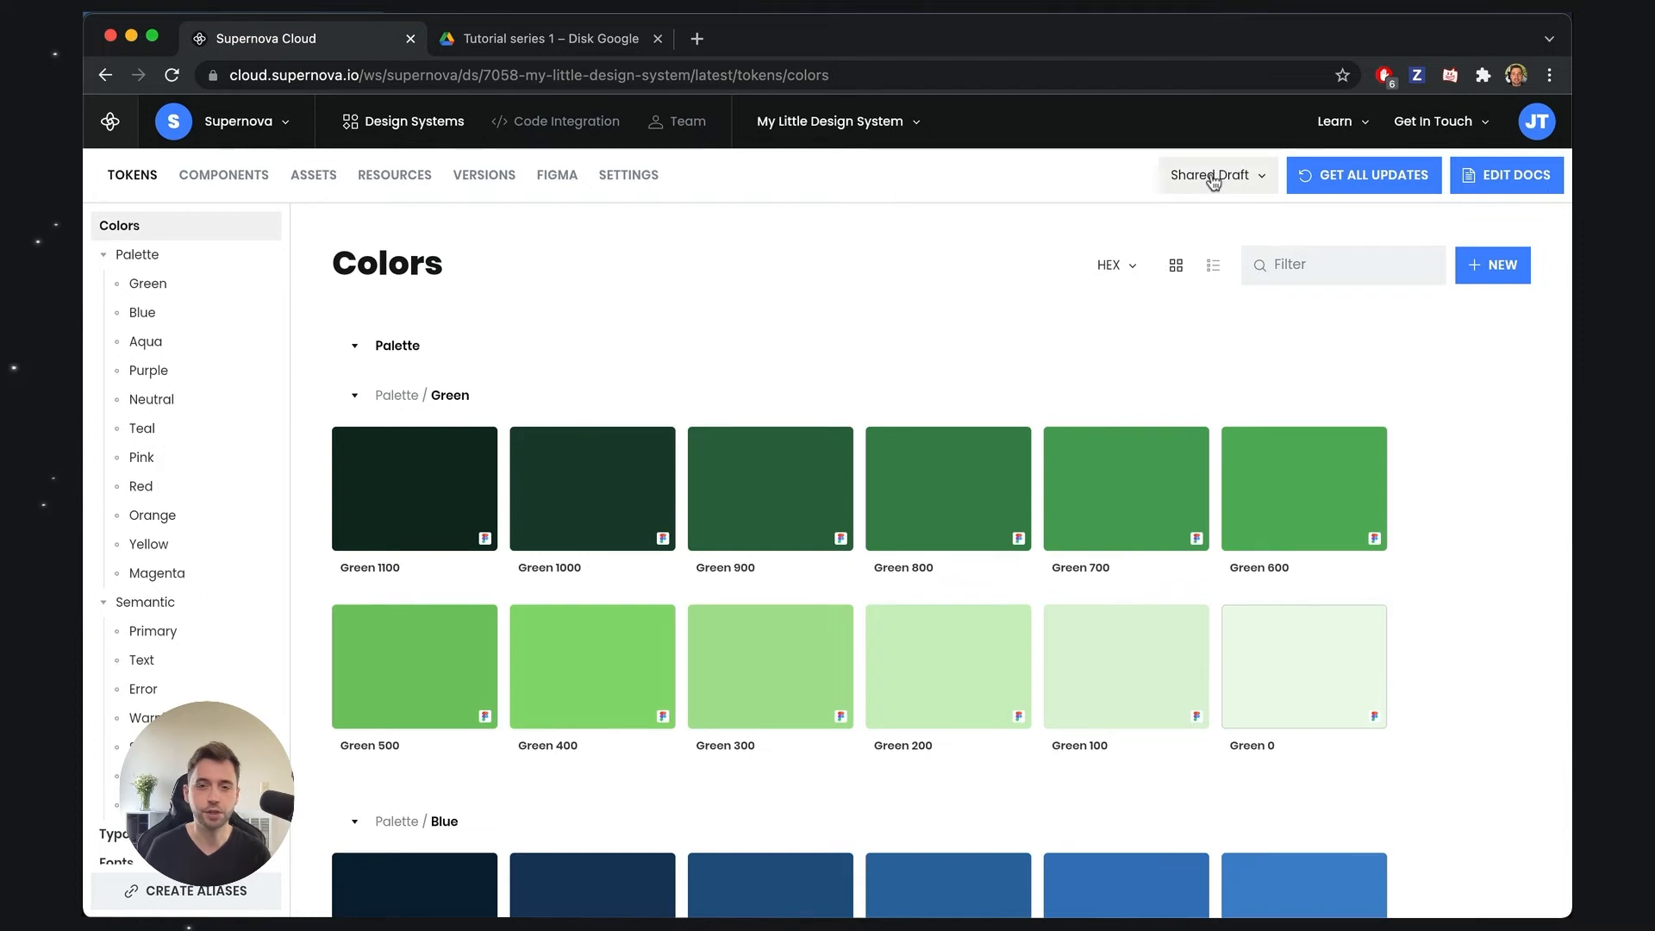
left_click(1211, 174)
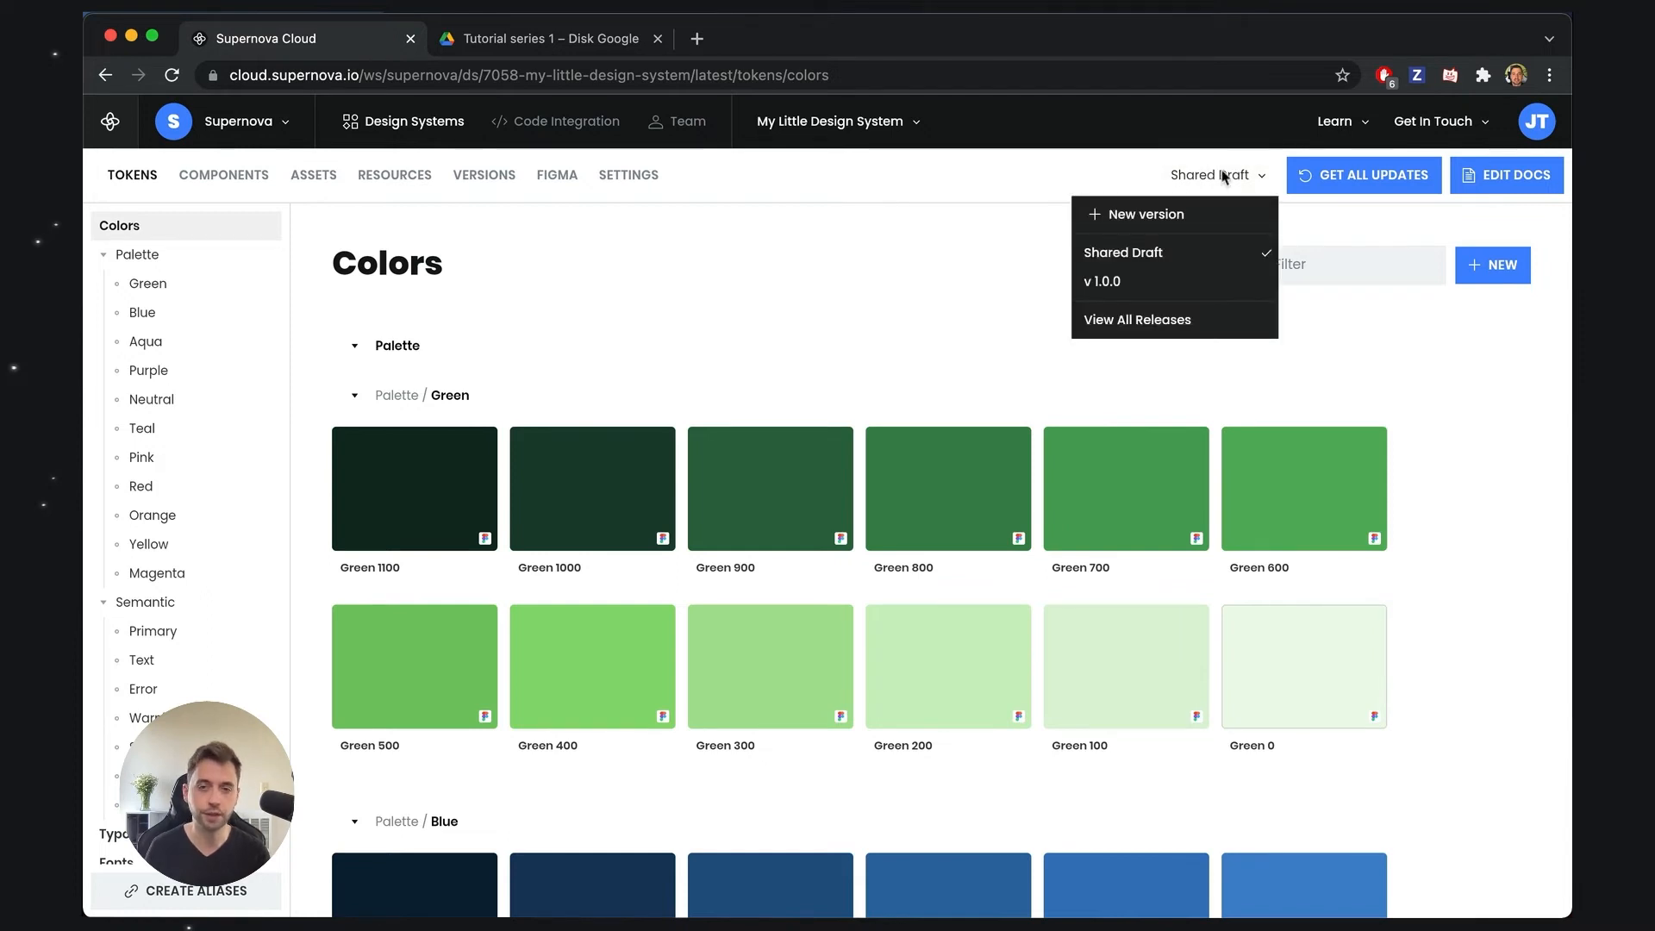
mouse_move(1129, 281)
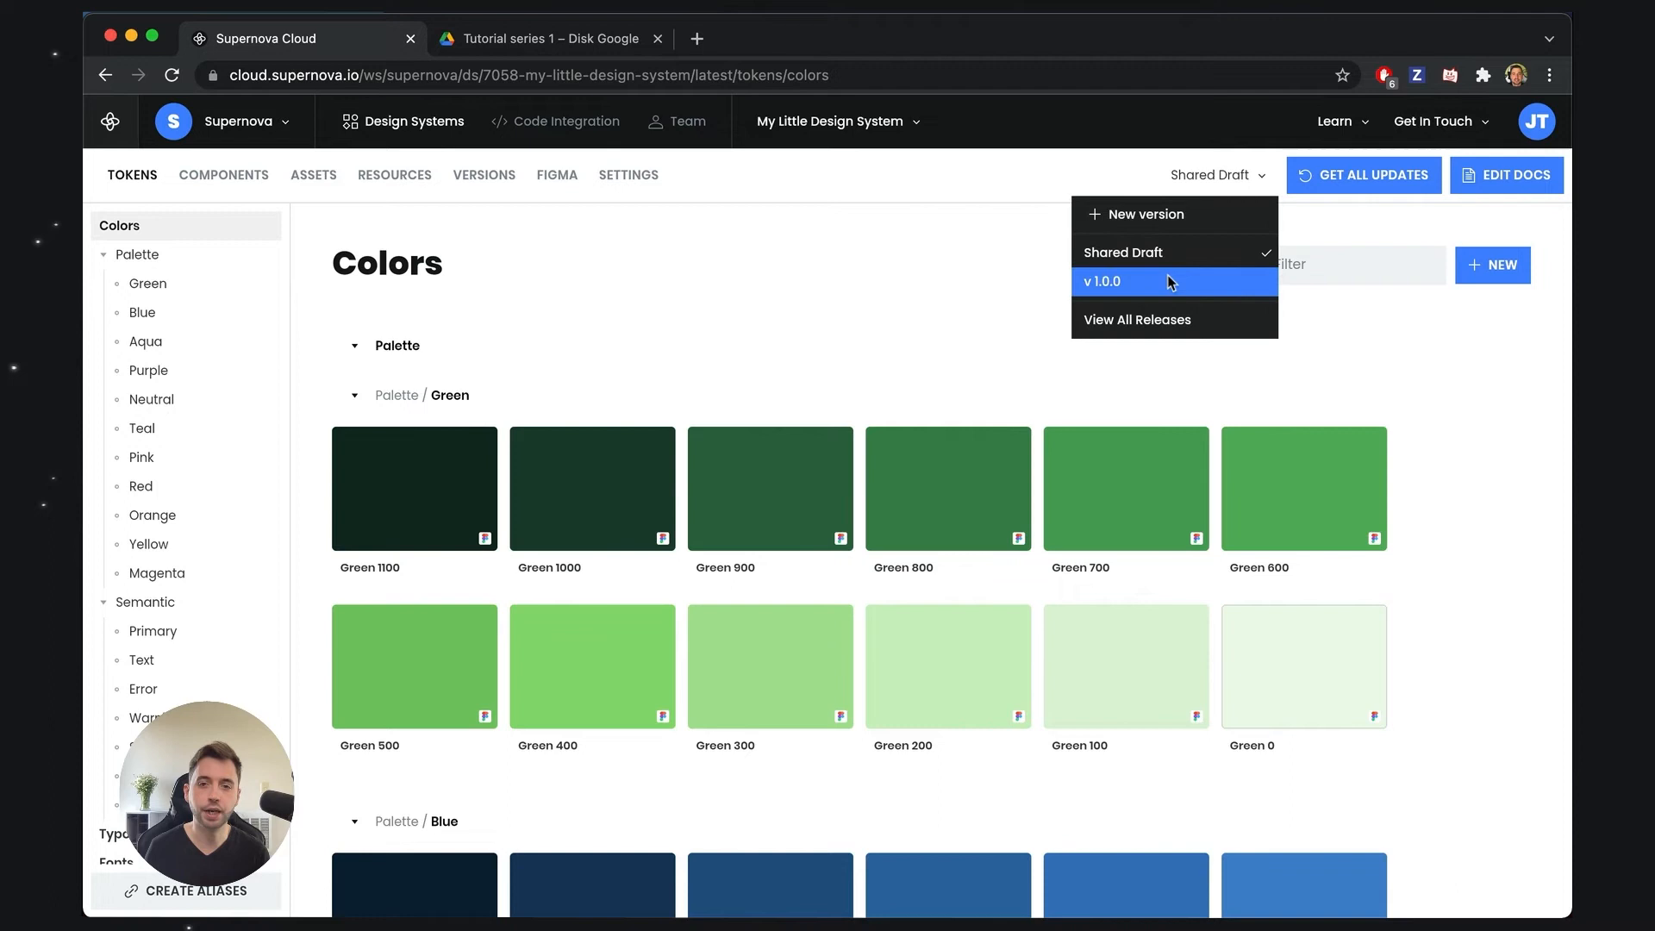
mouse_move(1116, 290)
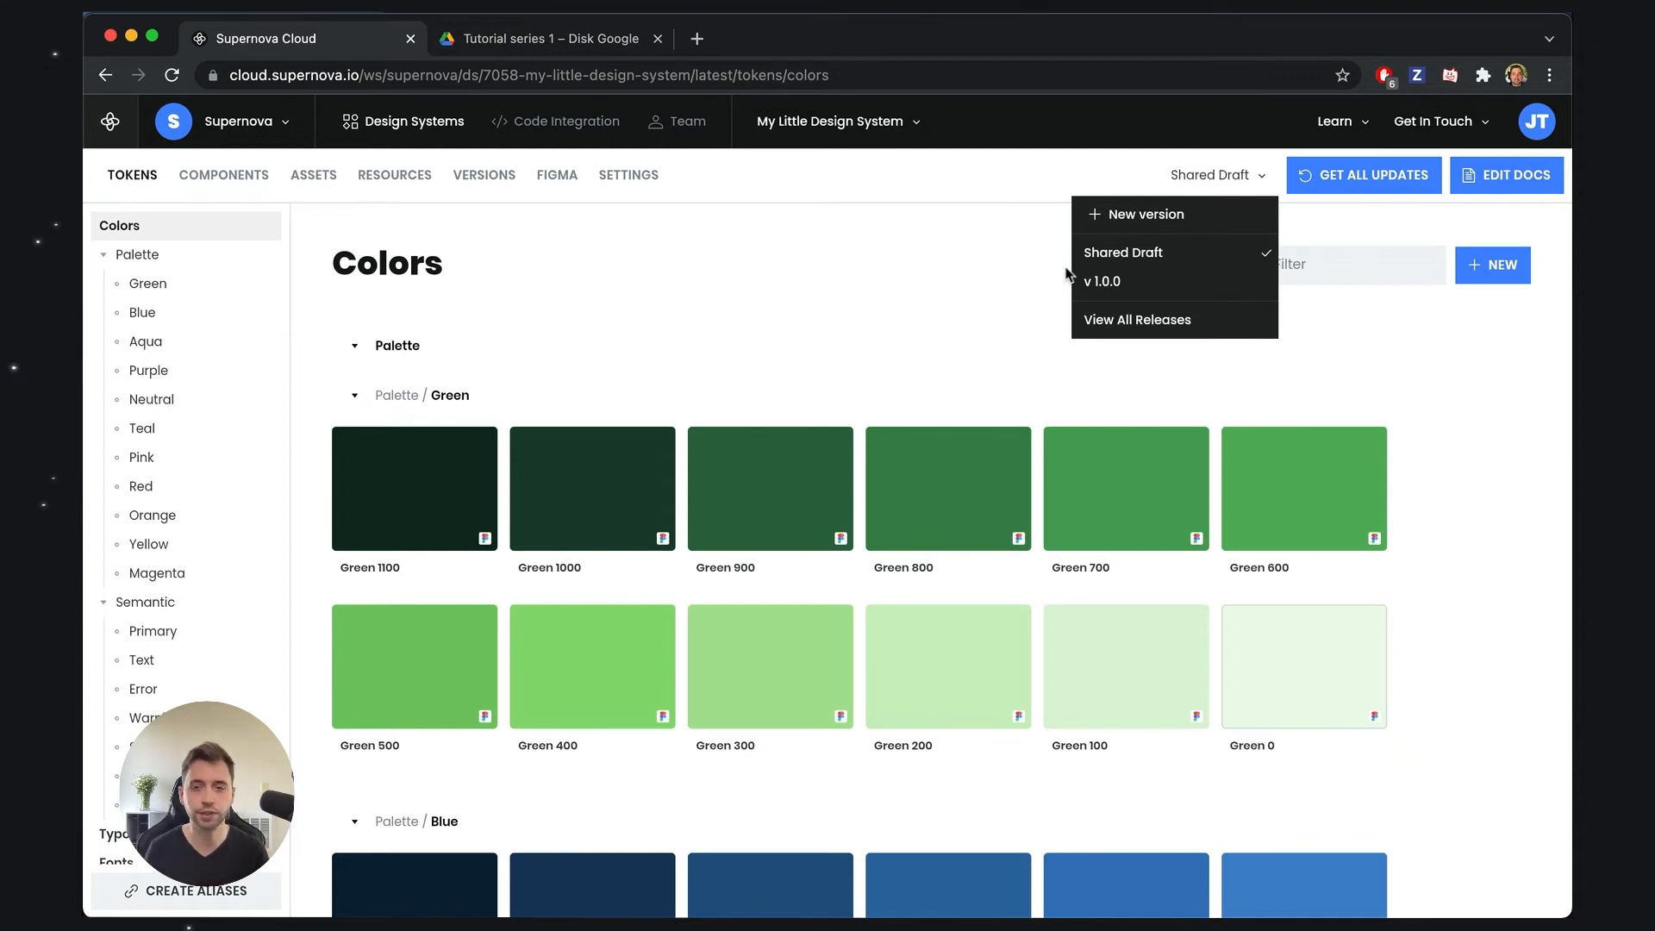
mouse_move(1113, 281)
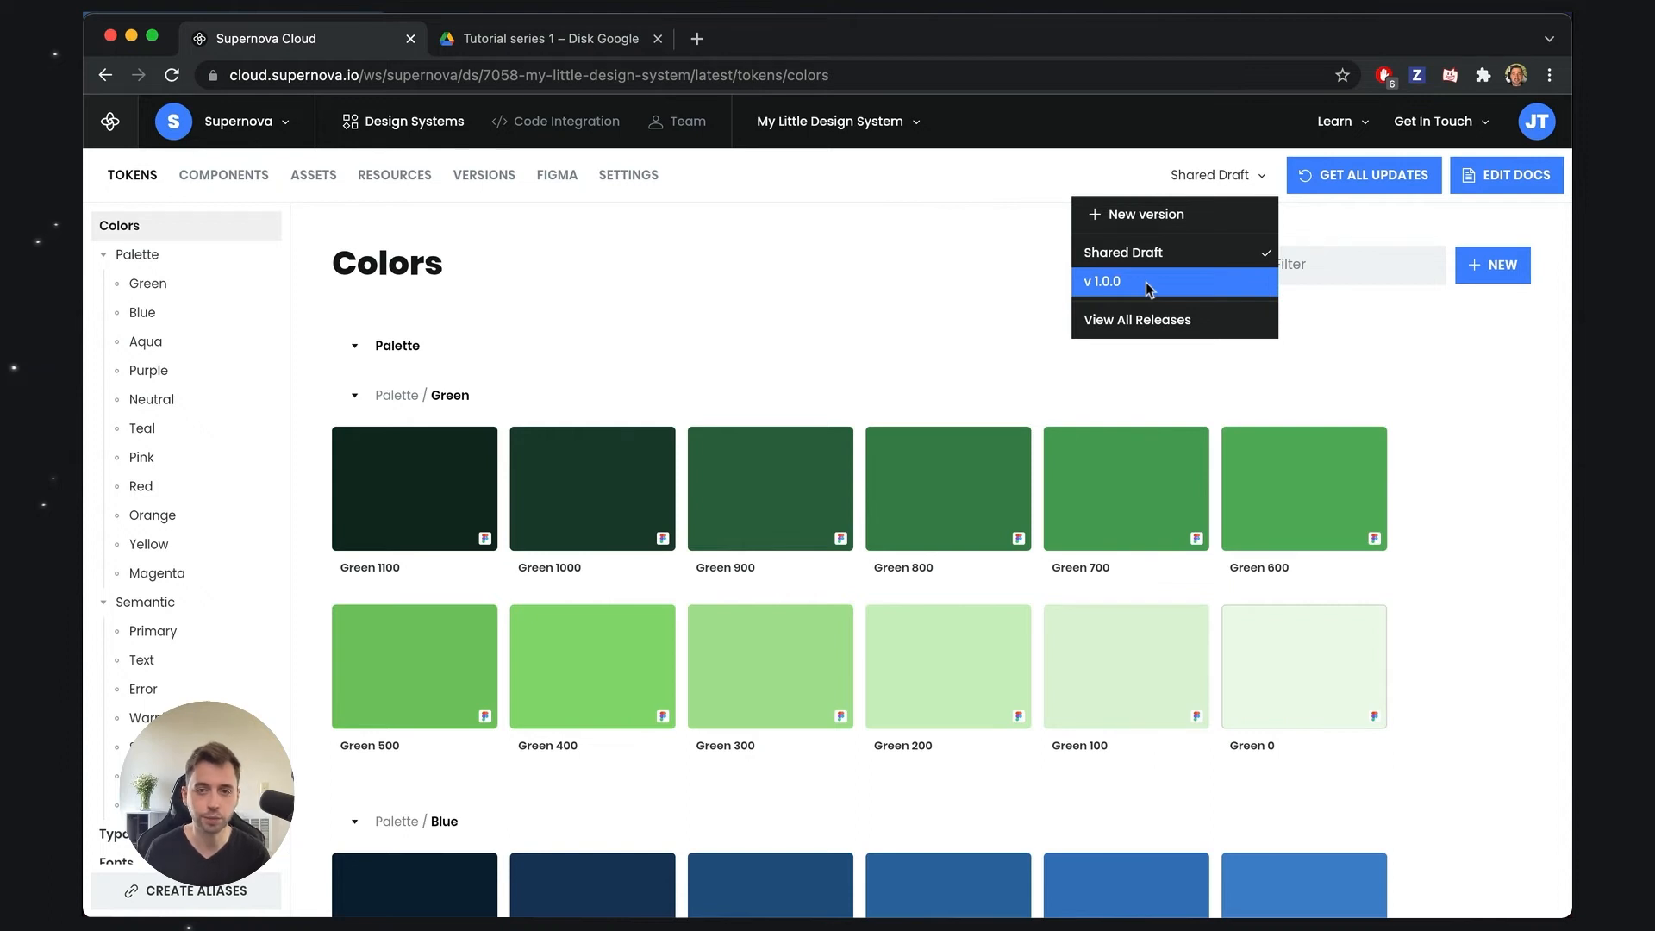
left_click(1103, 281)
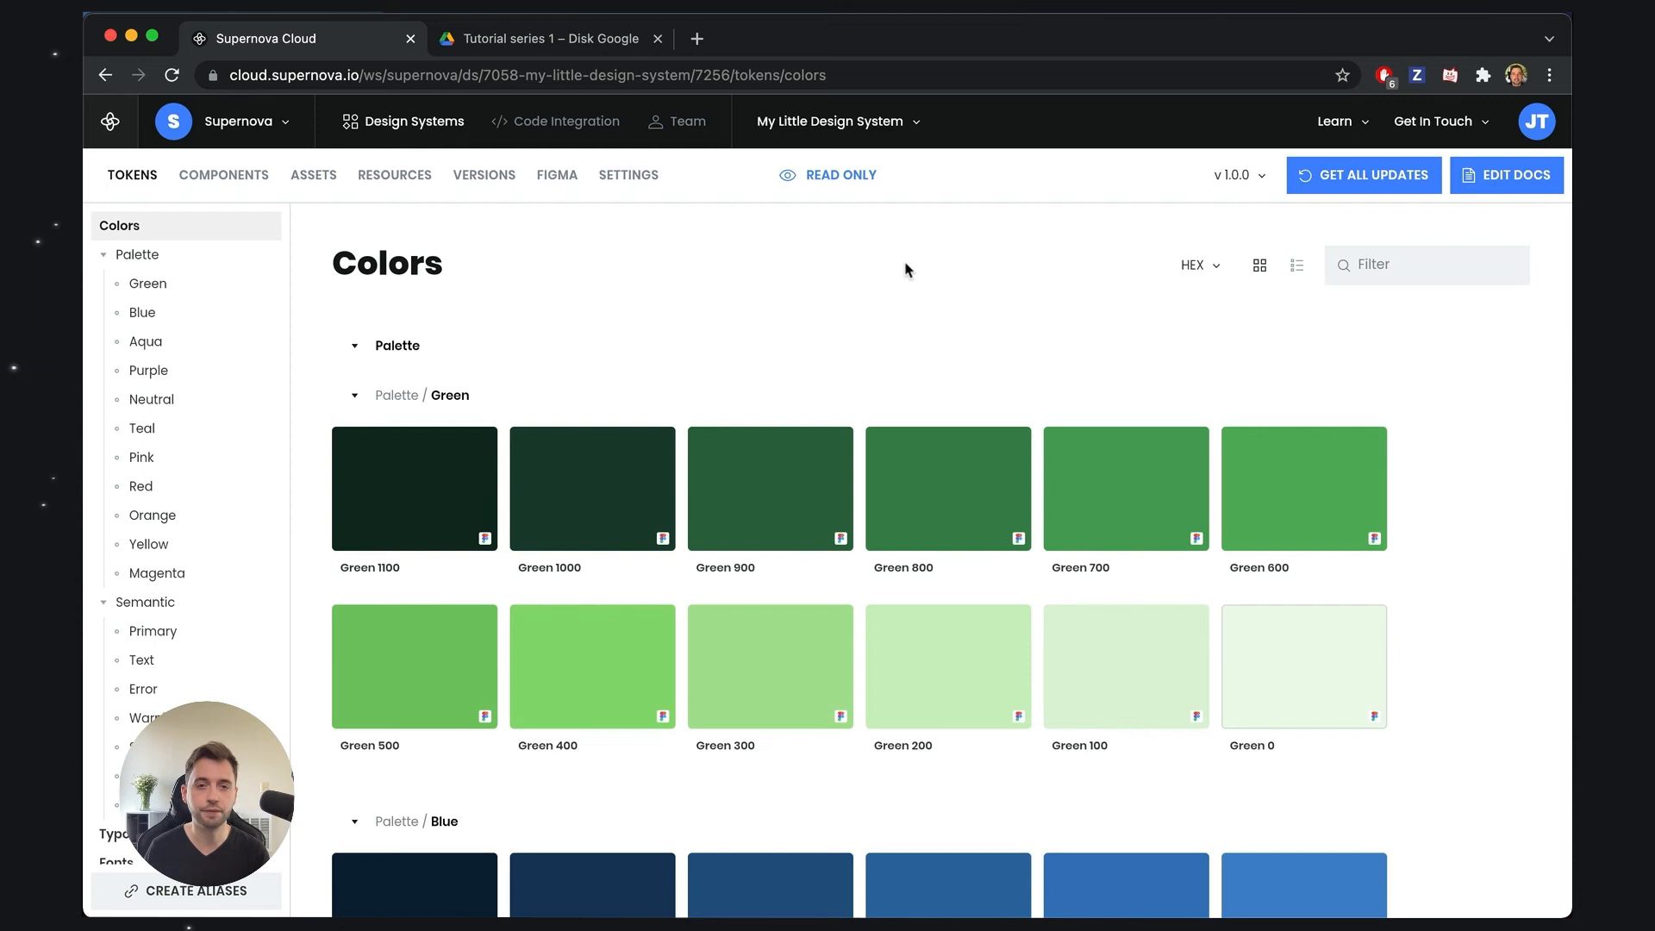
mouse_move(582, 333)
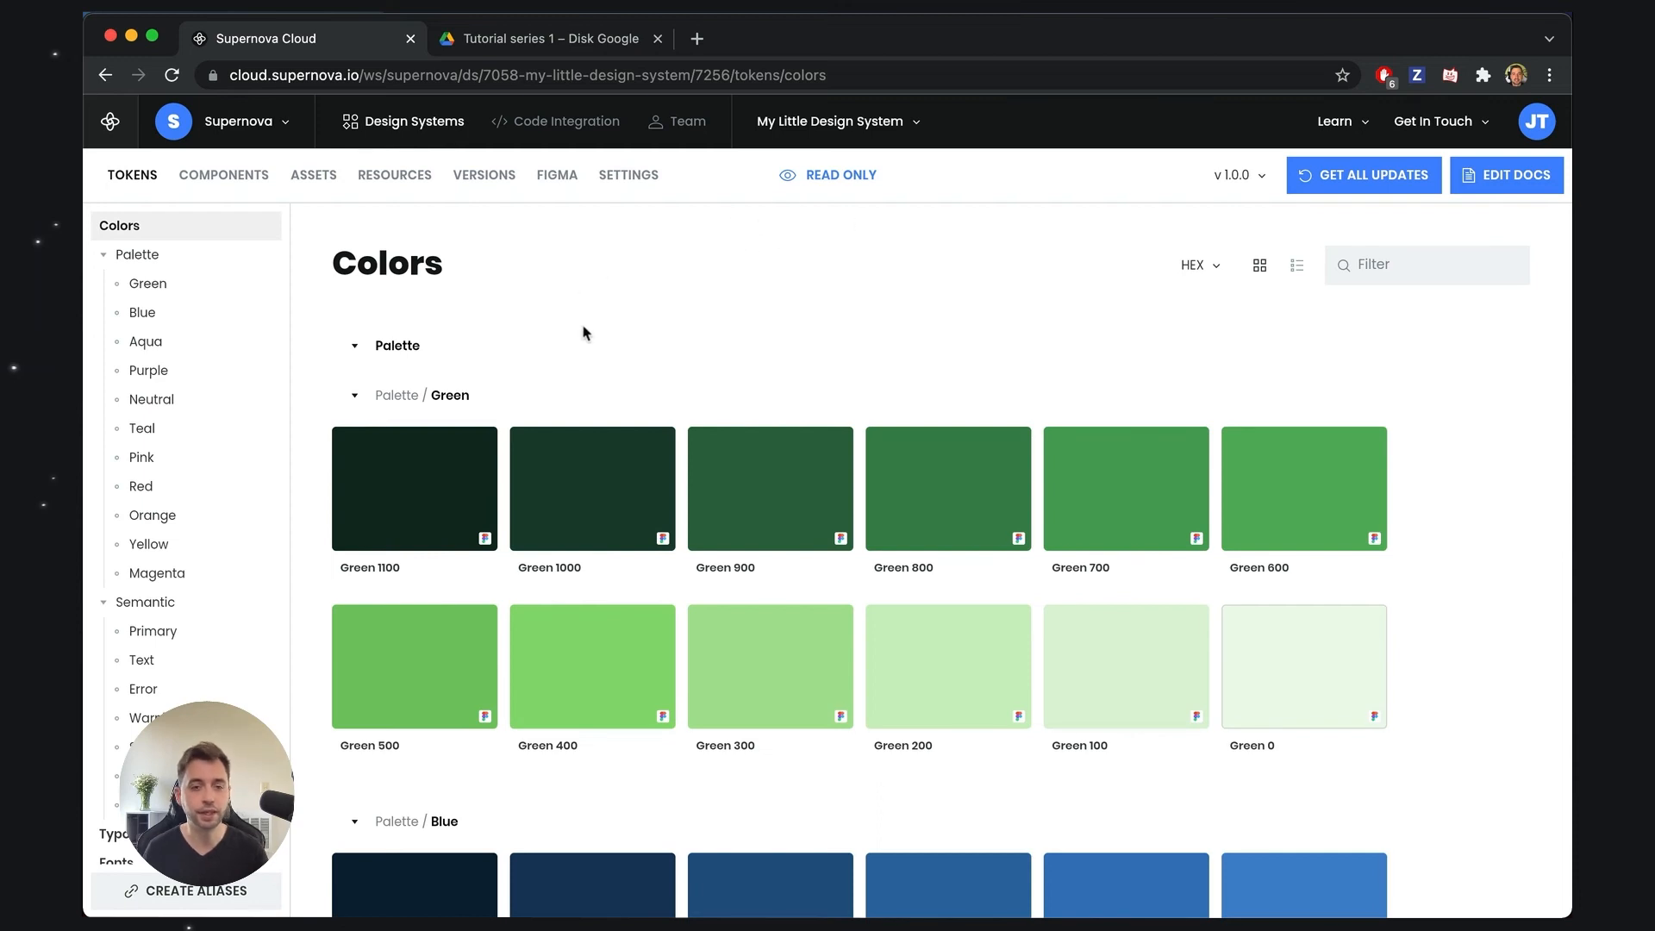
mouse_move(1487, 476)
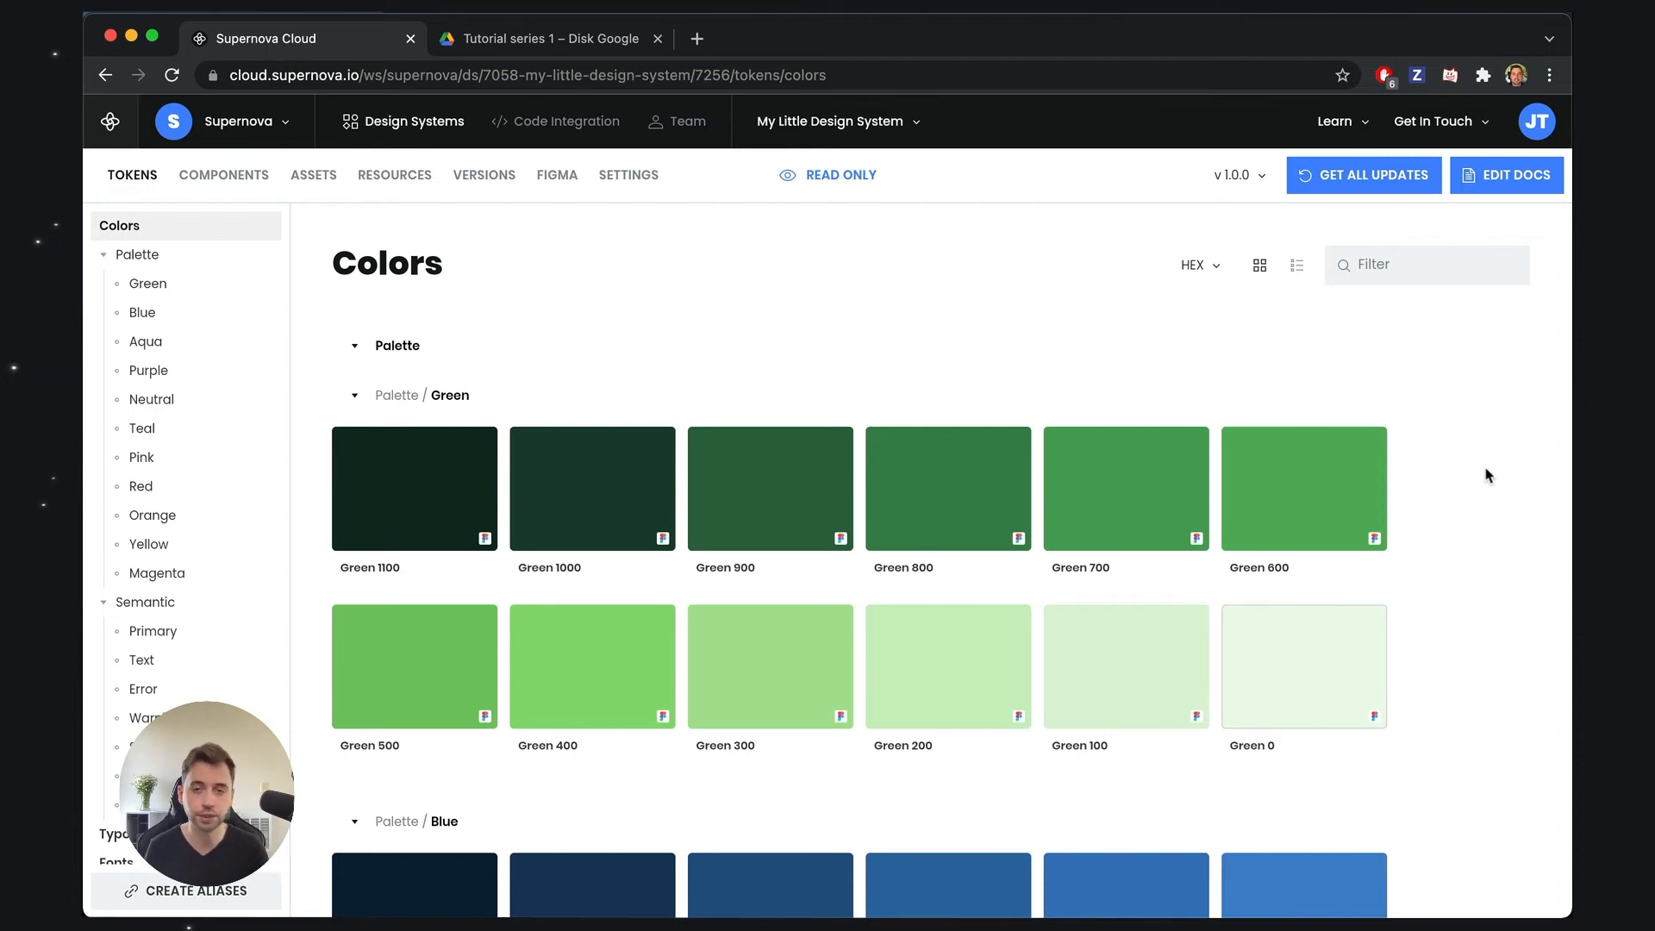
mouse_move(1136, 246)
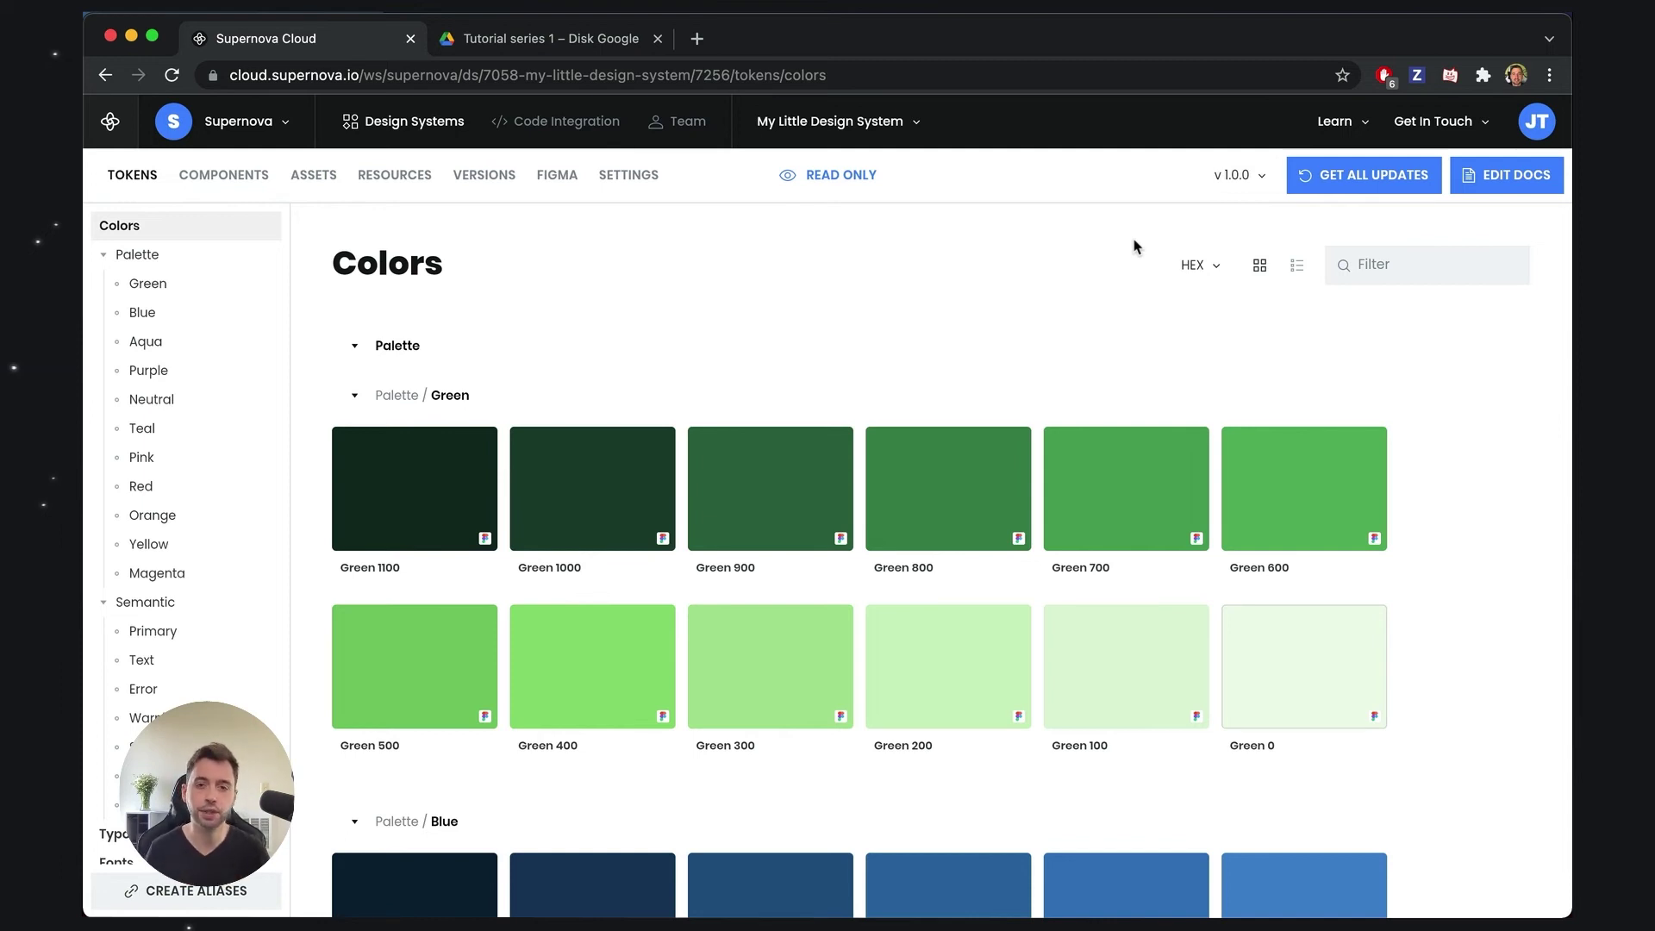
Reopen the version switcher and dismiss it, staying on read-only 1.0.0.
left_click(1236, 174)
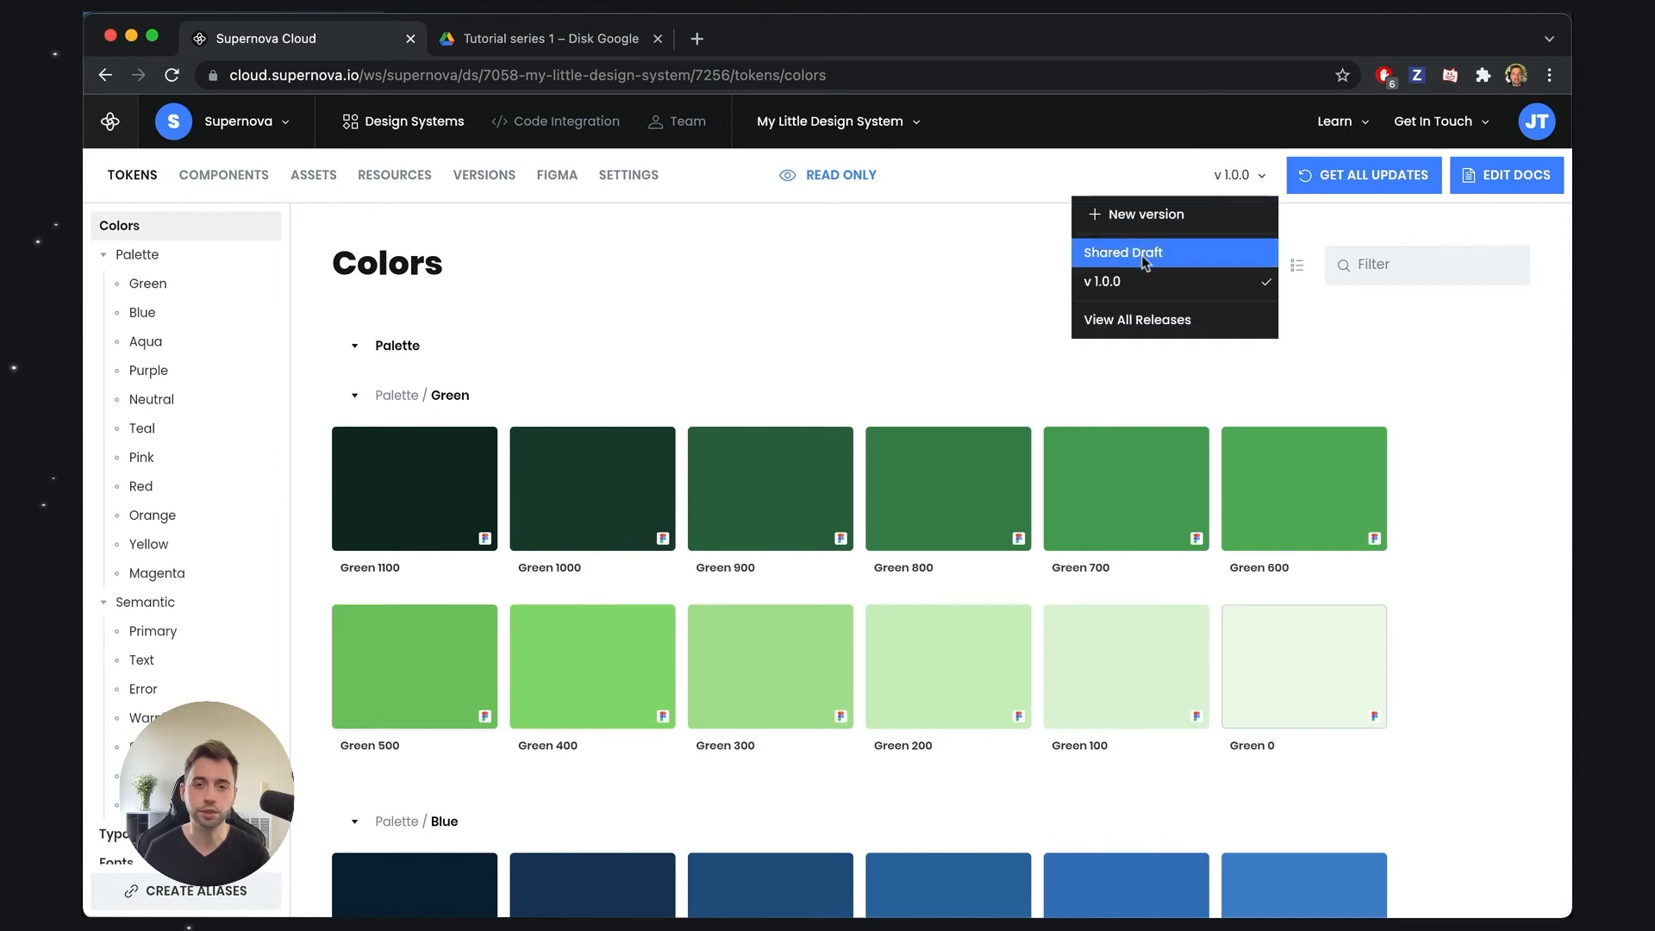
mouse_move(1351, 246)
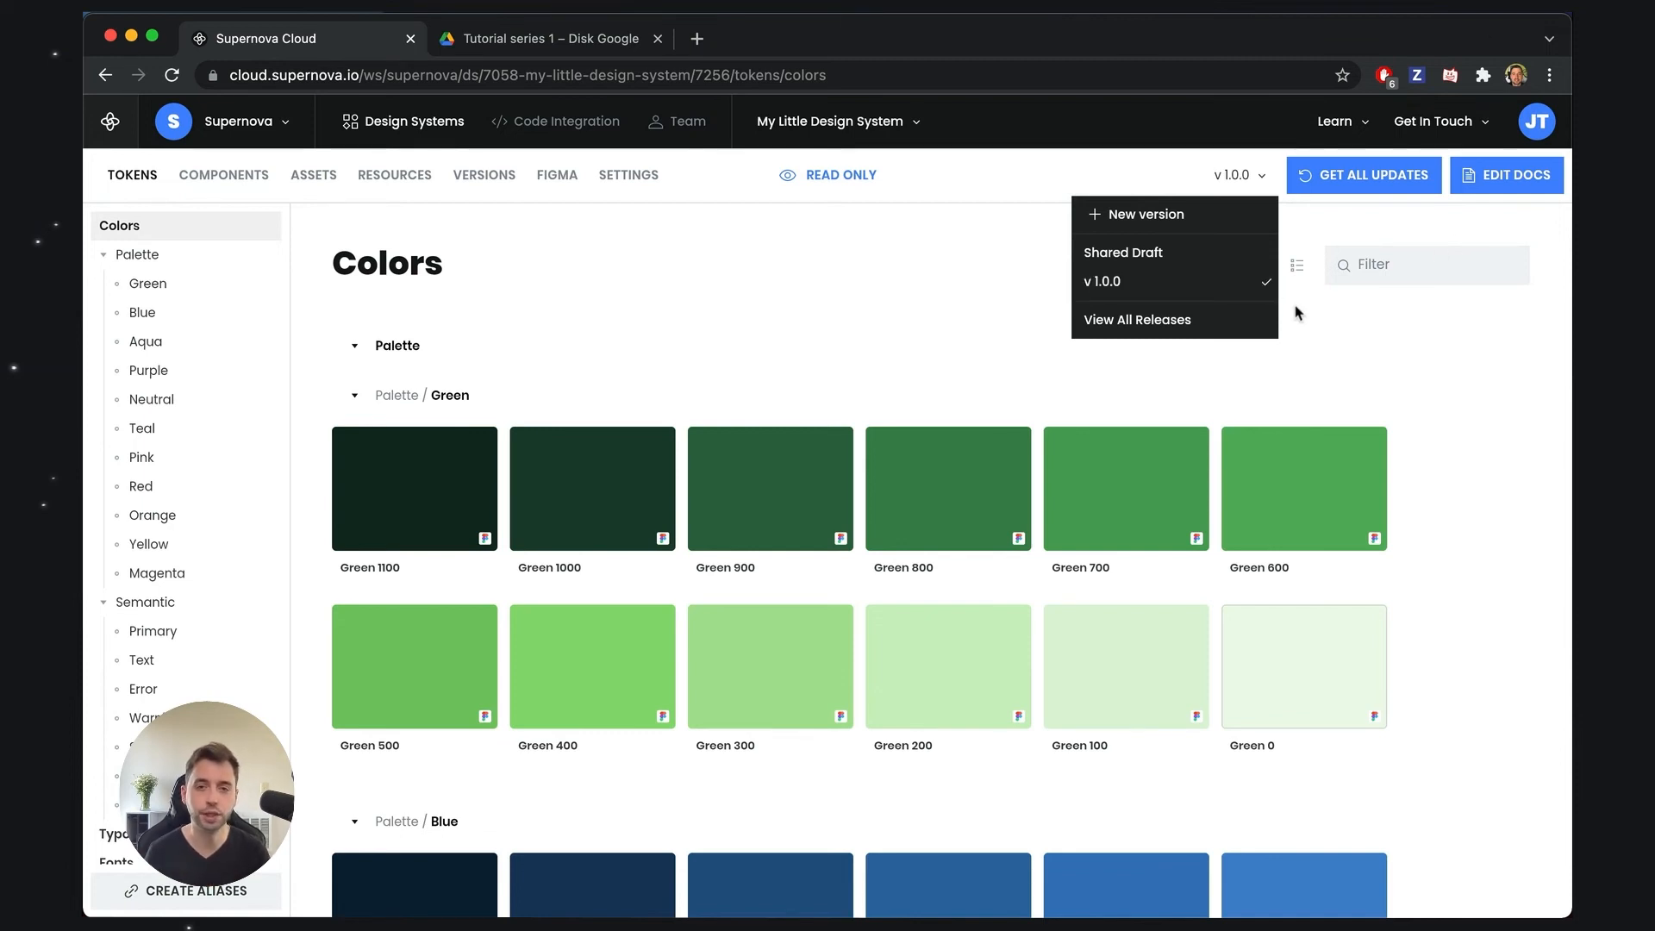
left_click(825, 260)
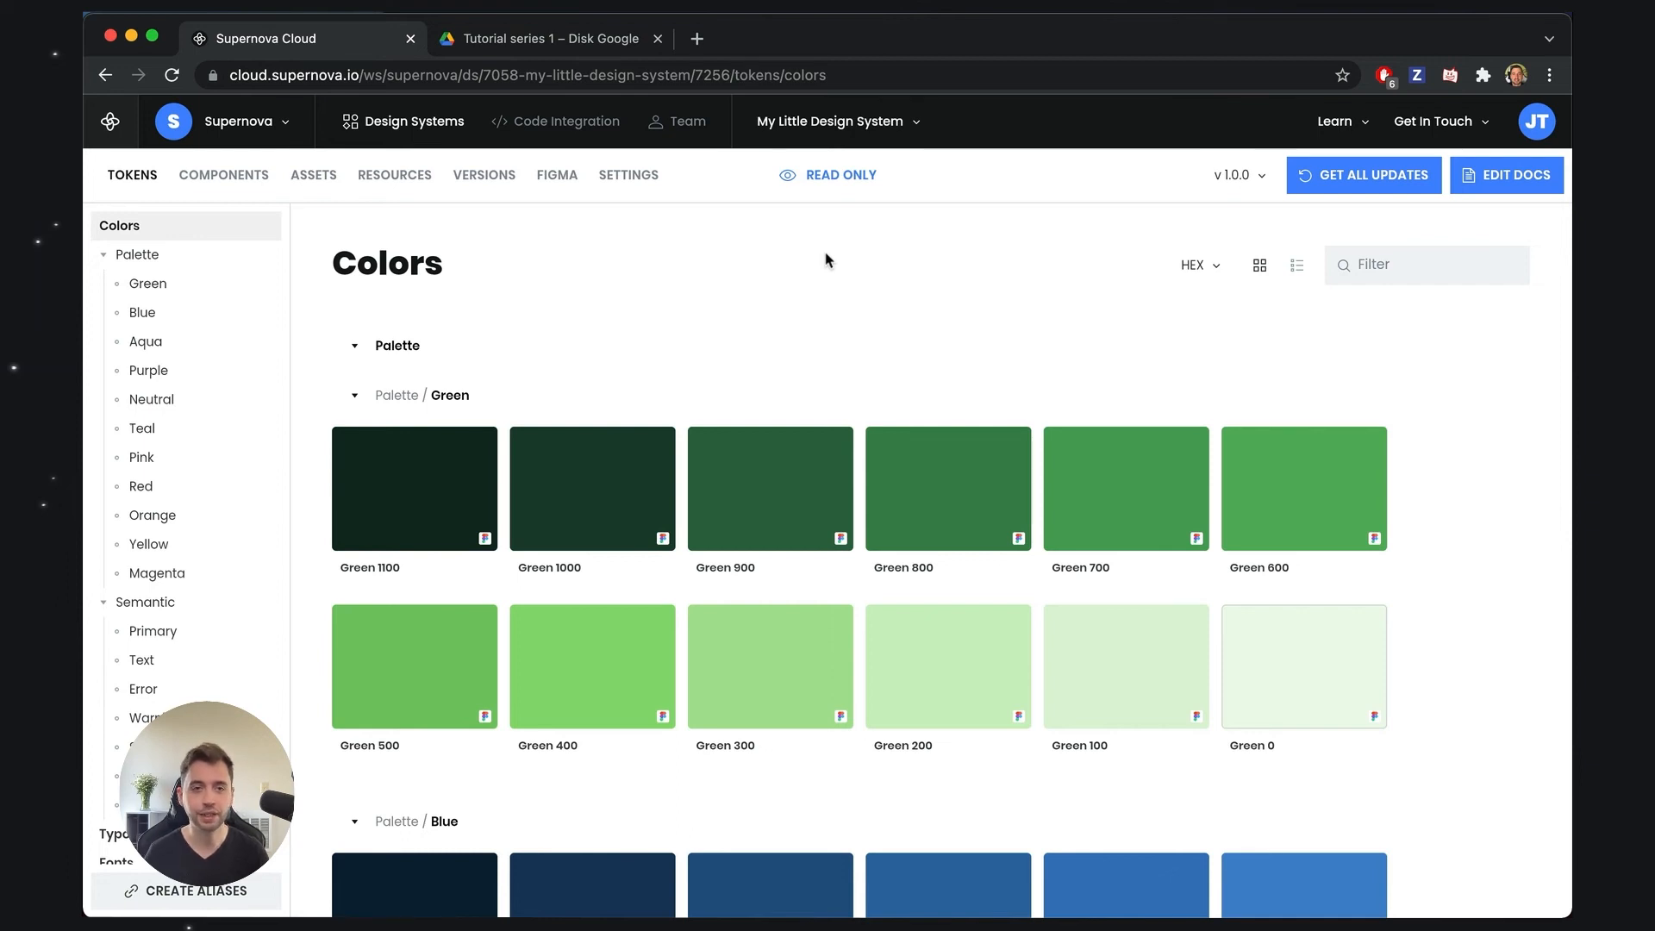
Go to Code Integration and show the Hooks list.
left_click(555, 121)
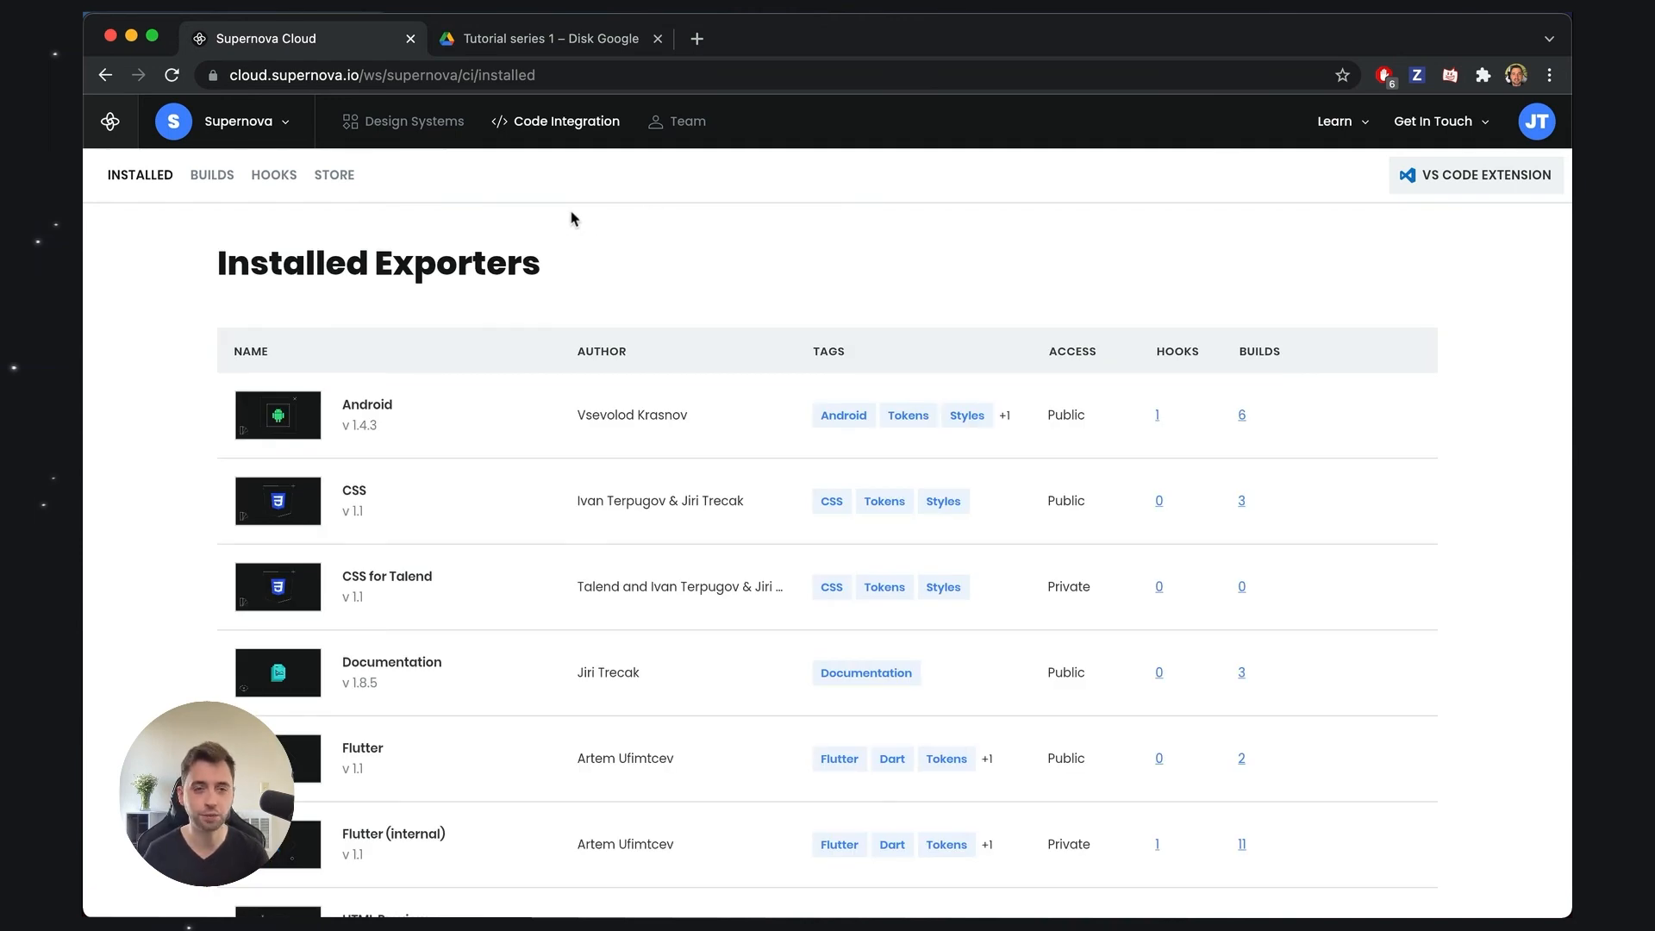
mouse_move(274, 174)
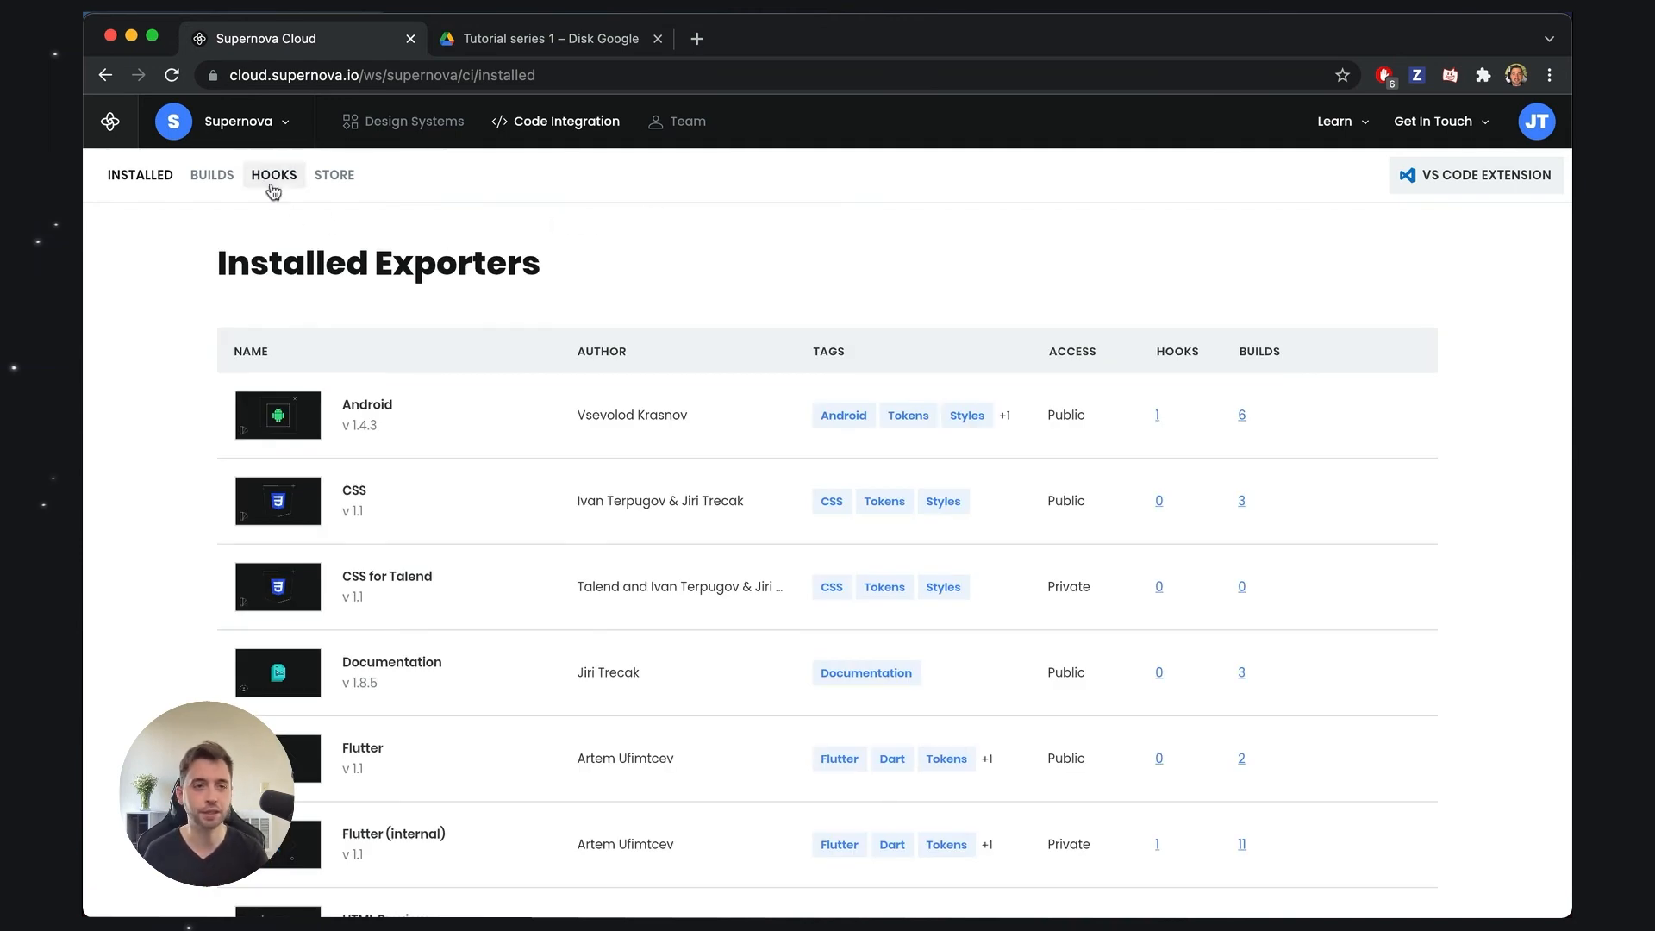
left_click(274, 174)
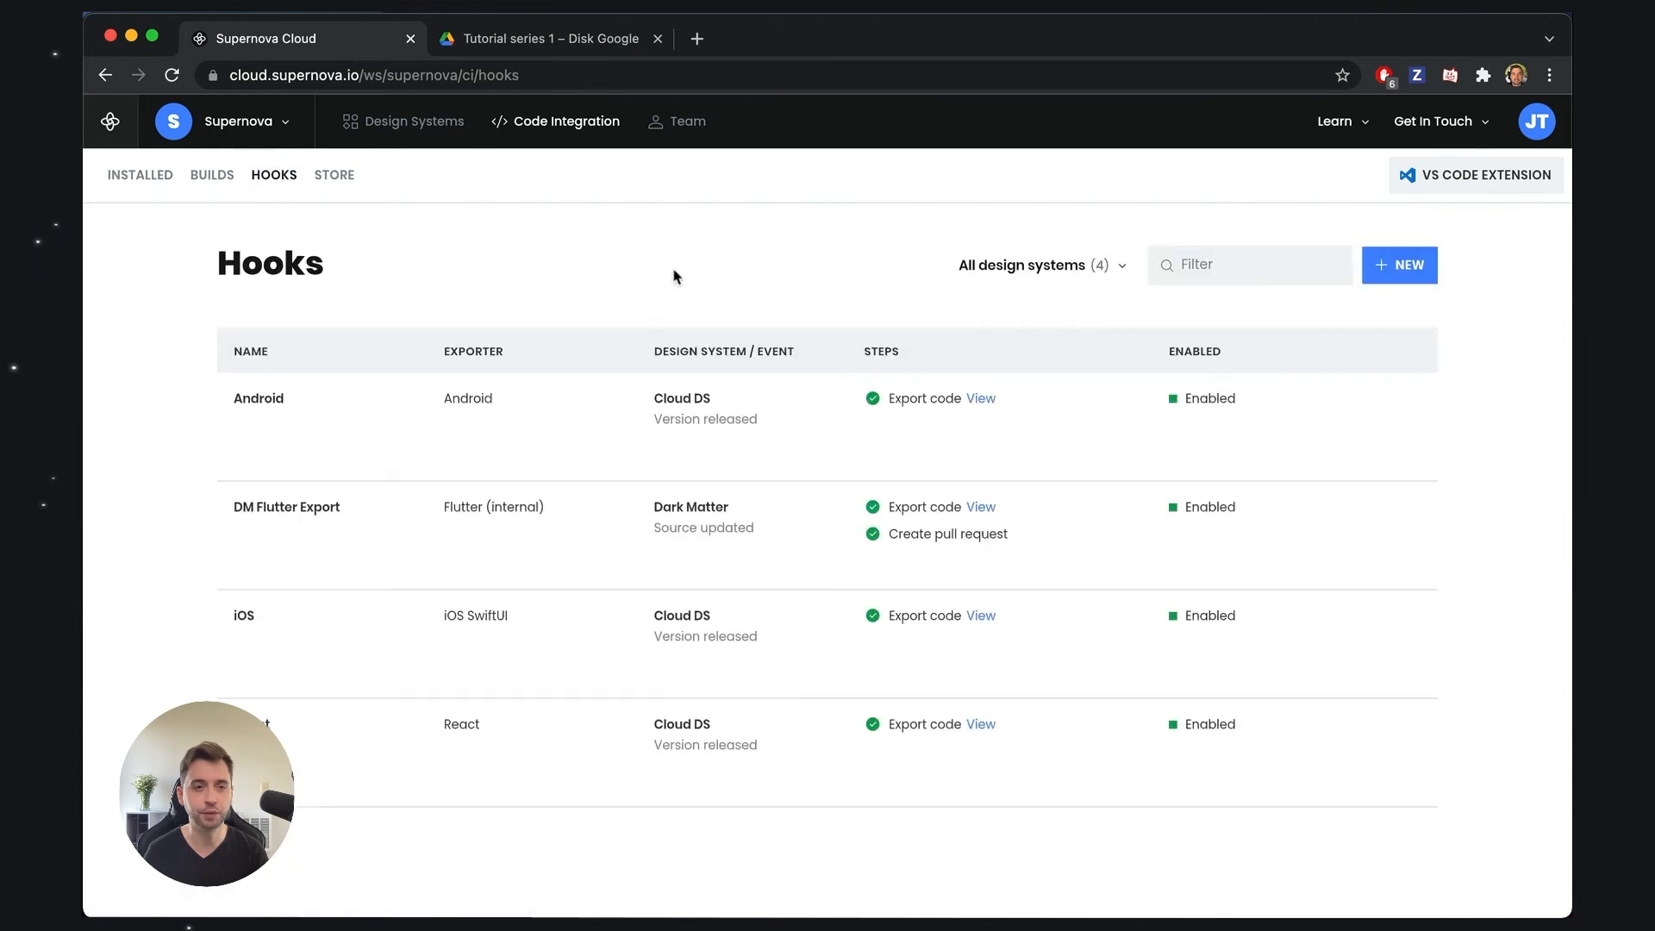
mouse_move(662, 273)
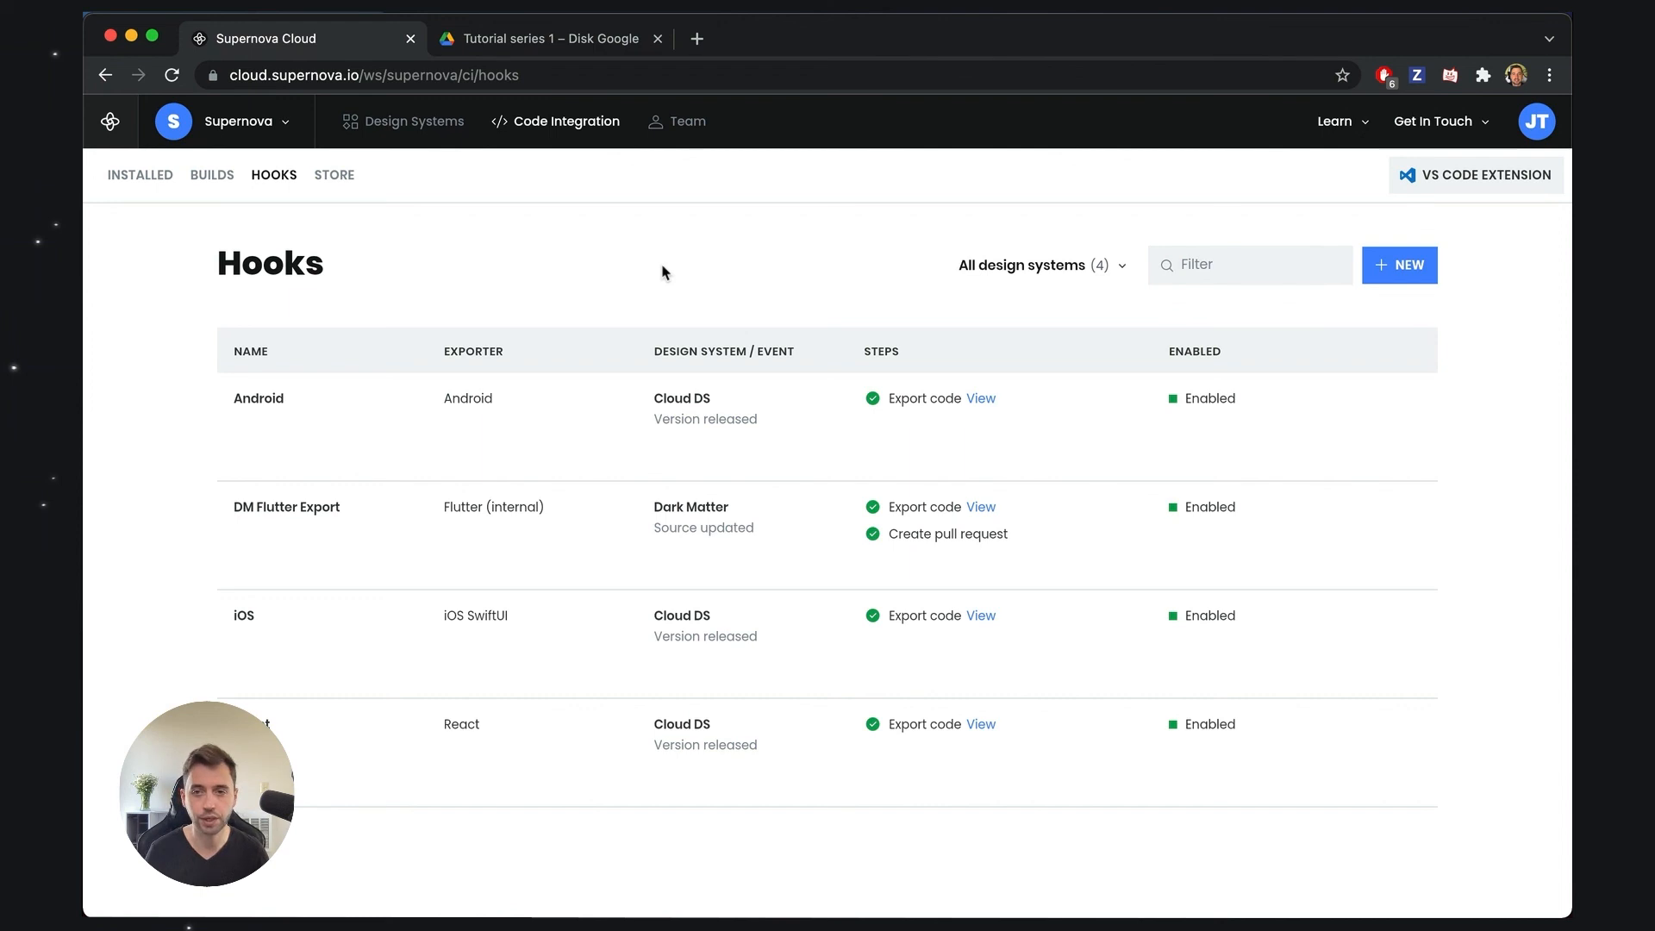
Start a New Hook and list its trigger events, including Version released.
left_click(1398, 266)
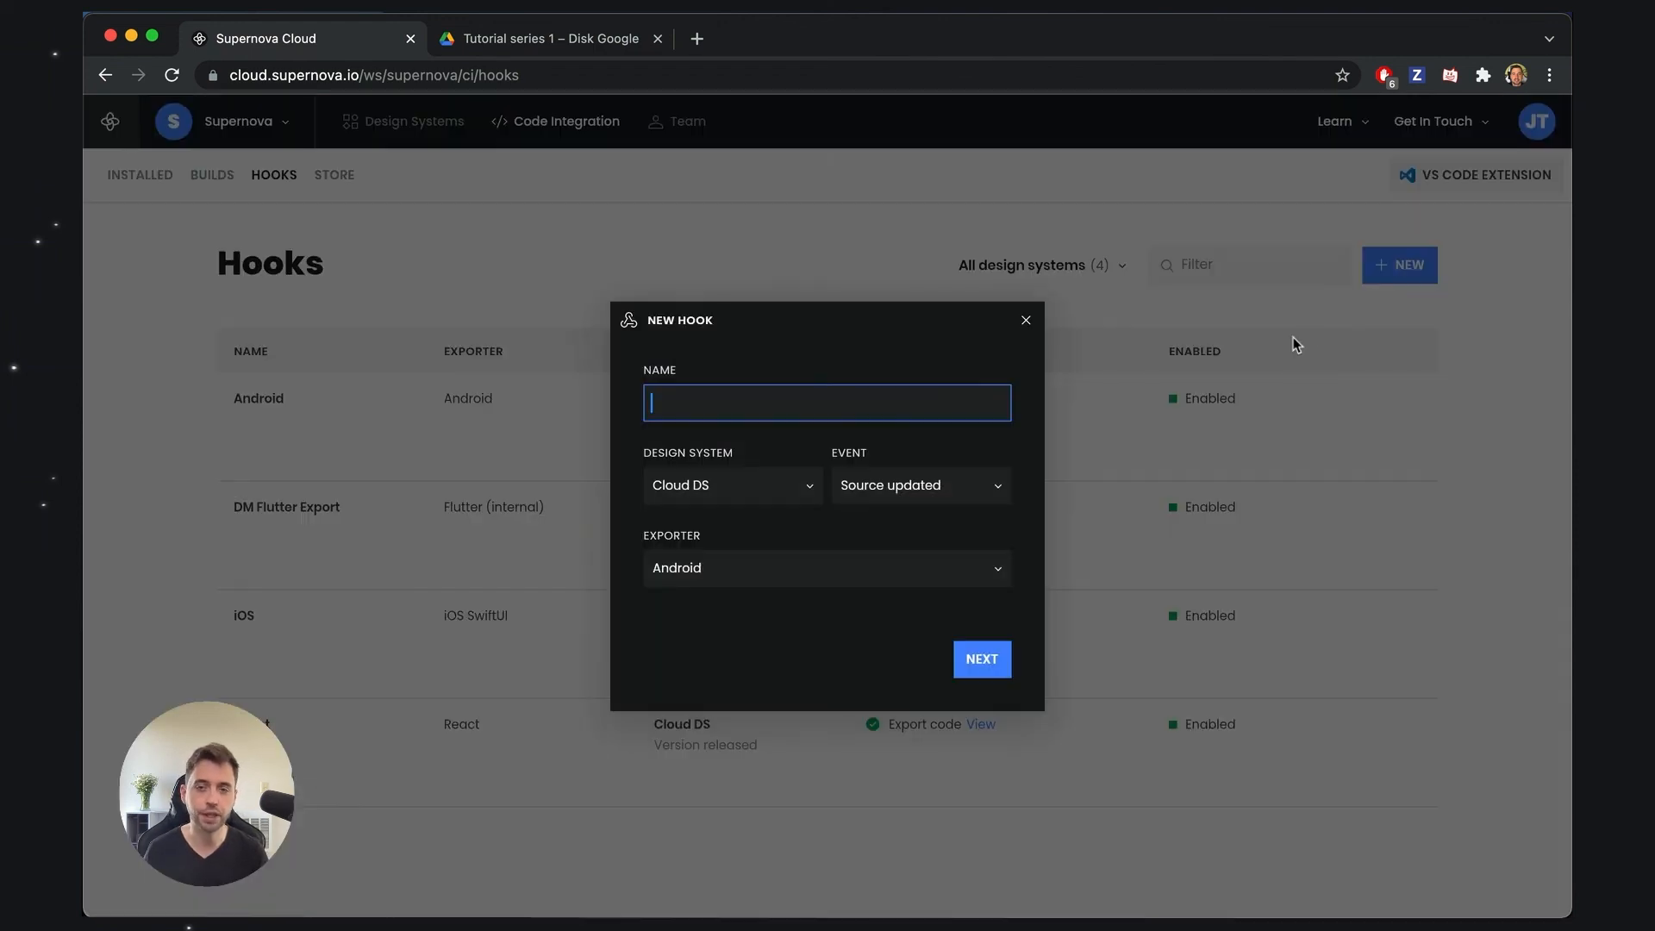
mouse_move(1238, 349)
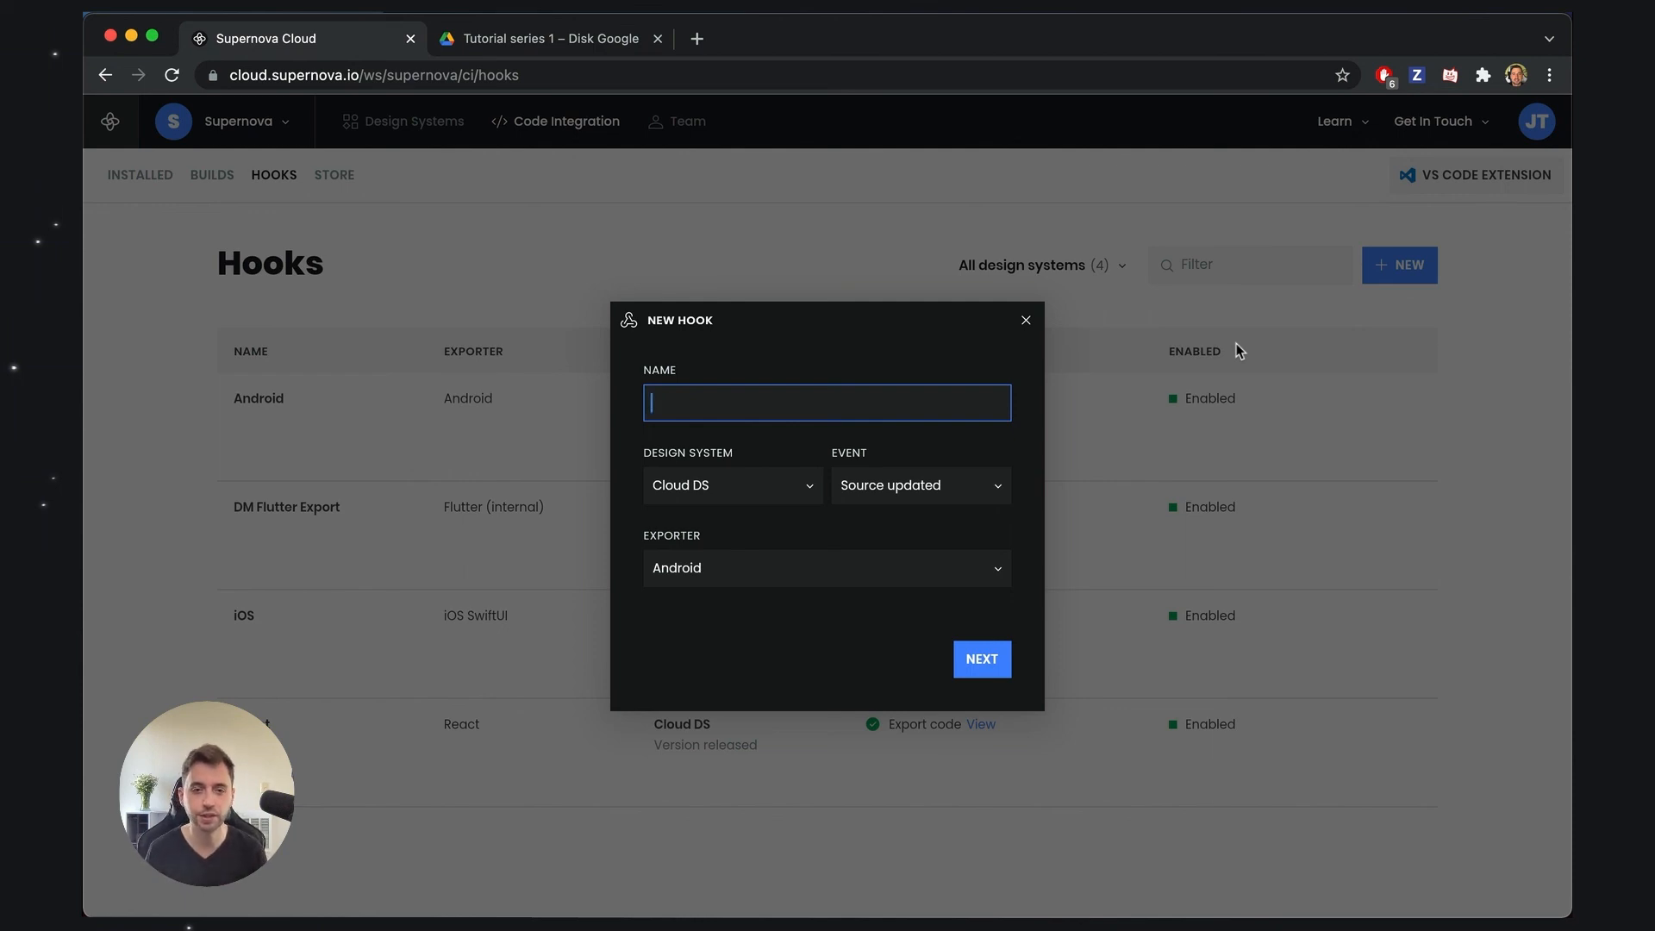
left_click(917, 484)
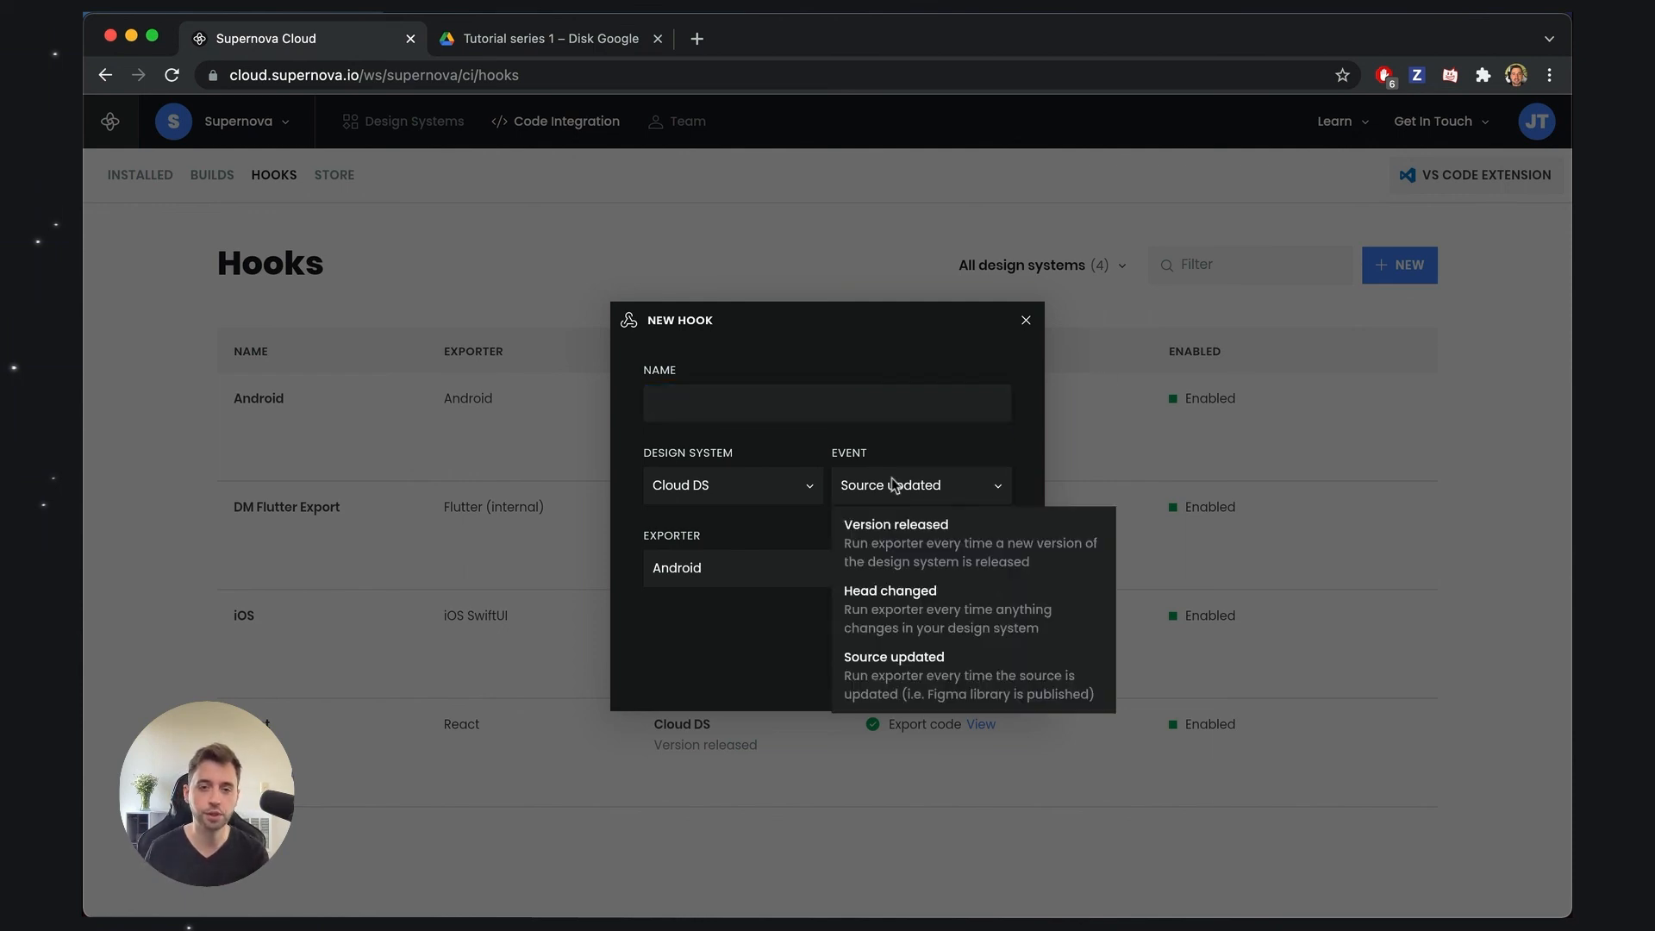
mouse_move(963, 543)
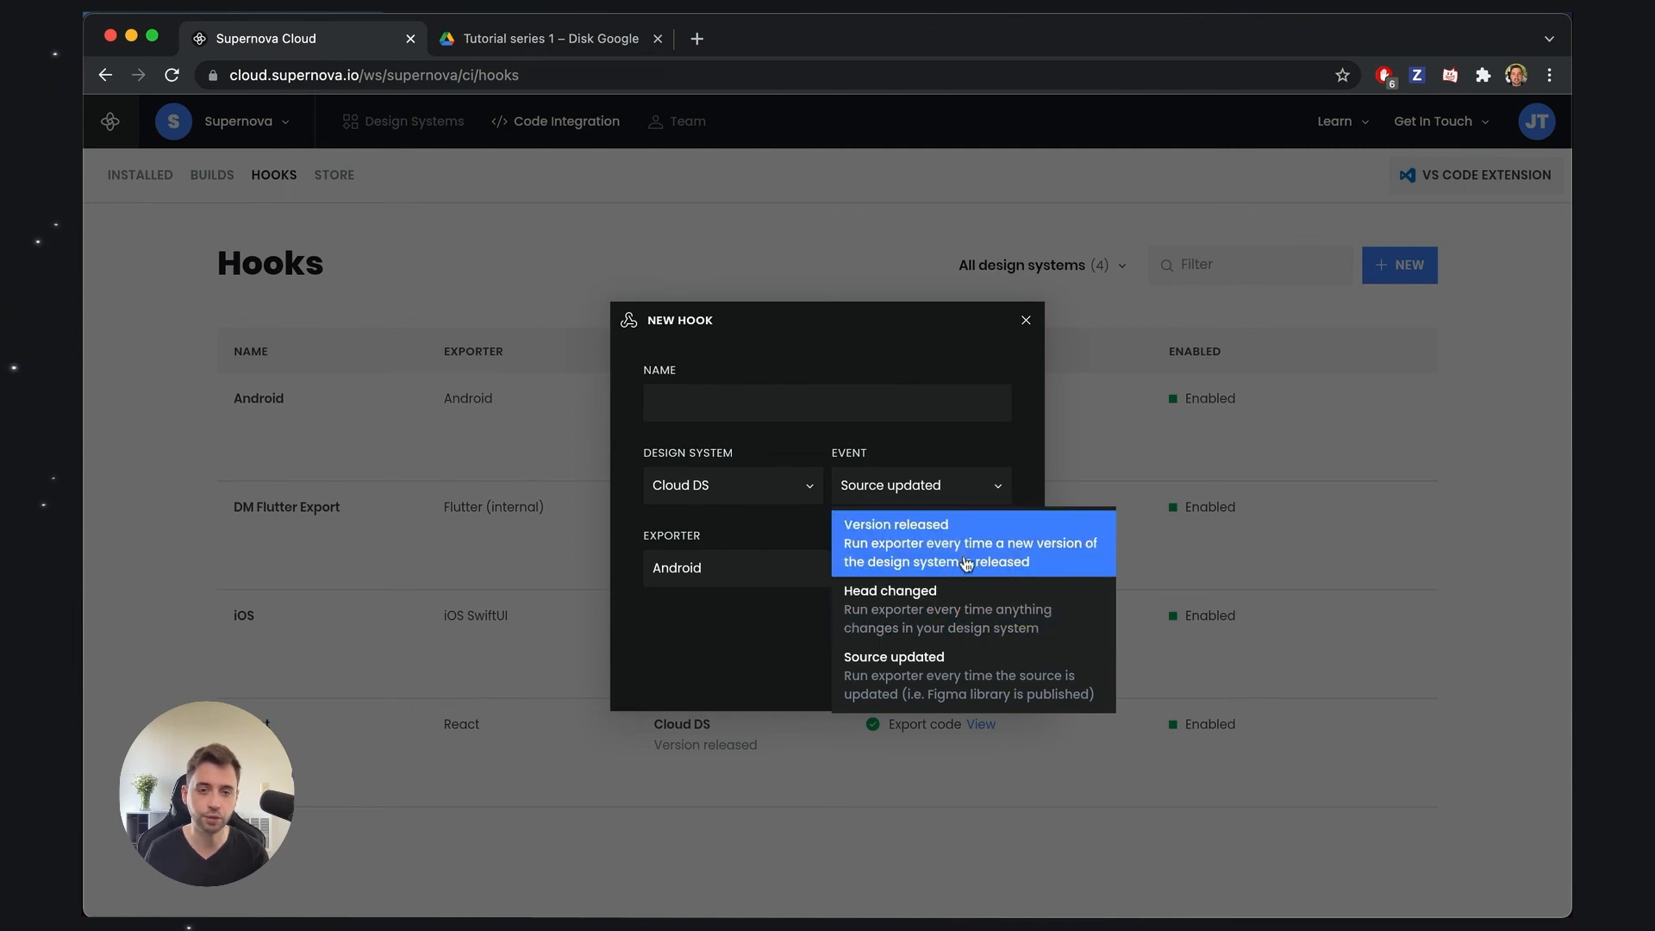
mouse_move(1041, 565)
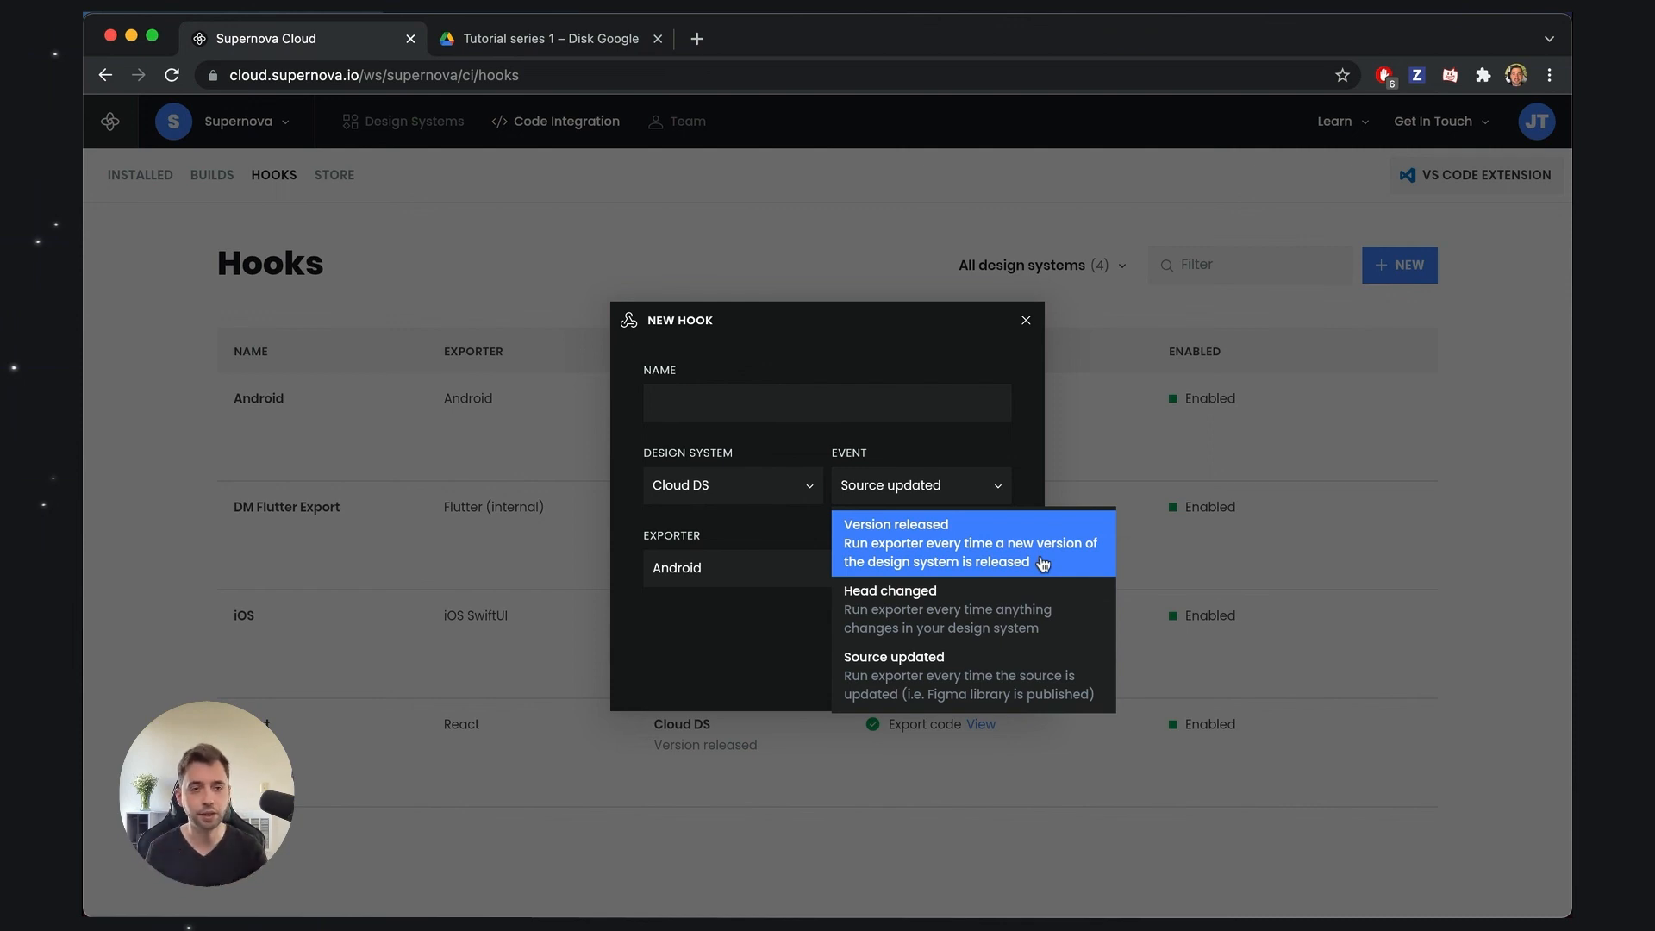
mouse_move(805, 524)
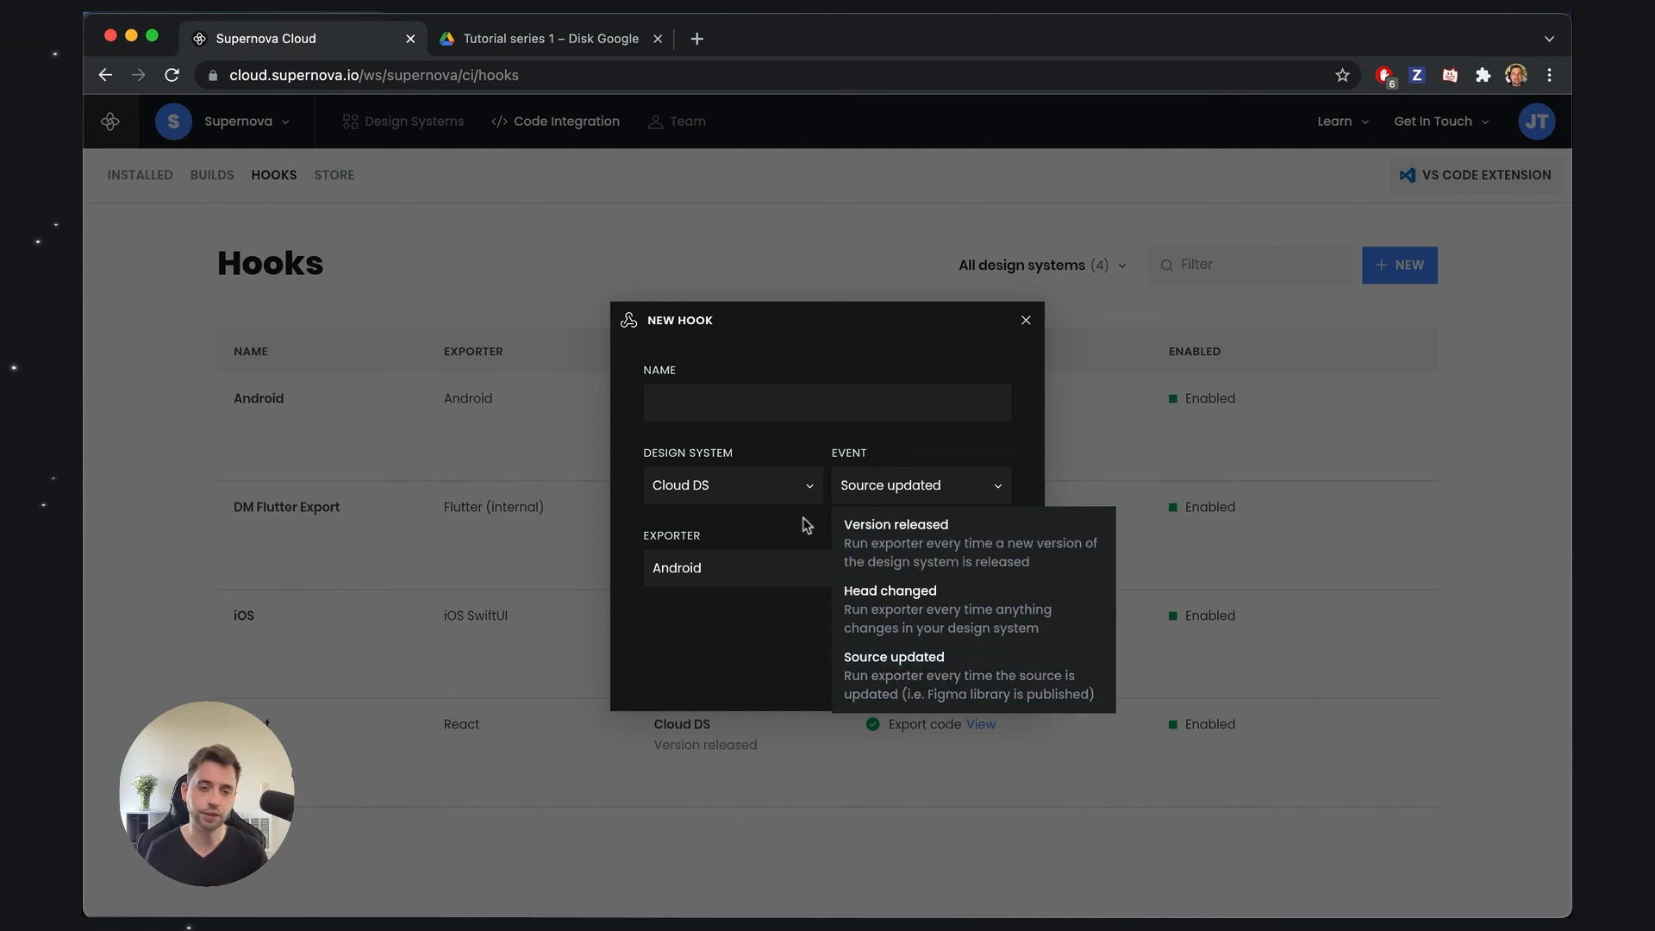
mouse_move(895, 524)
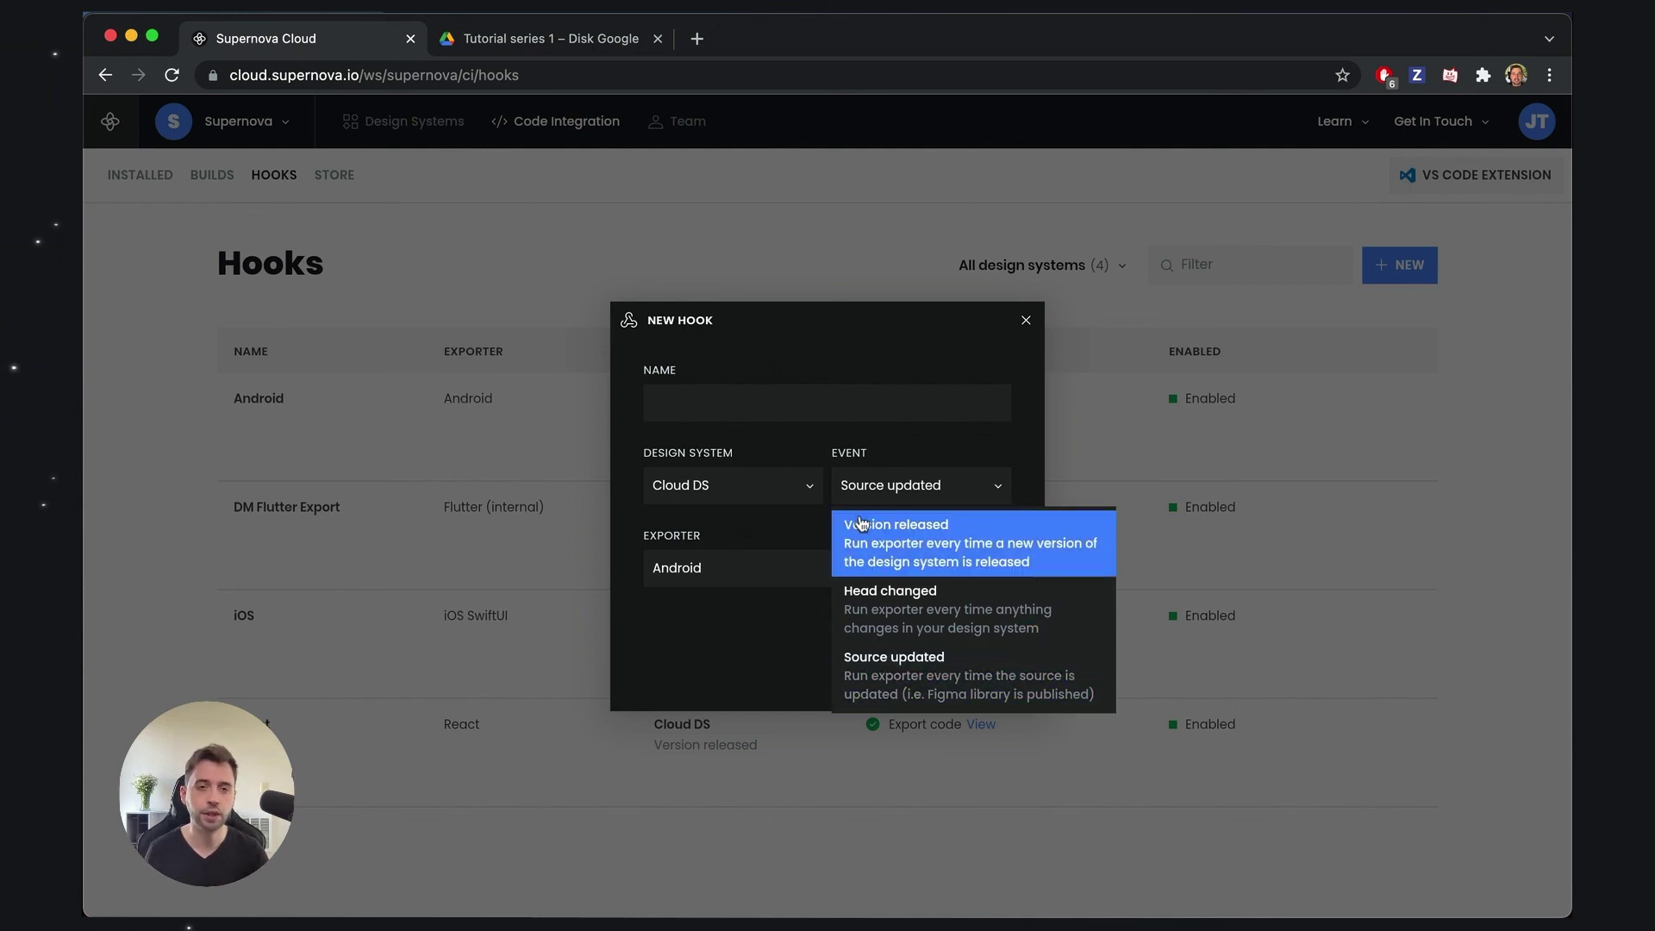